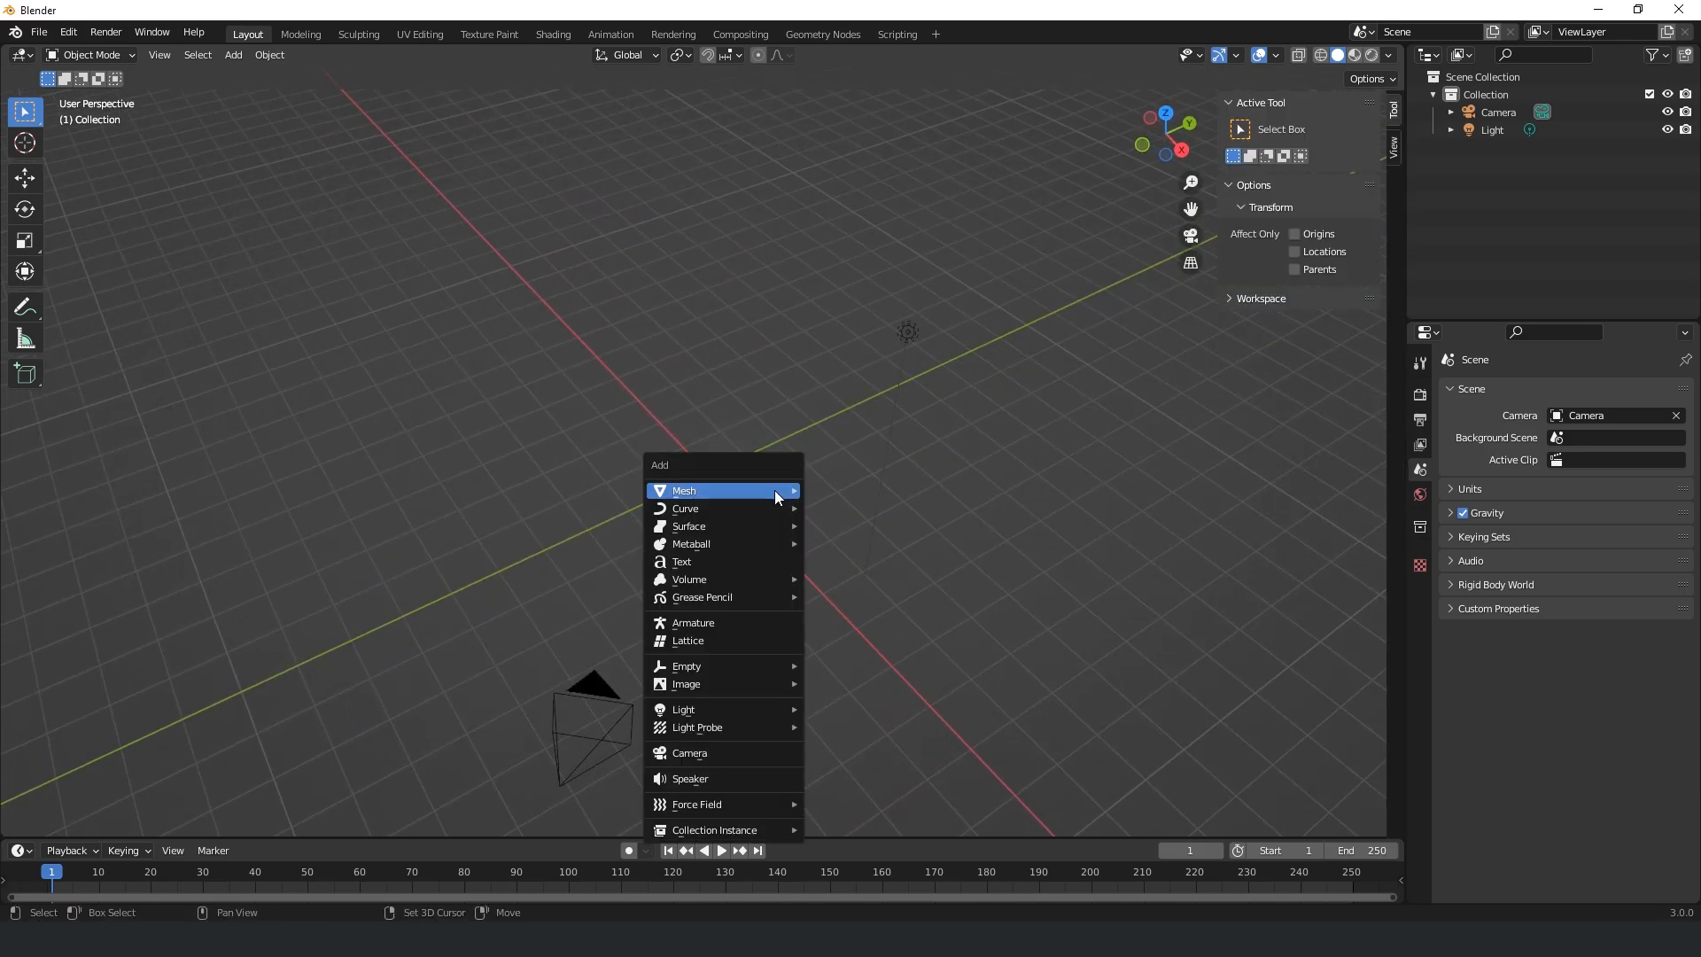
# Step: Add a plane, reduce it to one vertex and extrude a curved spine chain in side view
pyautogui.click(684, 489)
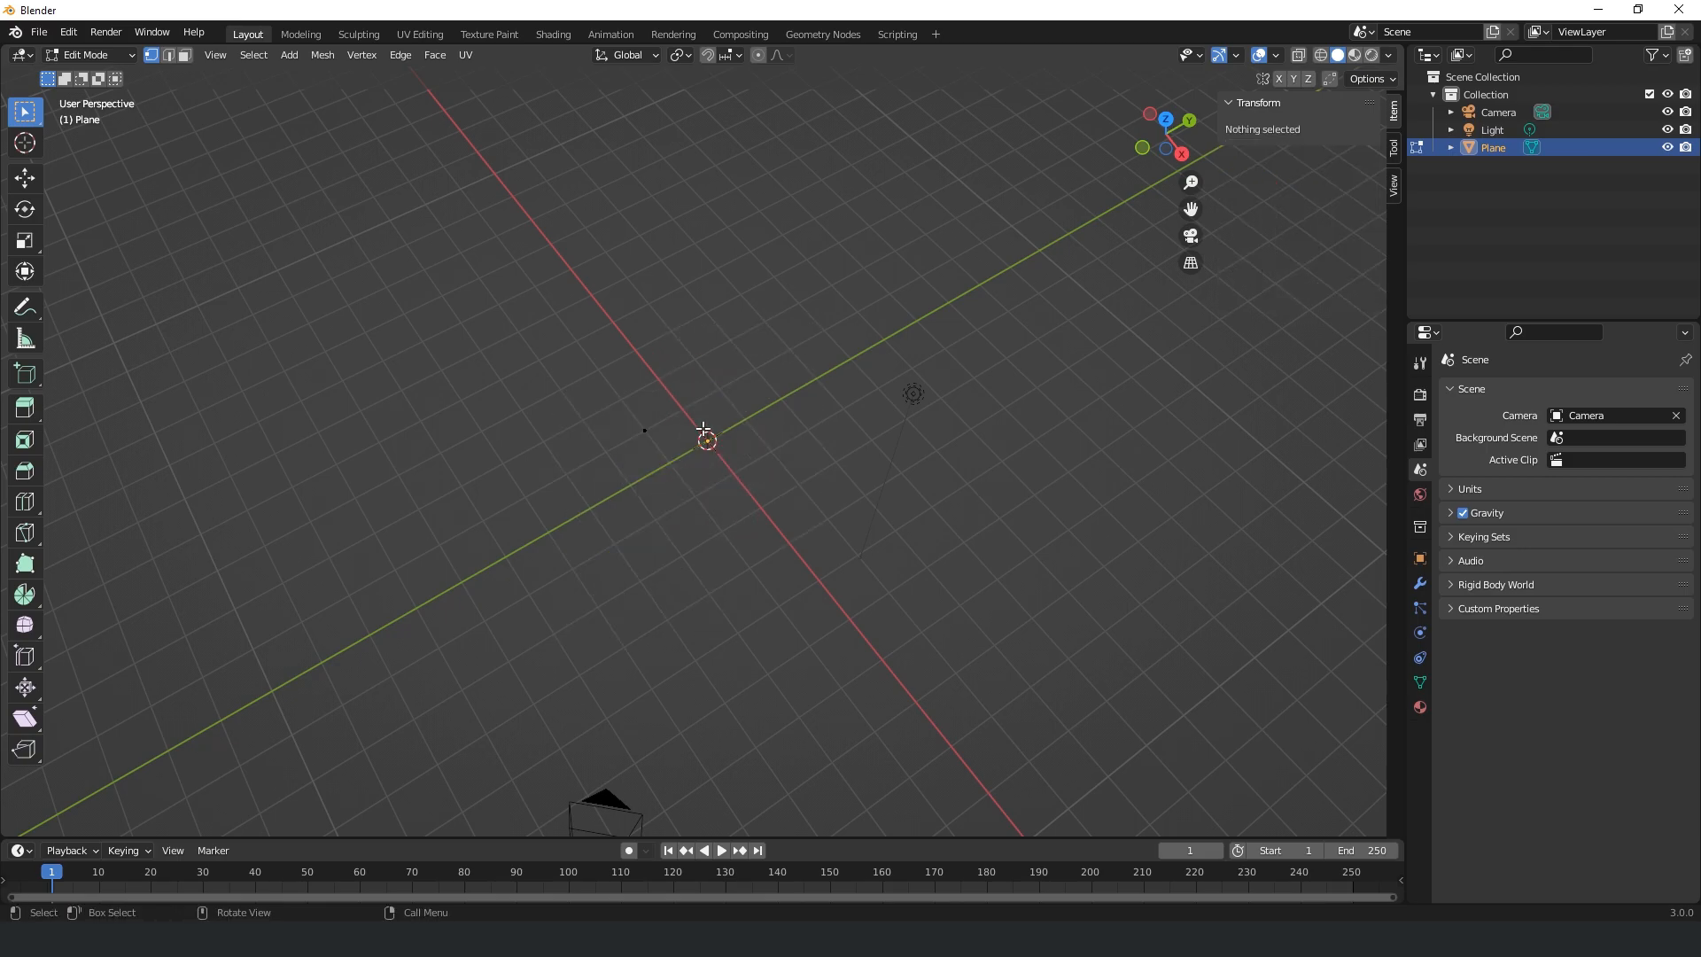
pyautogui.click(642, 430)
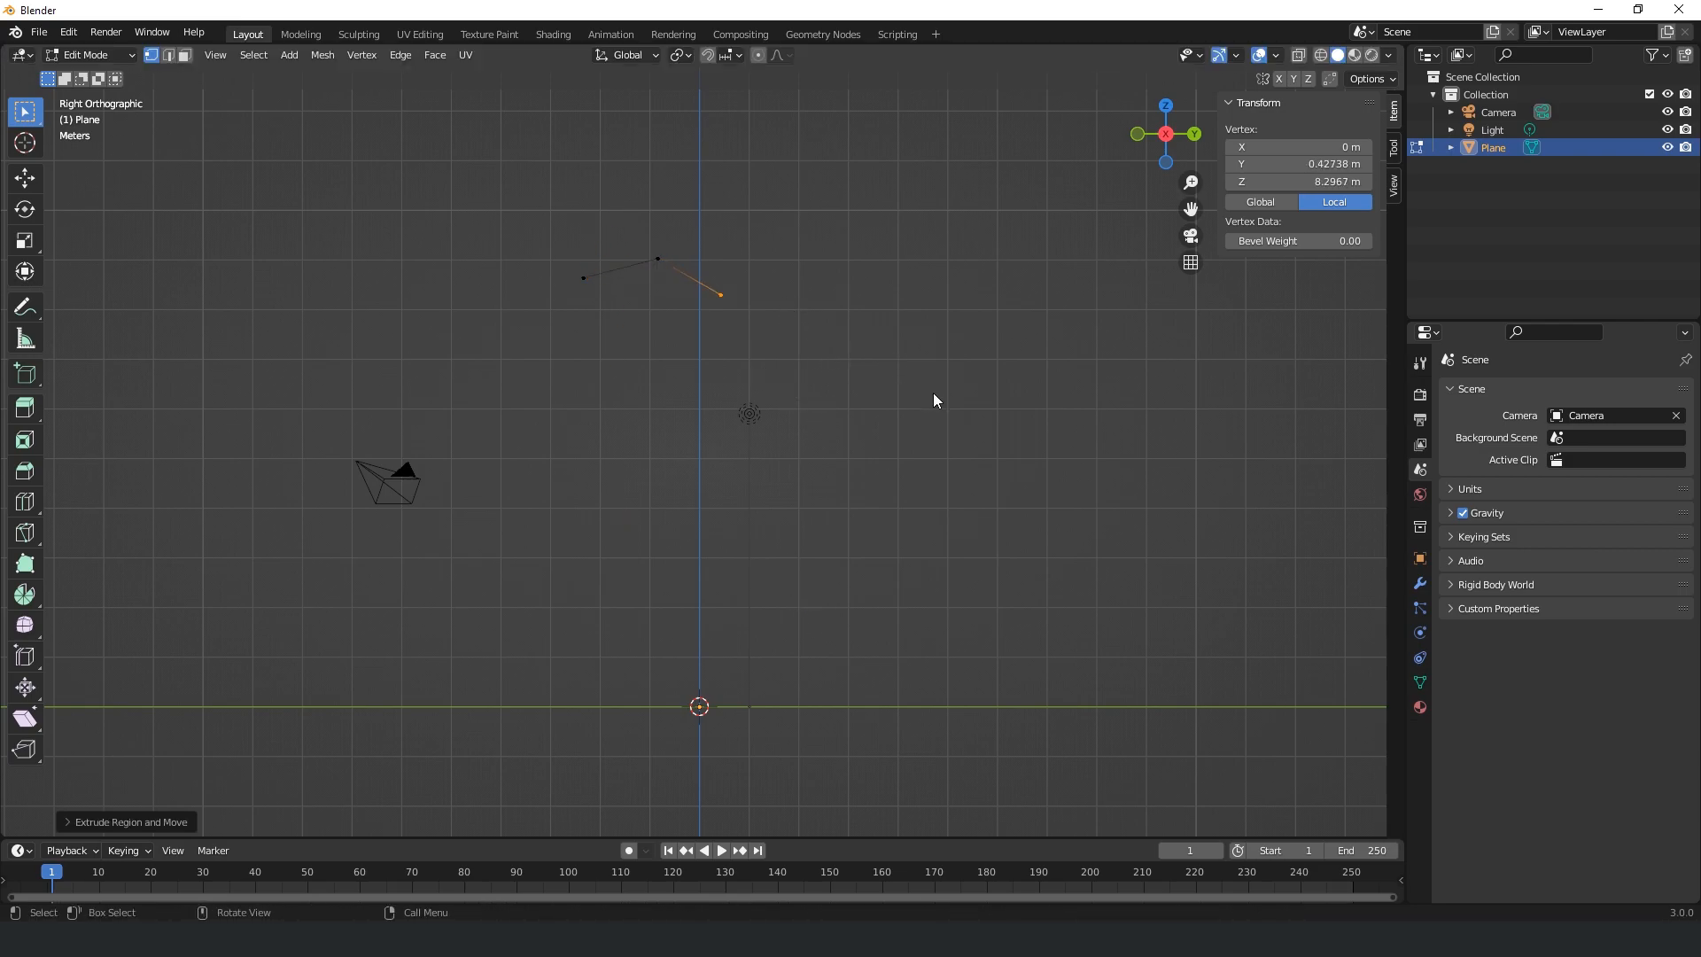
pyautogui.moveTo(719, 292); pyautogui.dragTo(708, 466)
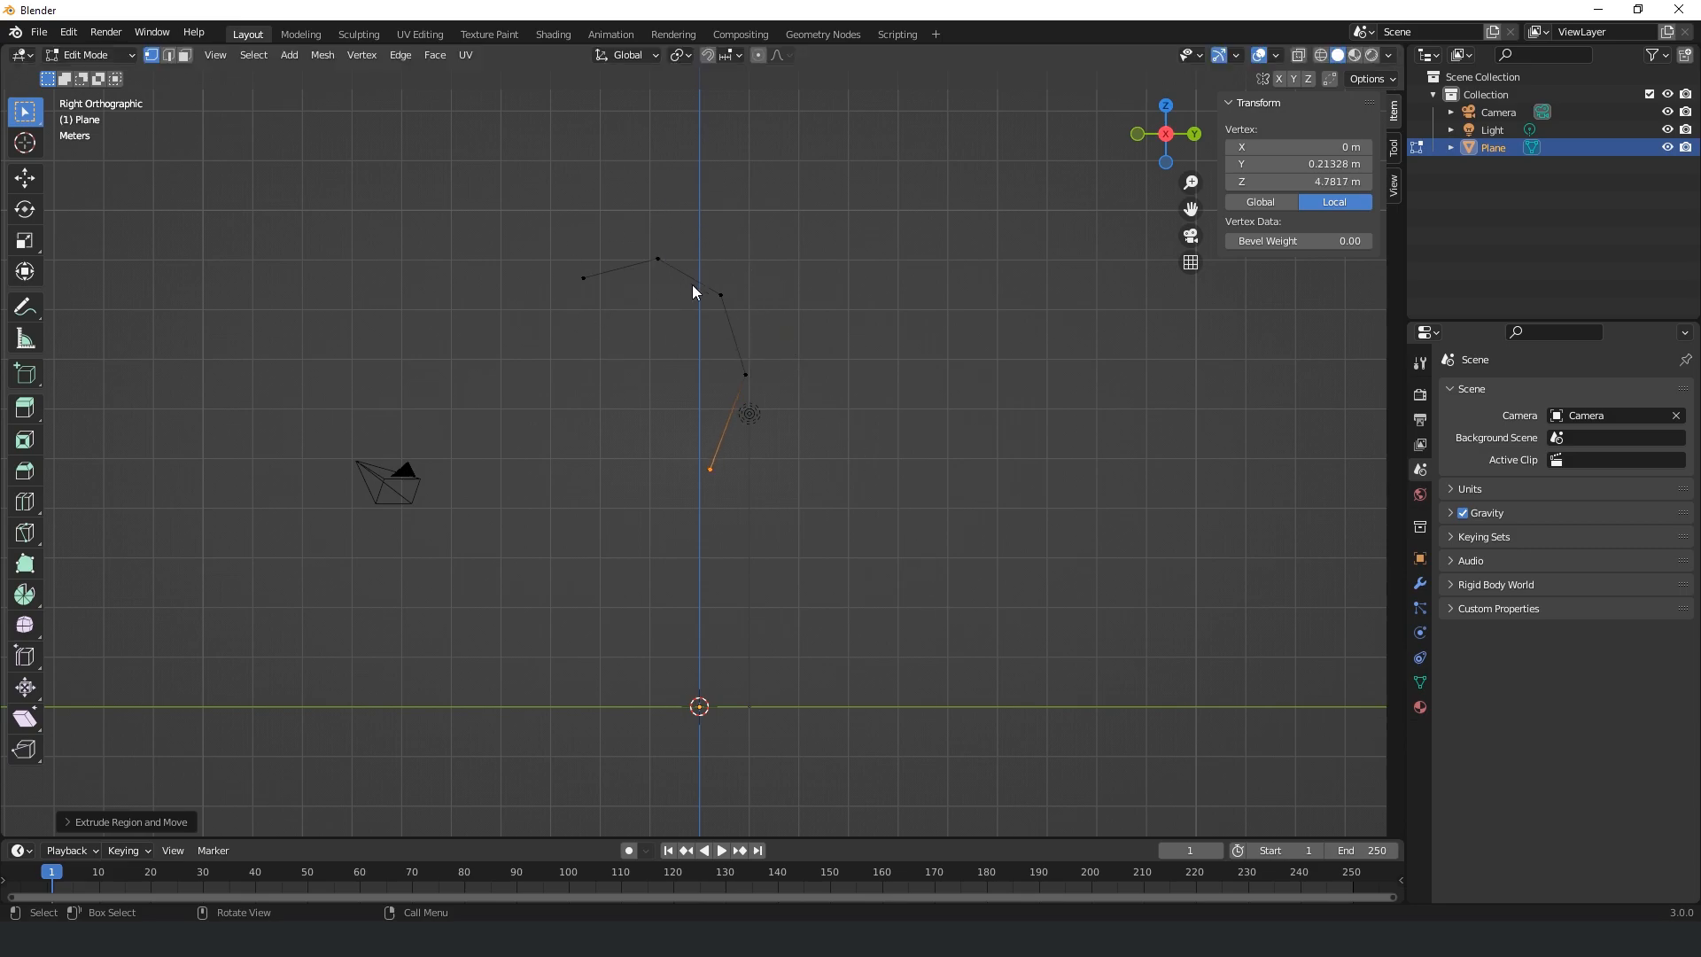
pyautogui.moveTo(884, 443)
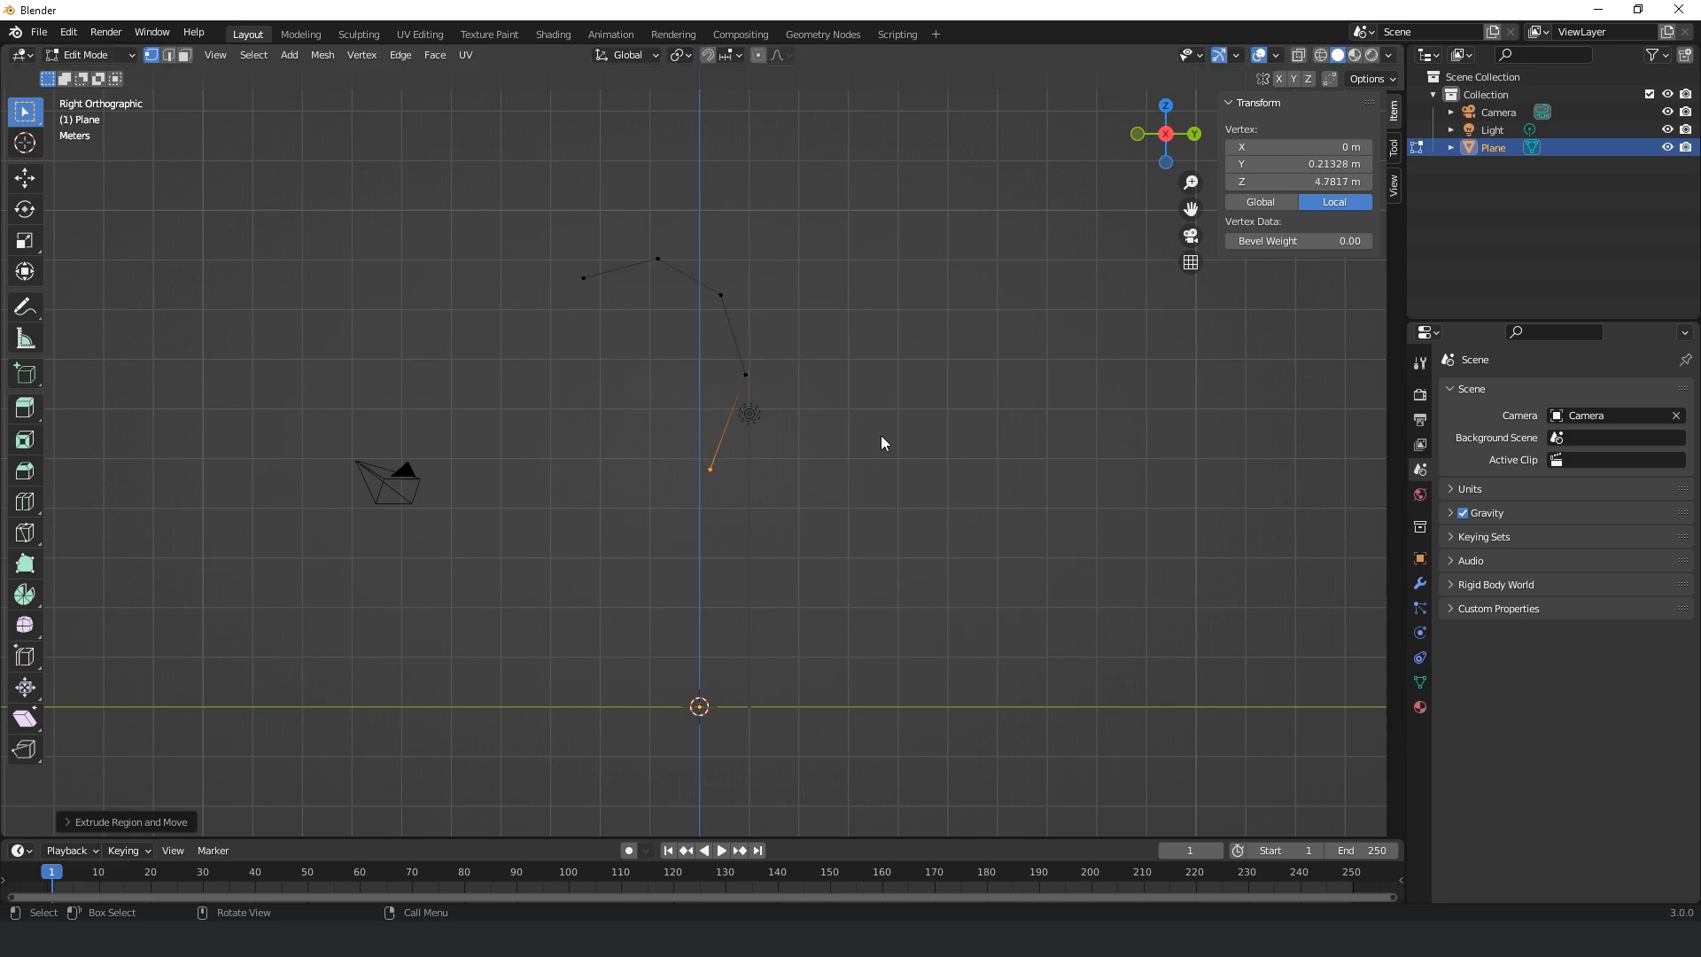
# Step: Add a Skin modifier to the chain and extrude branching limb vertices from its lower end
pyautogui.press('Tab')
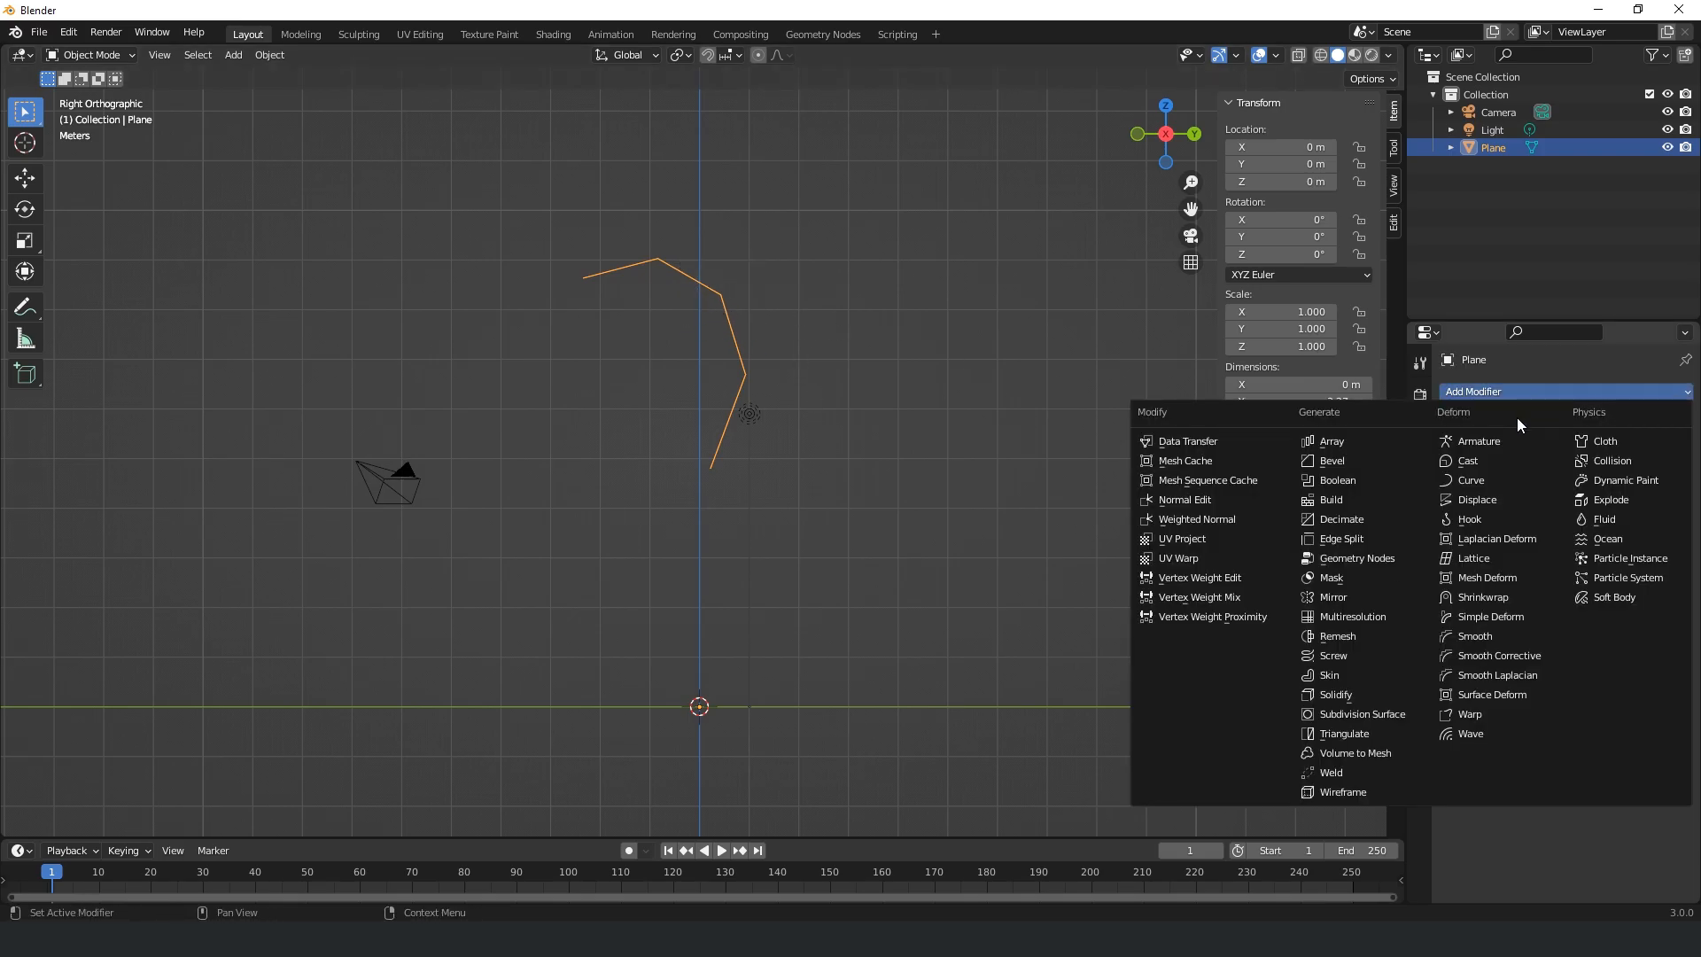
pyautogui.click(1332, 675)
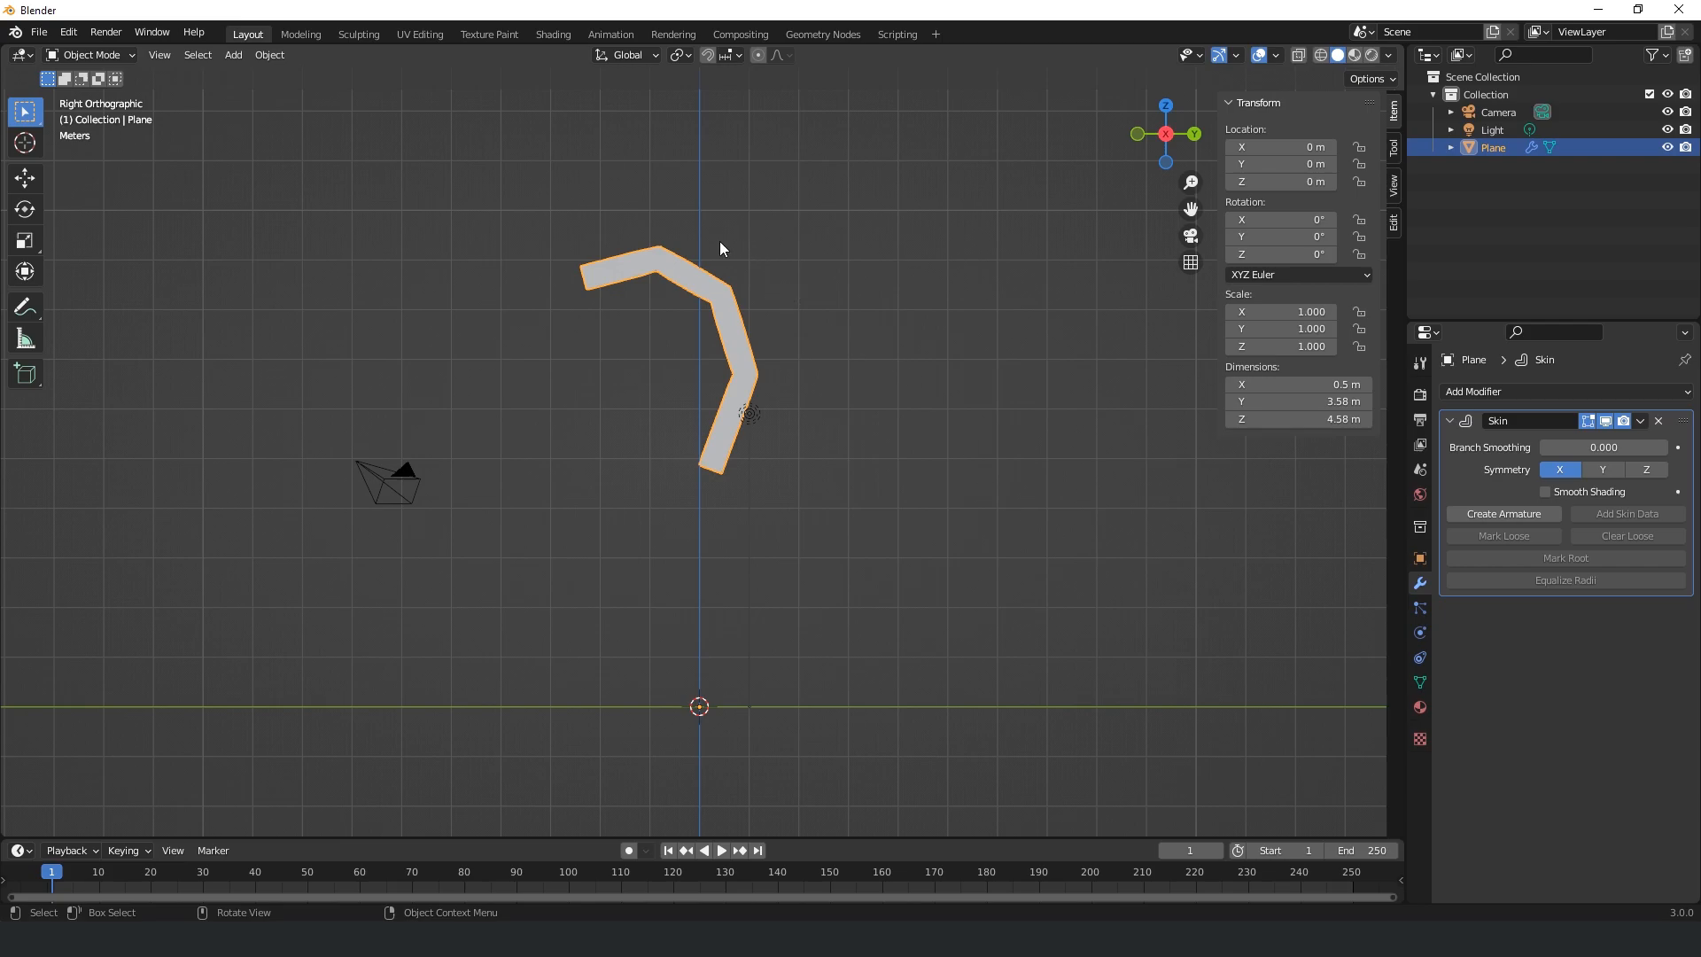
pyautogui.moveTo(720, 248); pyautogui.dragTo(878, 372)
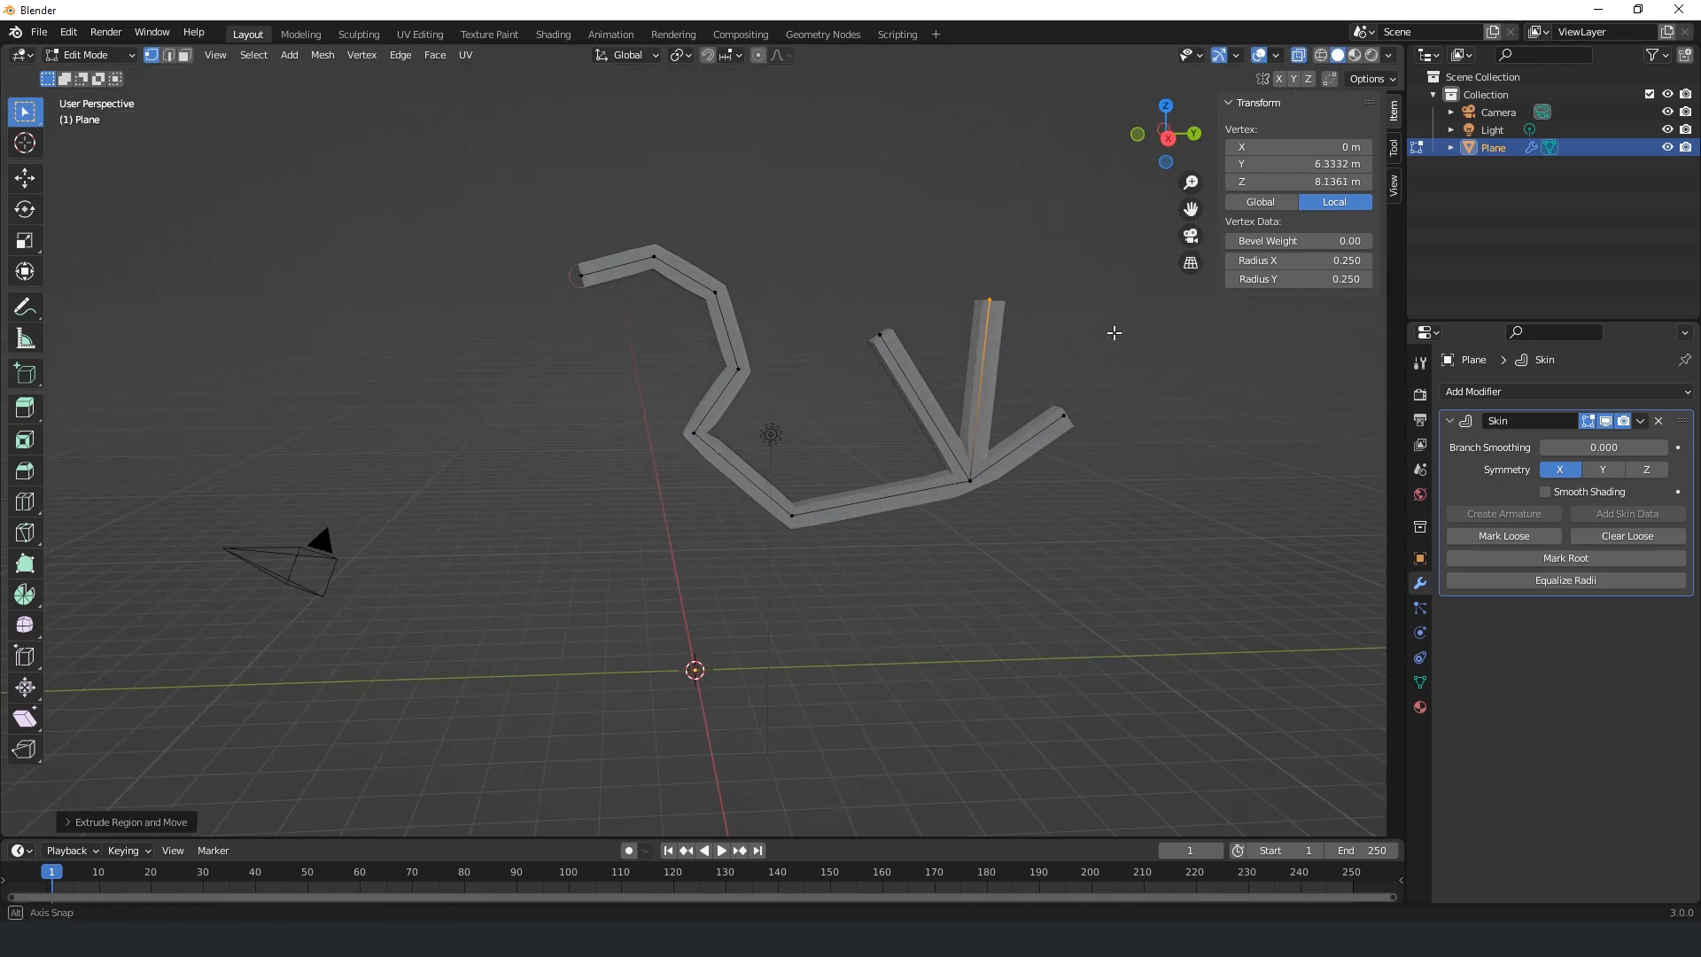
pyautogui.click(1276, 55)
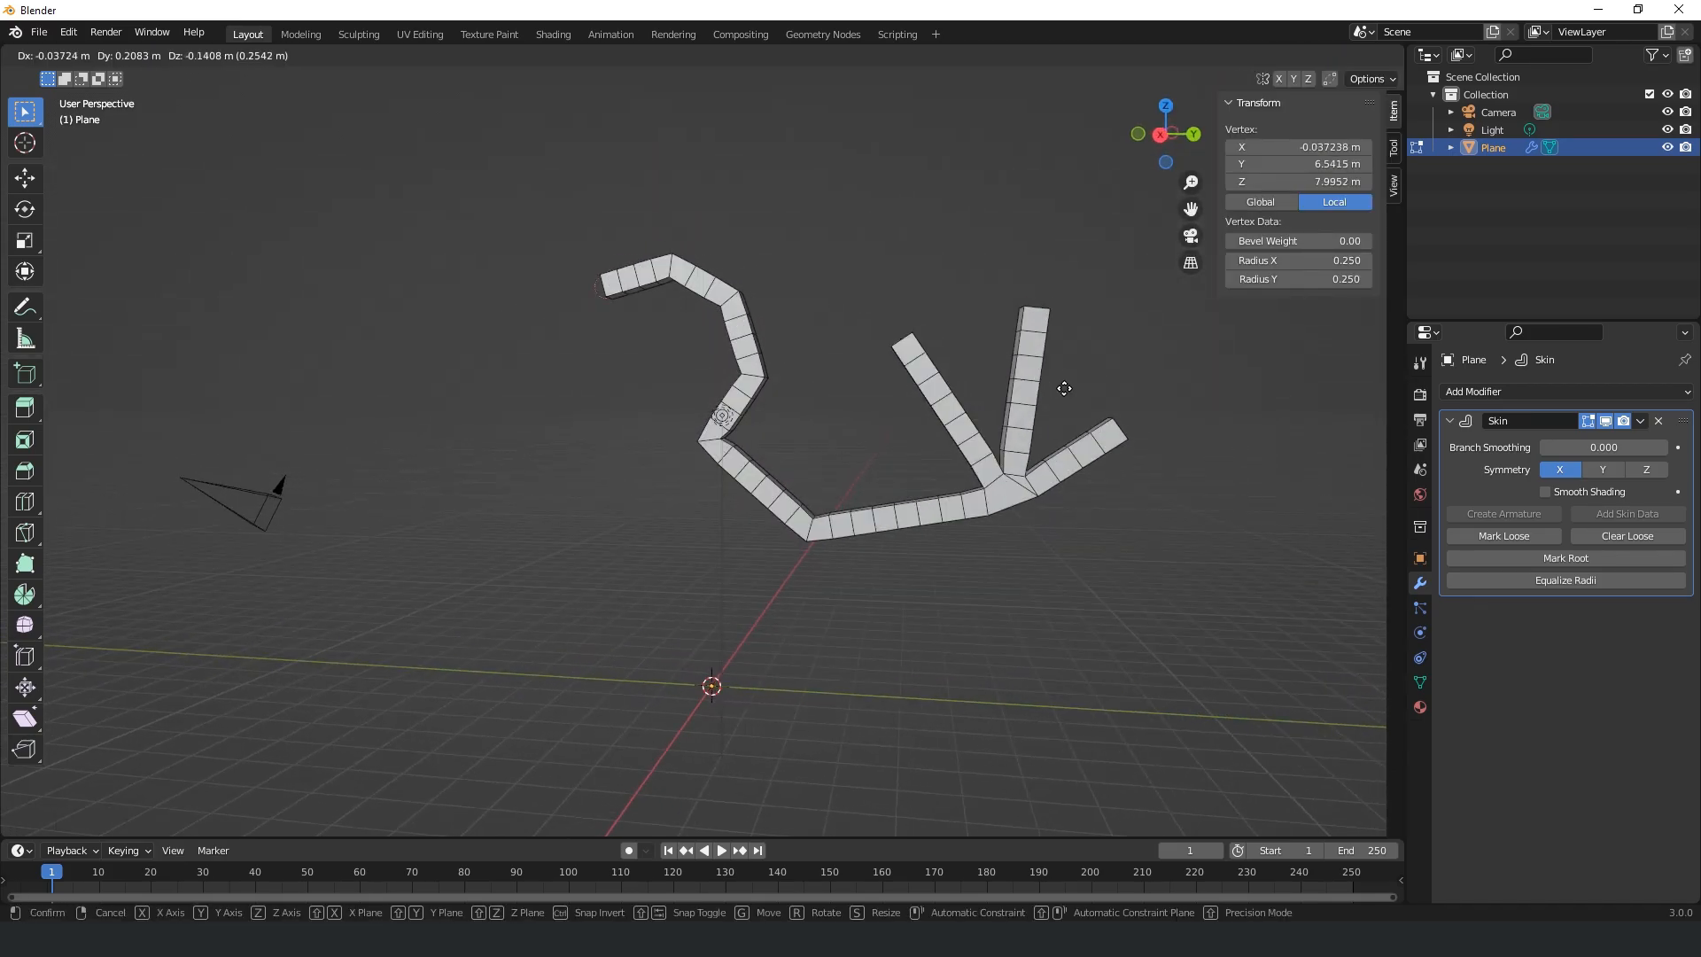
pyautogui.click(985, 432)
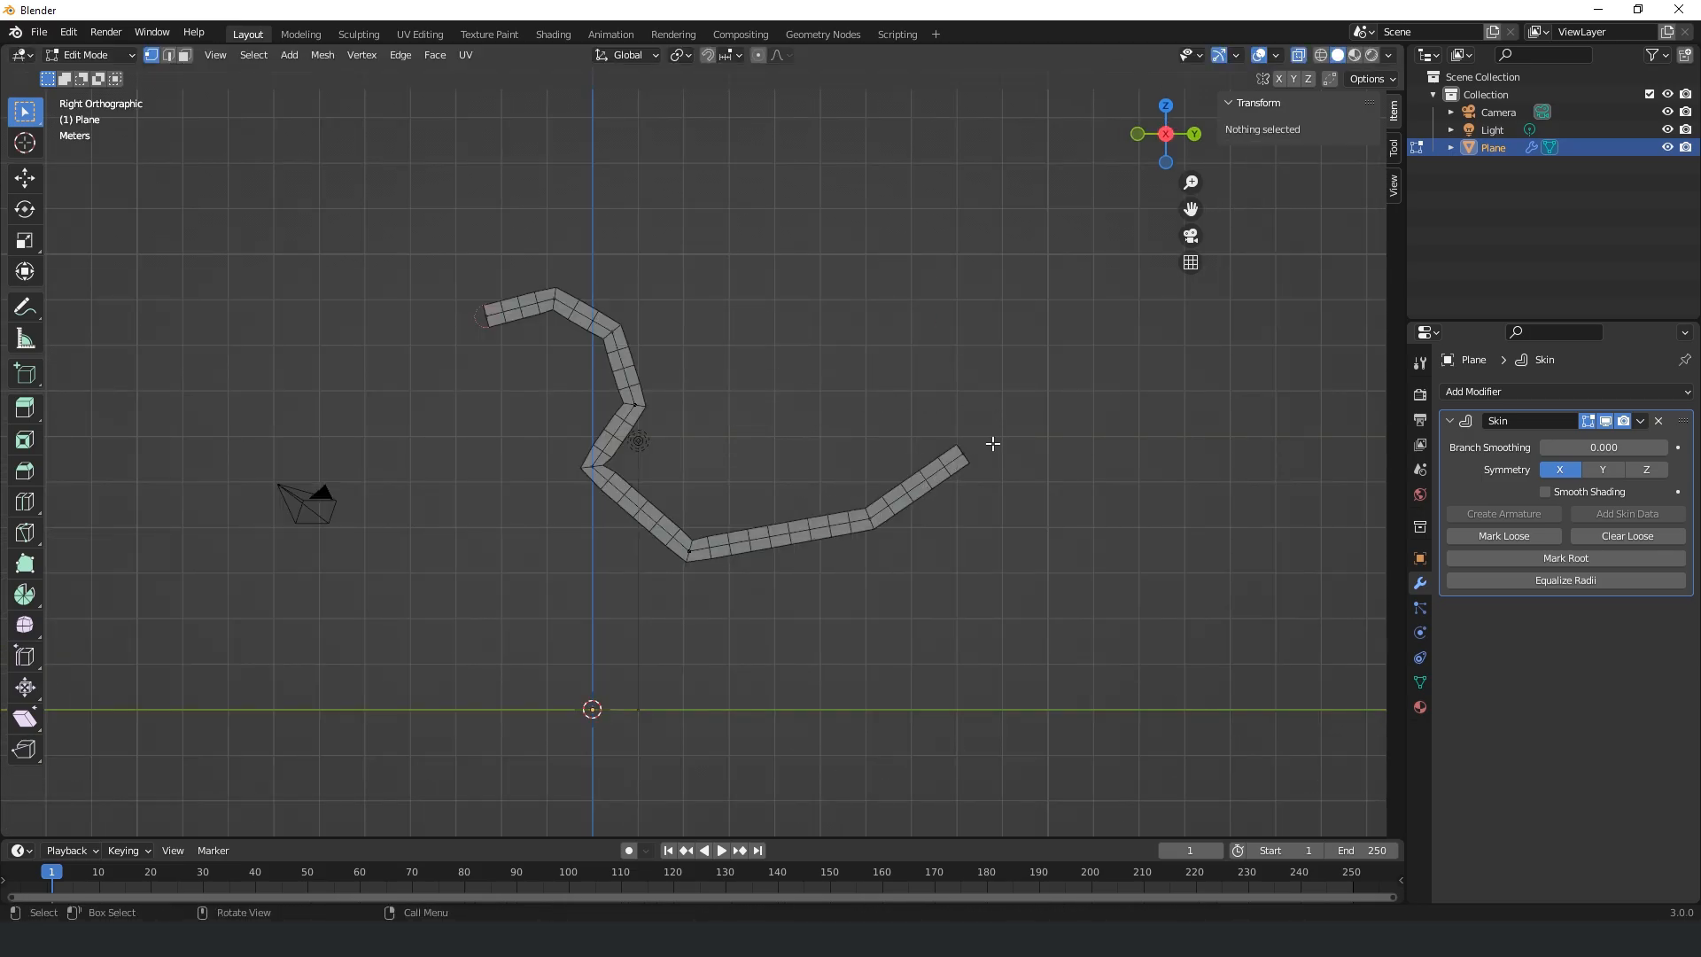
pyautogui.moveTo(712, 397)
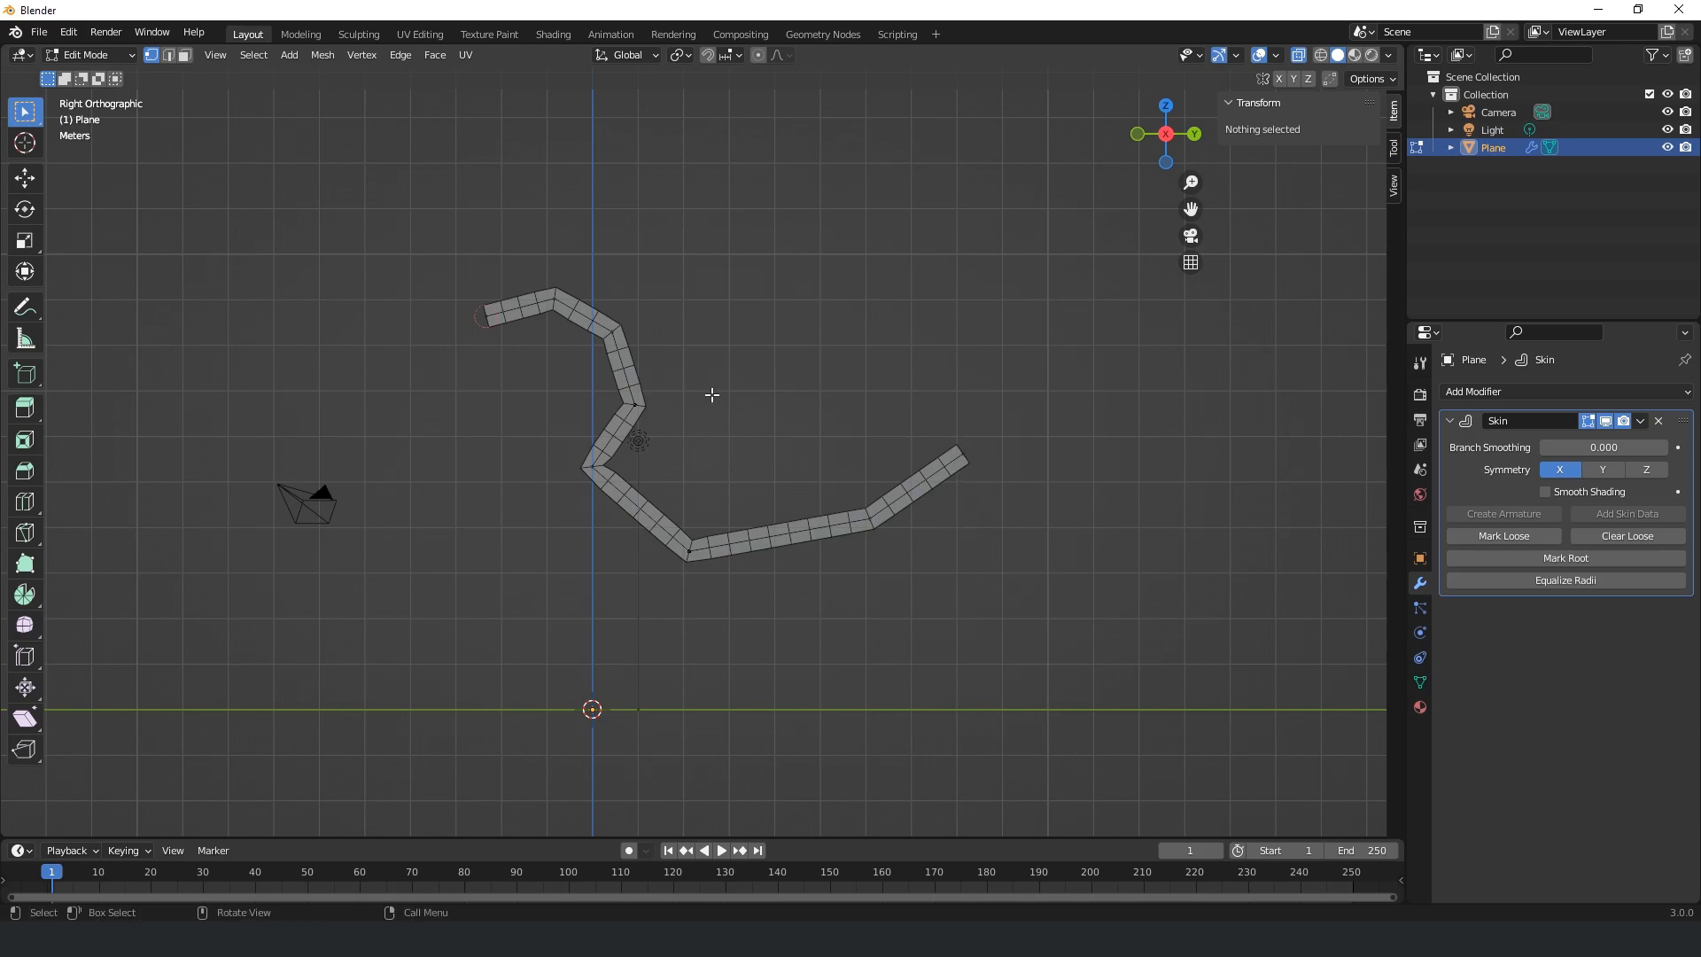
# Step: Extrude the end vertex into a long body with upturned tail and raise the head vertex
pyautogui.click(716, 549)
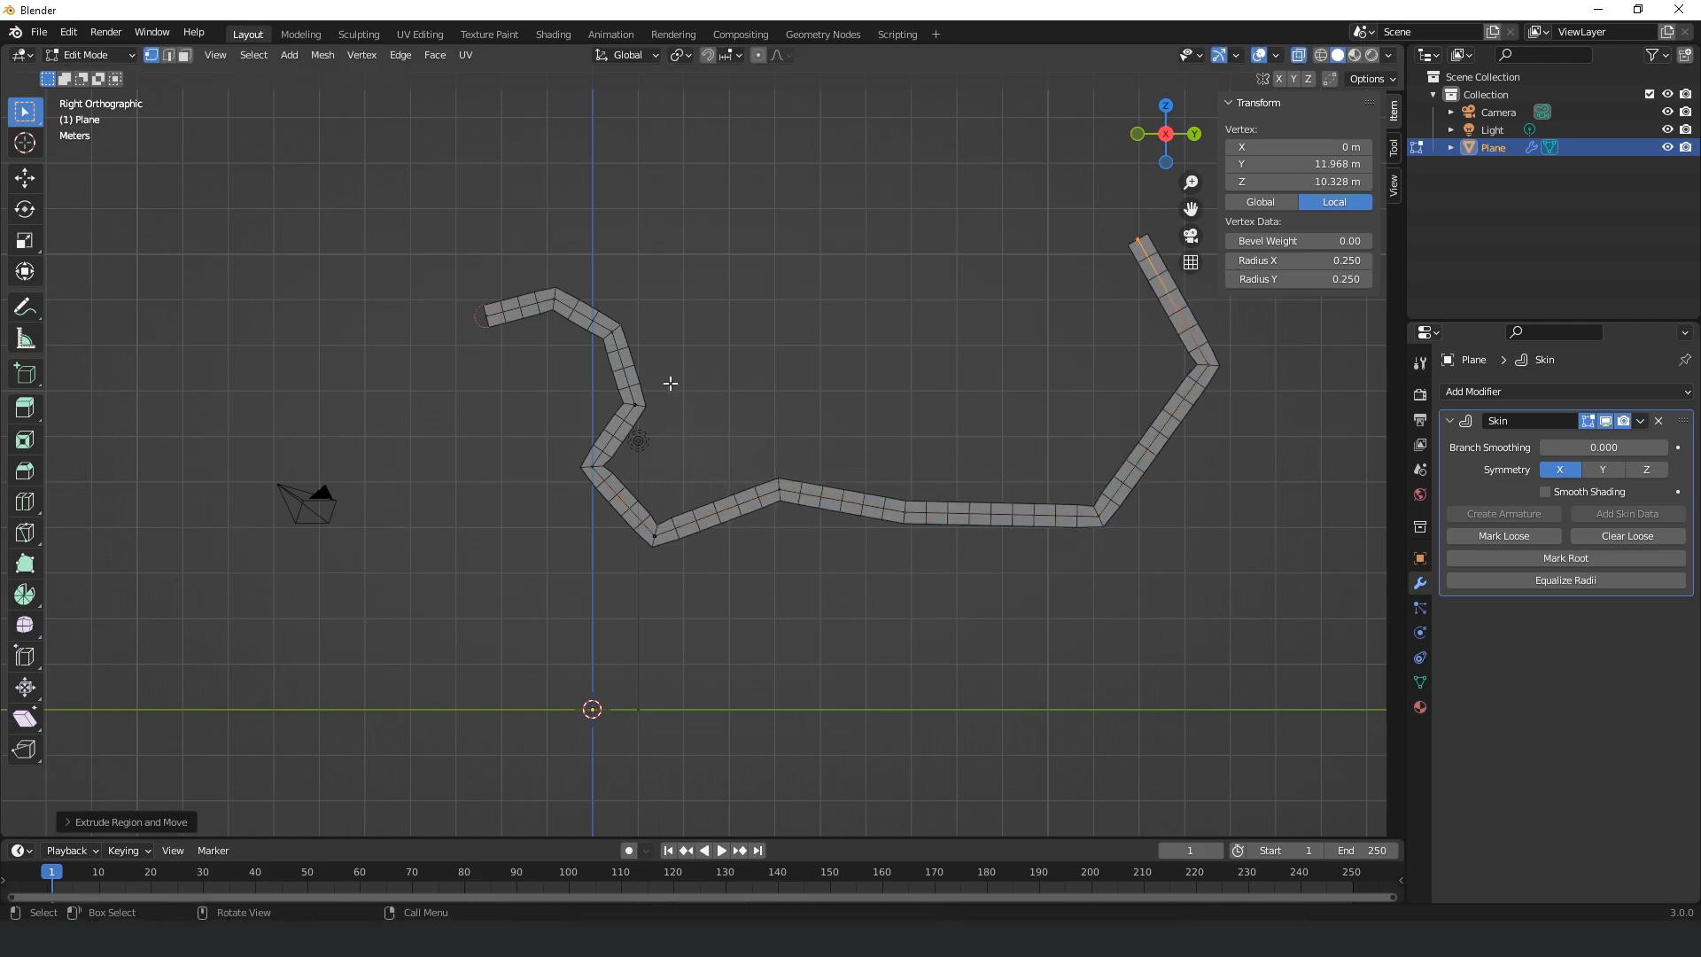
pyautogui.click(627, 402)
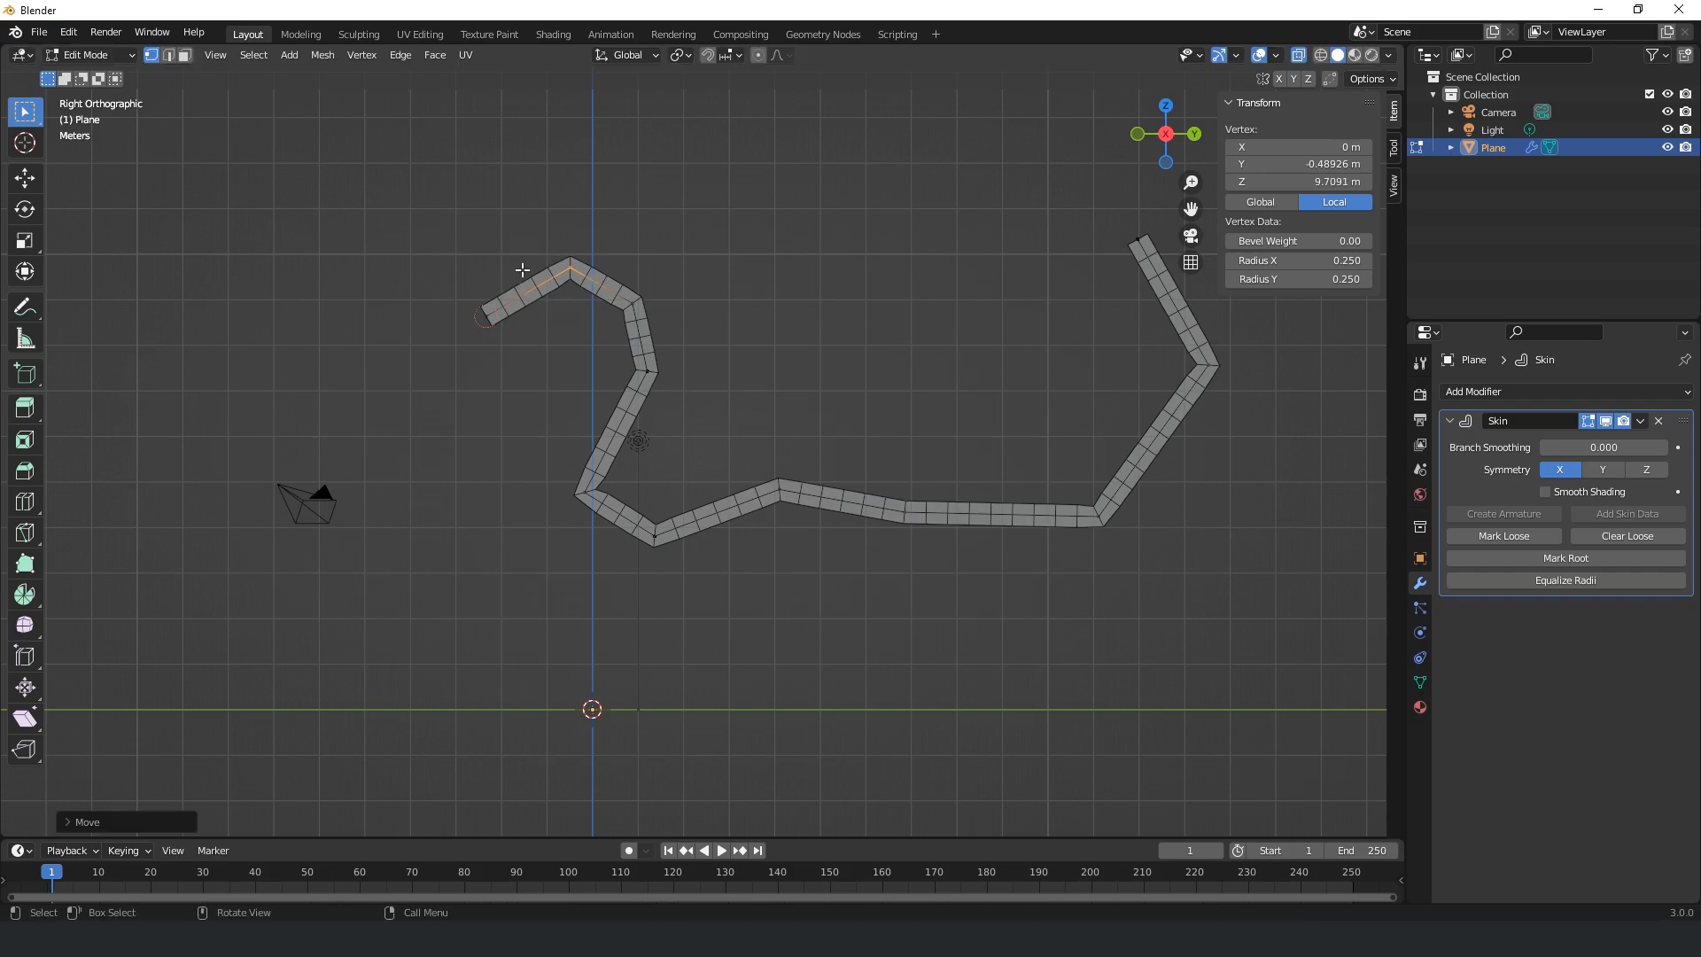
pyautogui.moveTo(698, 554)
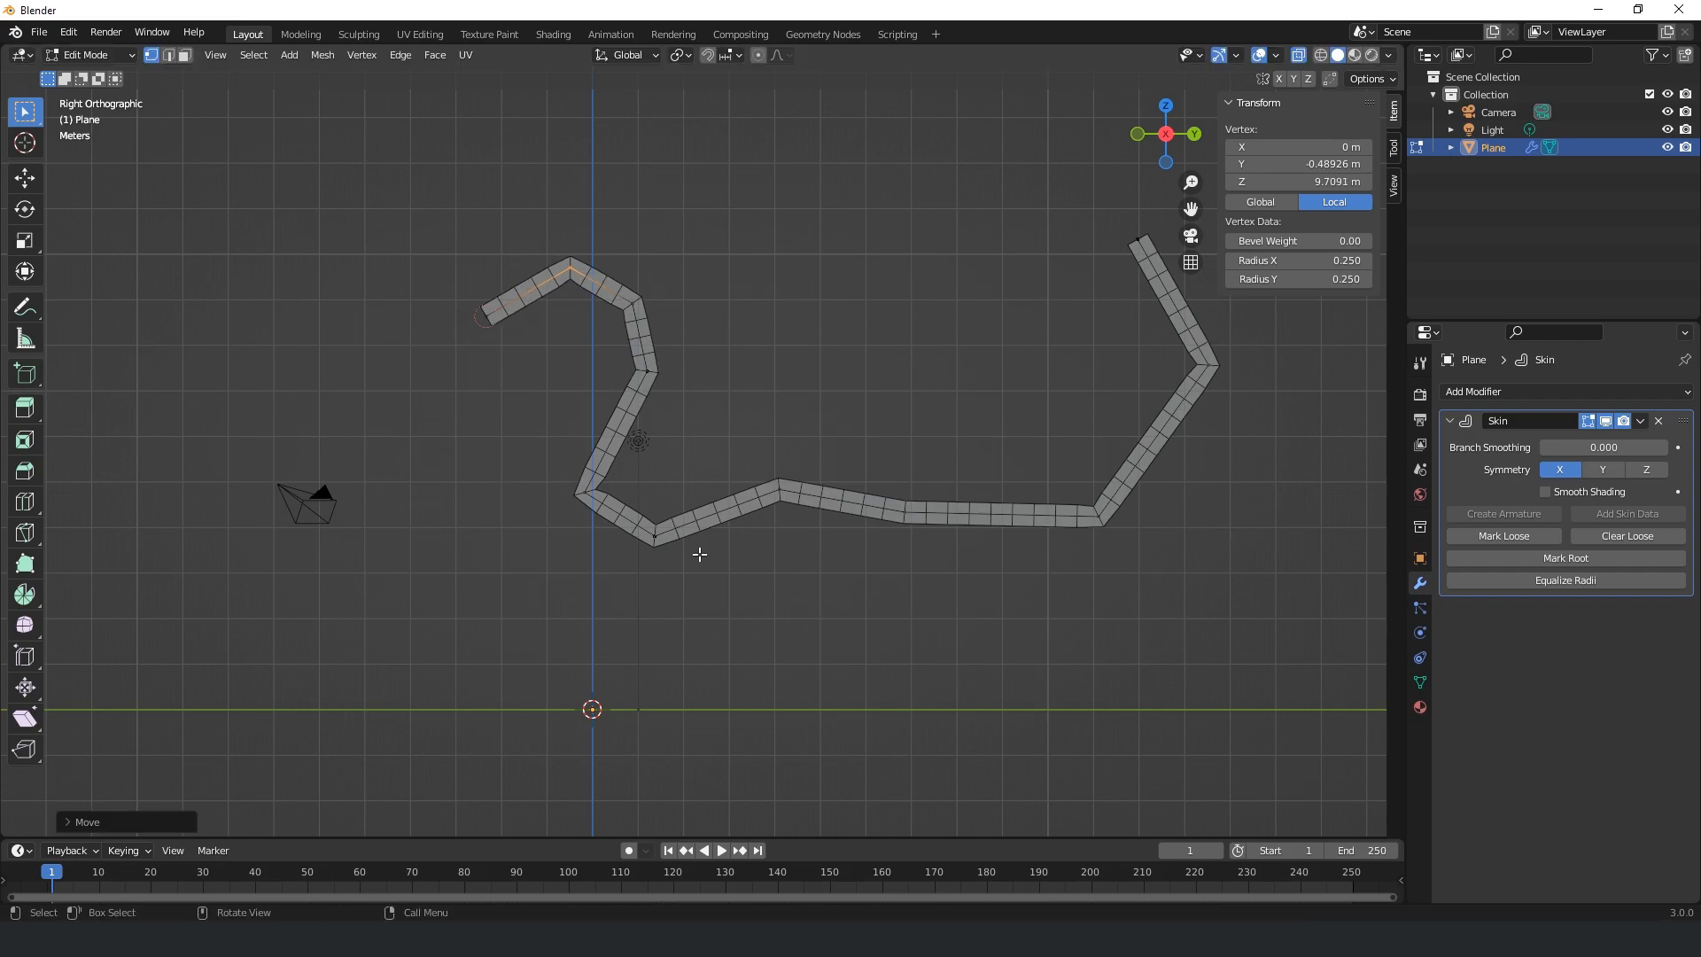
pyautogui.moveTo(595, 416)
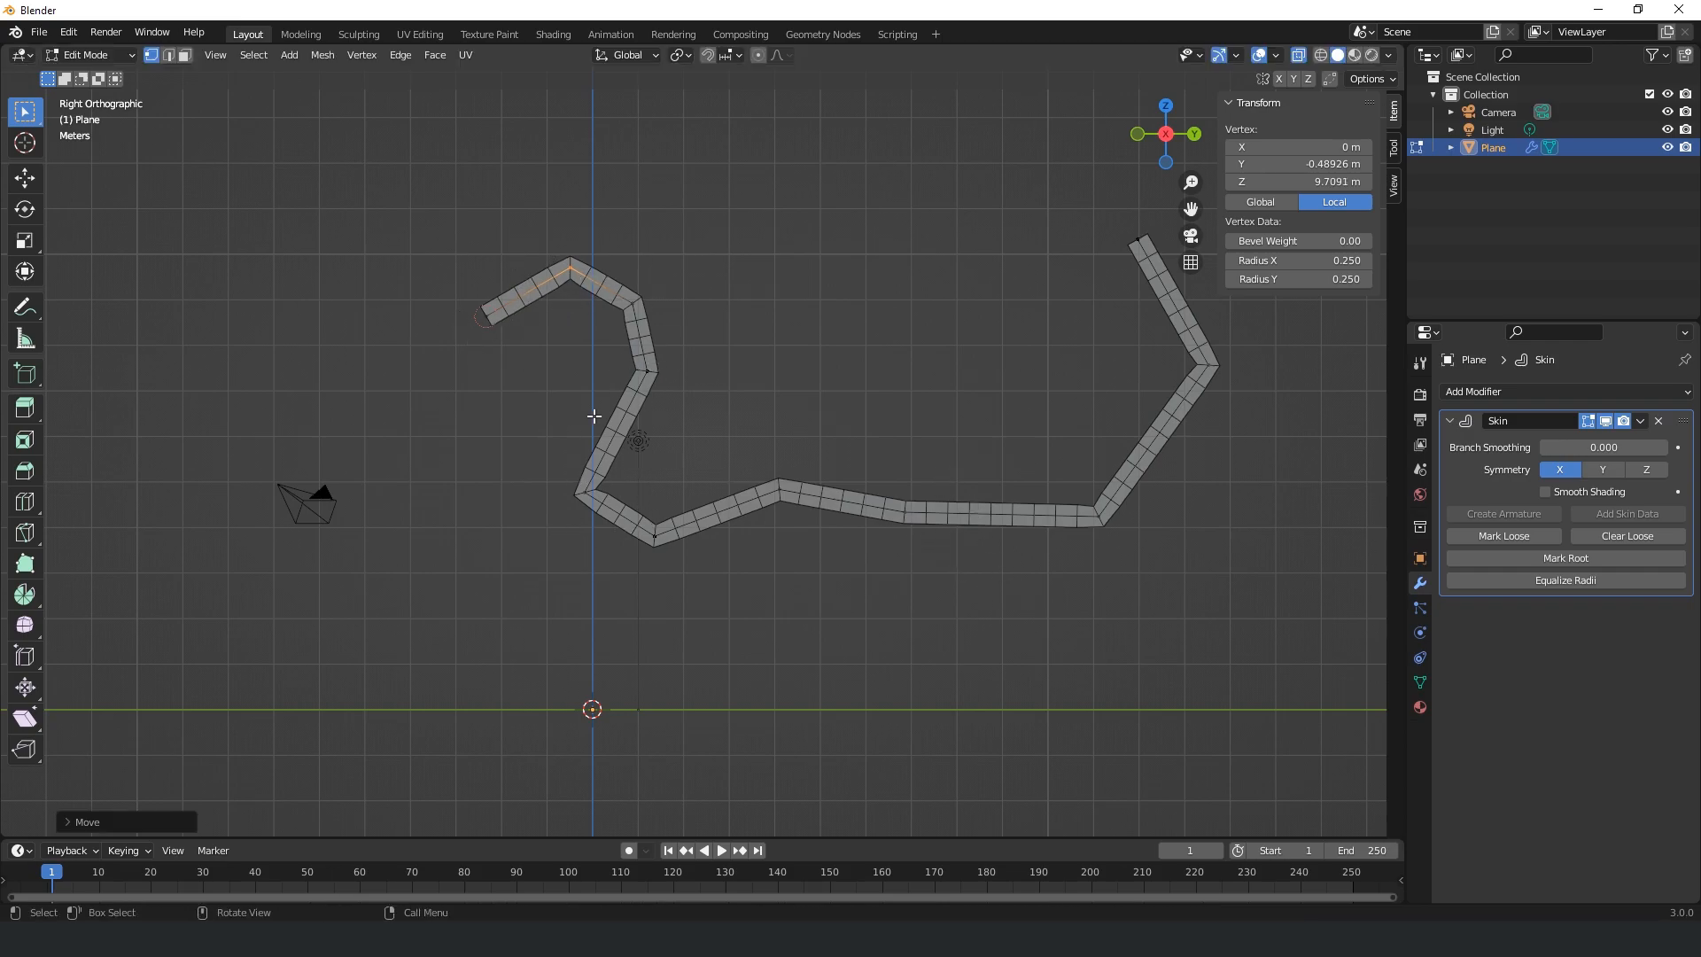
# Step: Add a Subdivision Surface modifier before the Skin at viewport level 2
pyautogui.click(1563, 392)
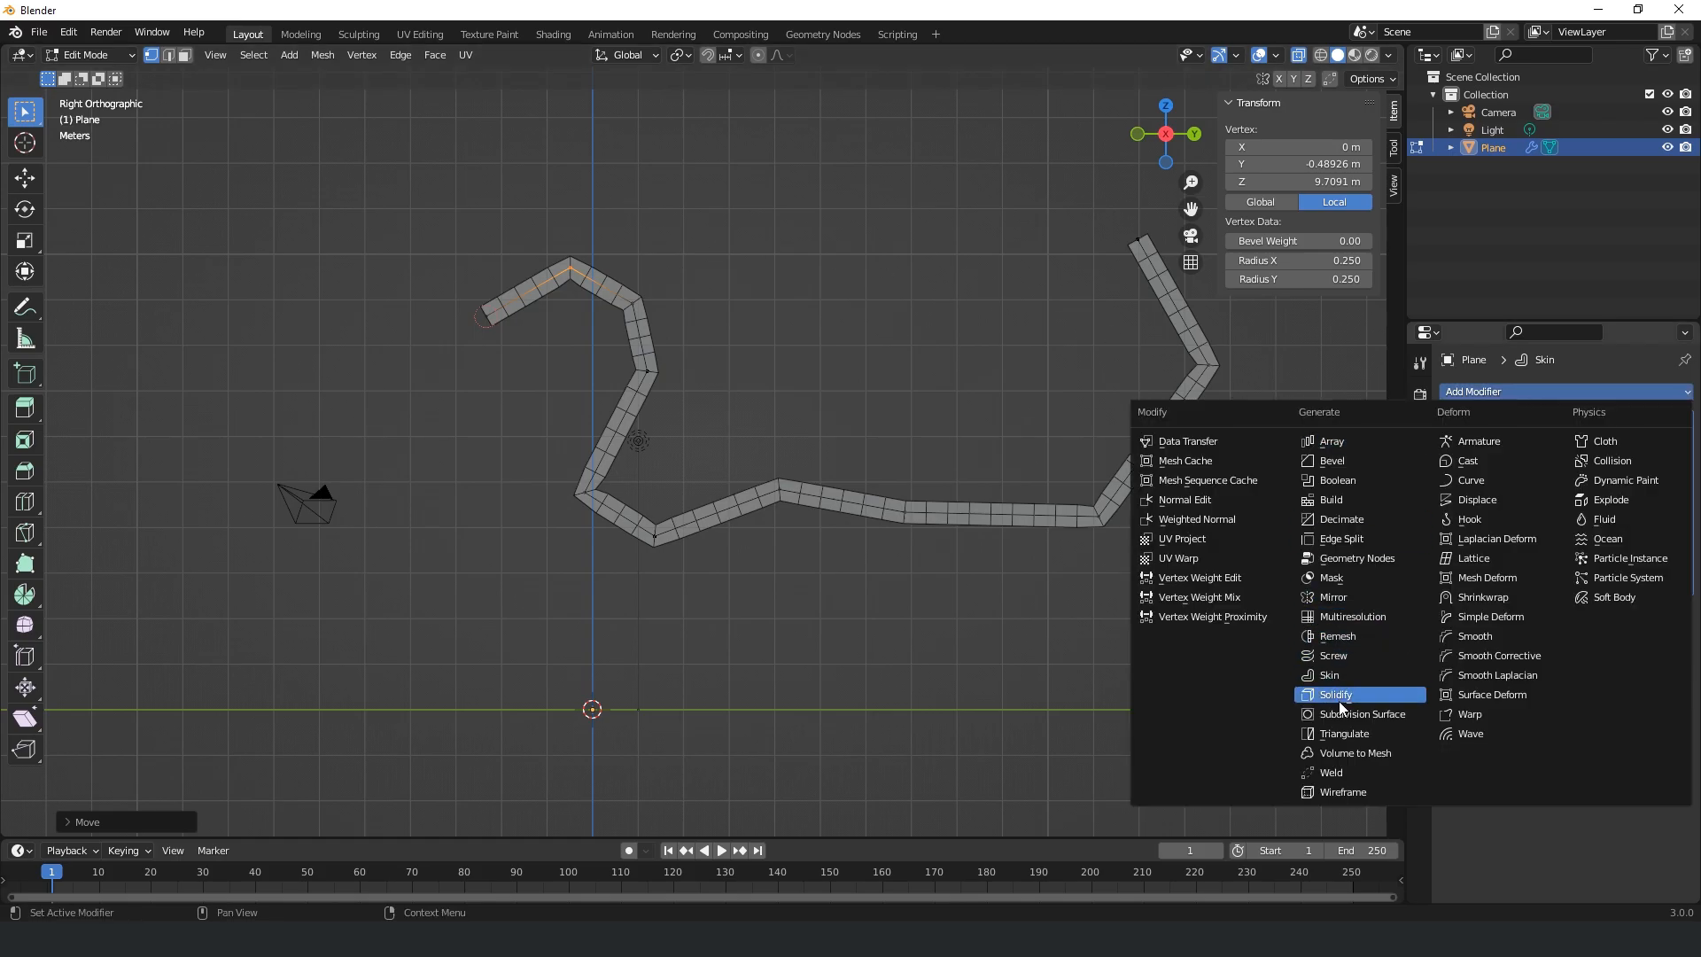
pyautogui.click(1353, 714)
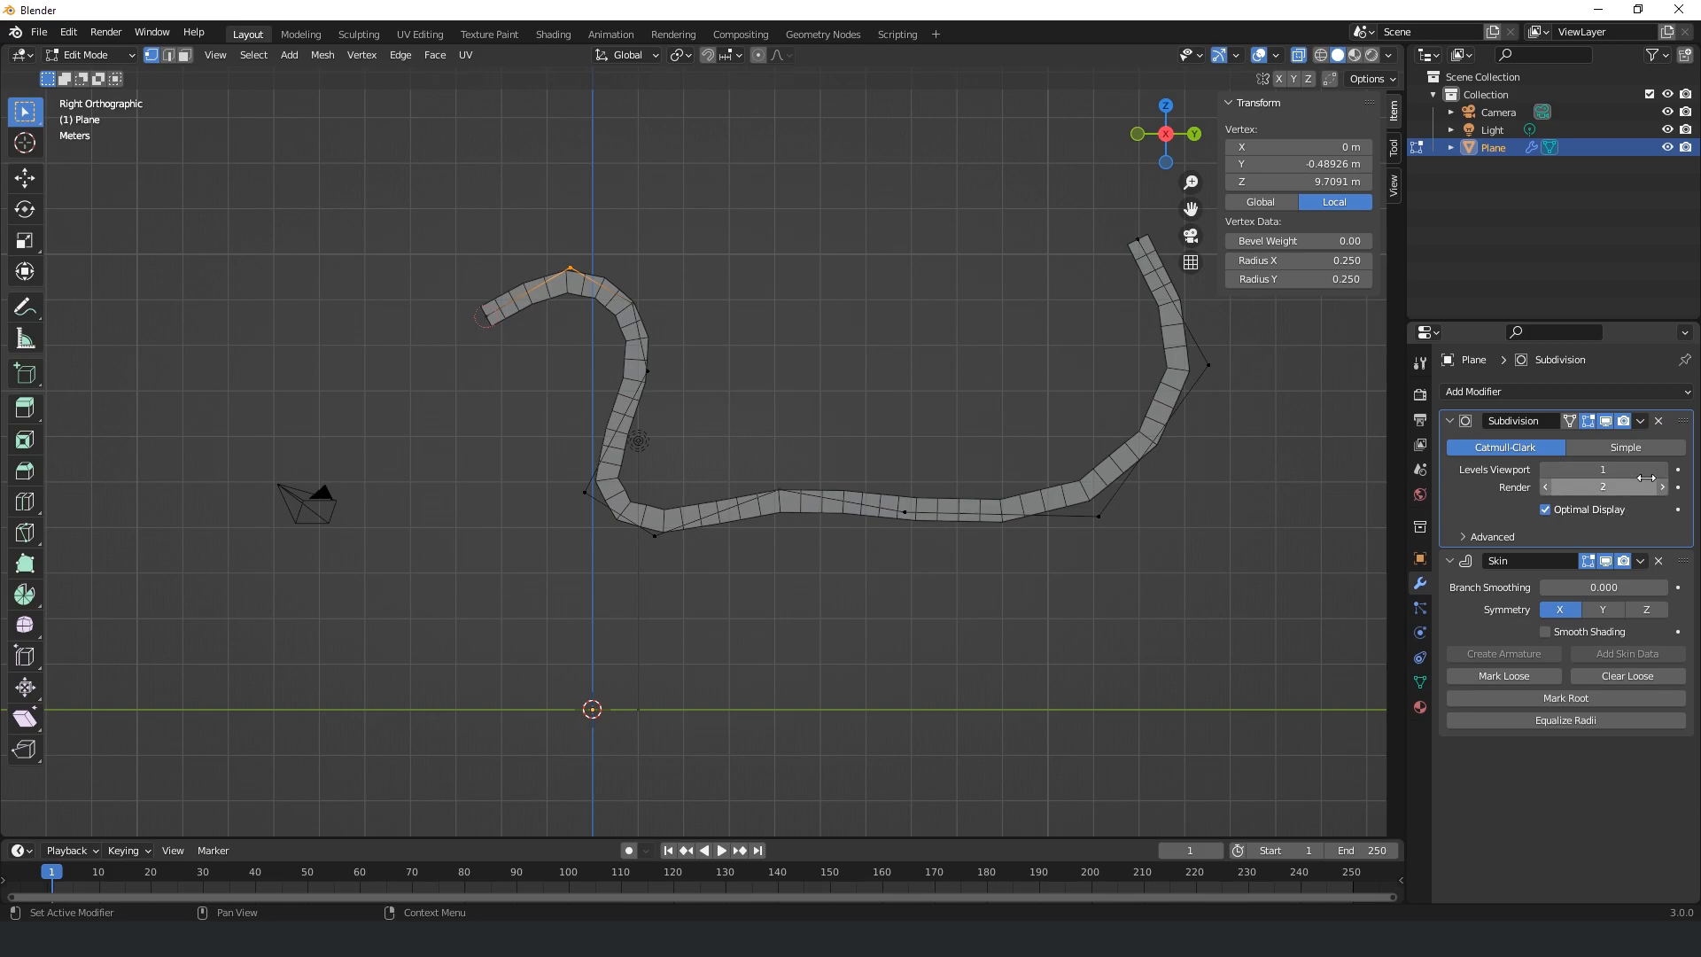
pyautogui.click(1601, 469)
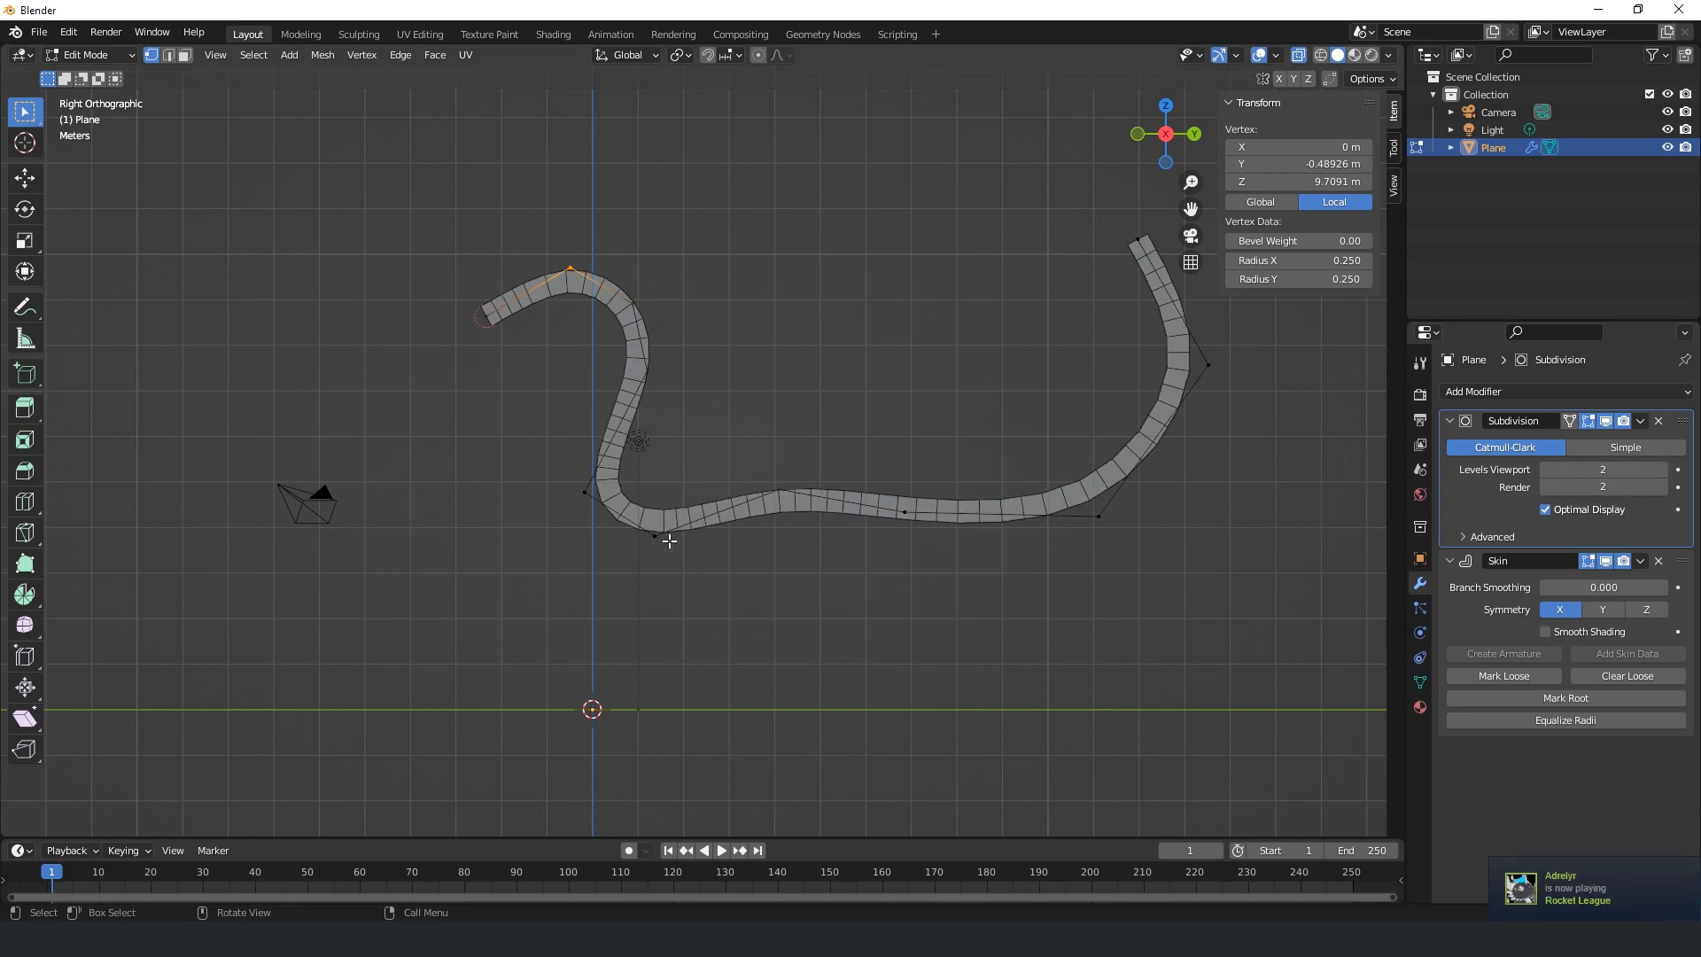
pyautogui.click(571, 462)
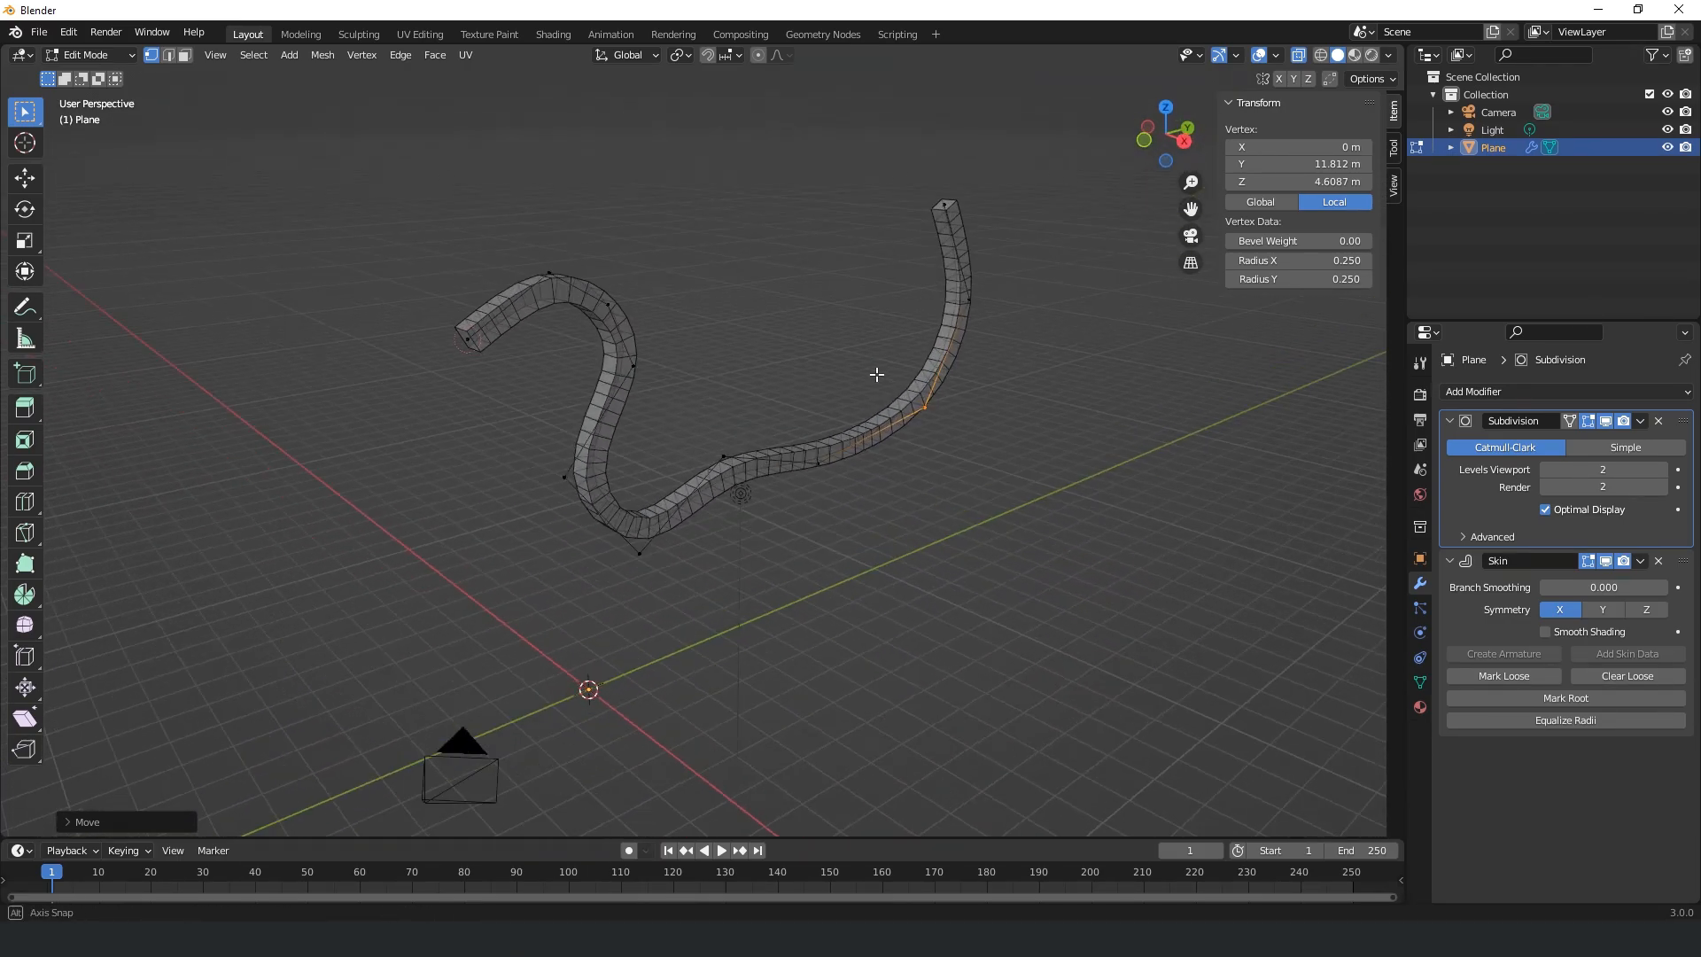
# Step: Add a second Subdivision Surface after the Skin and return to Right view
pyautogui.click(1565, 391)
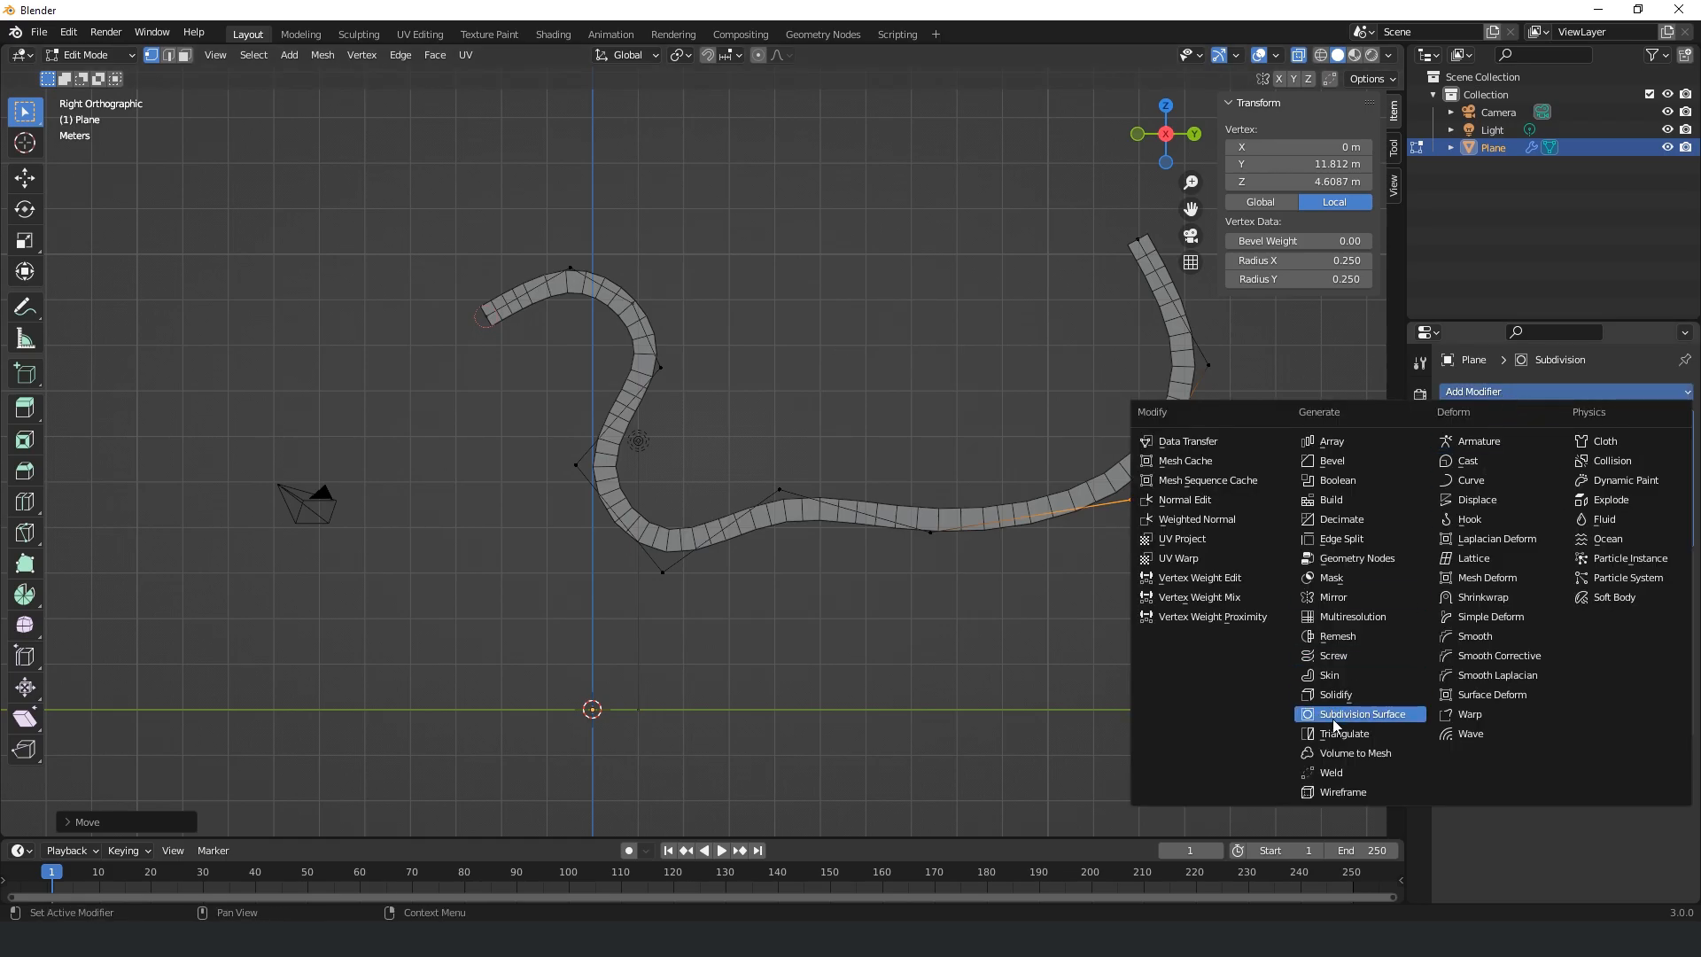
pyautogui.click(1357, 712)
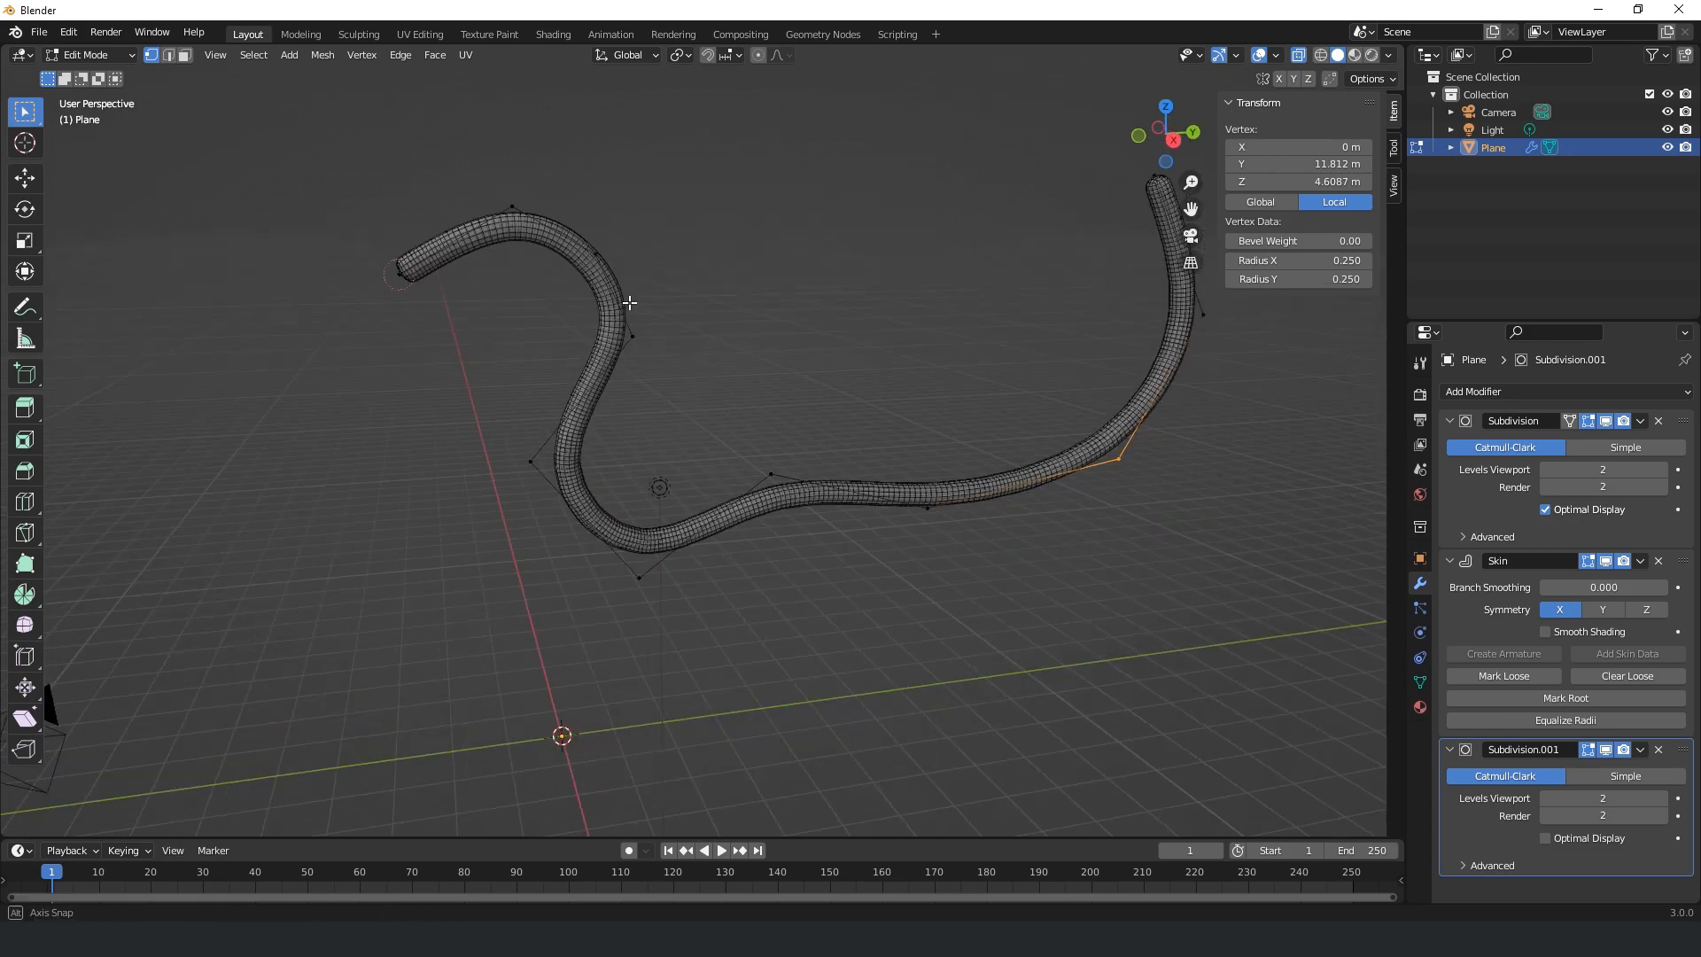
pyautogui.press('KP_3')
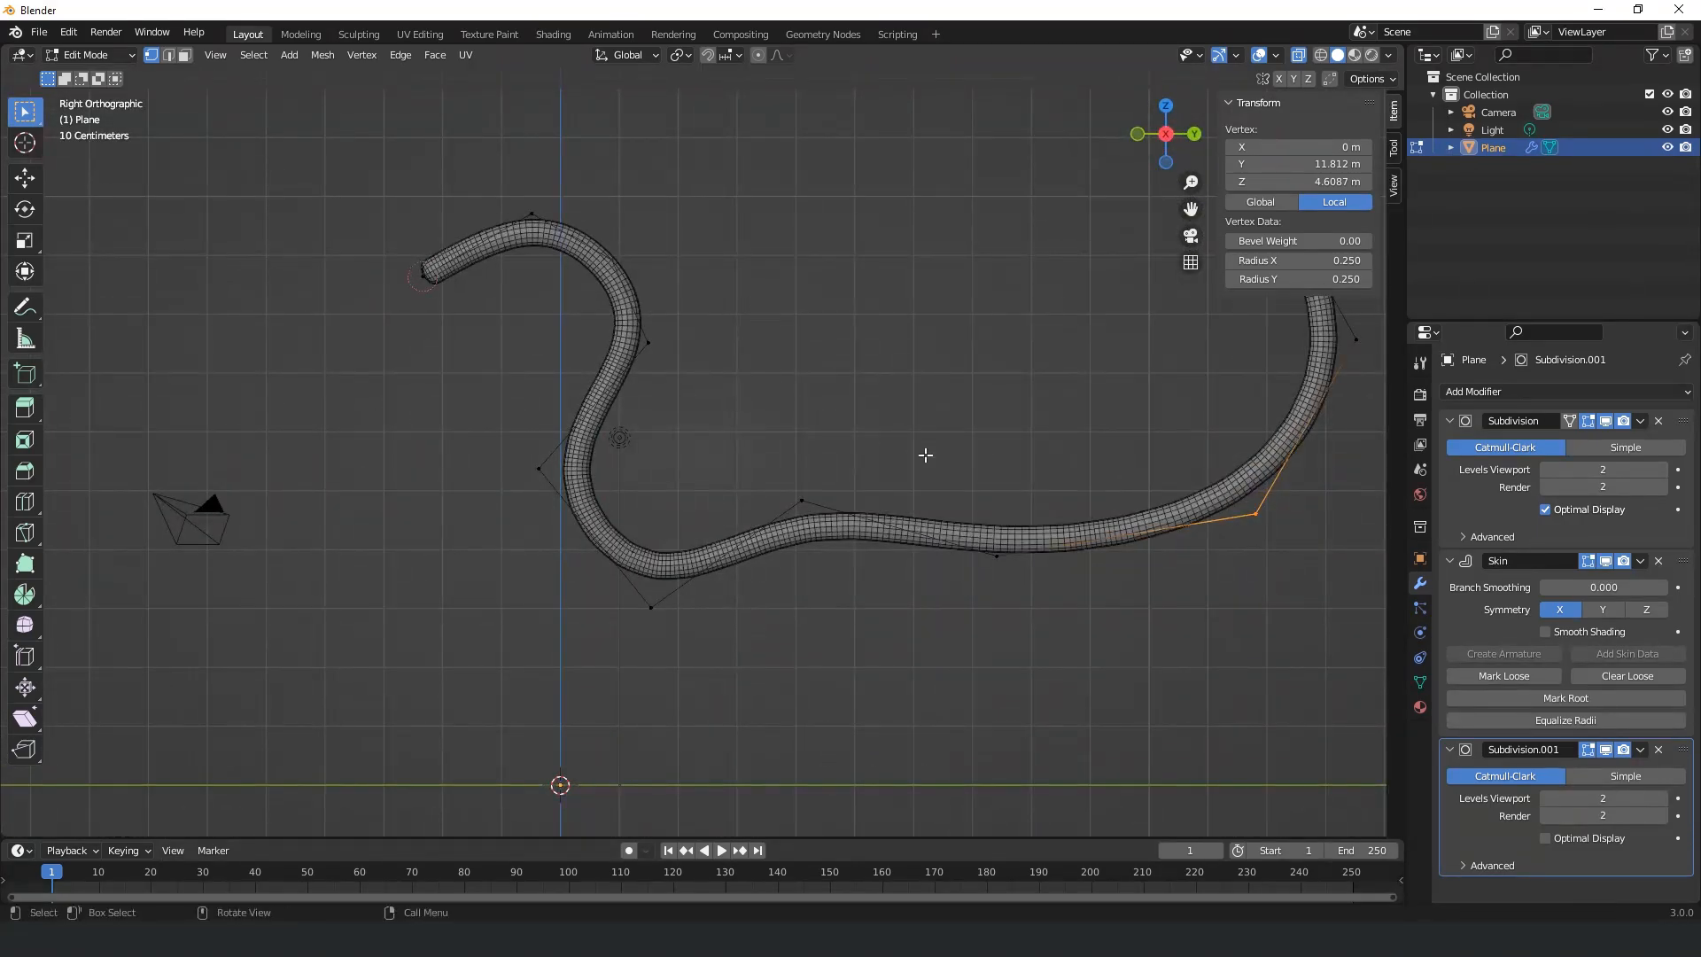
# Step: Lower Subdivision.001 to level 1 and enlarge skin radii at head, neck and belly
pyautogui.click(1602, 797)
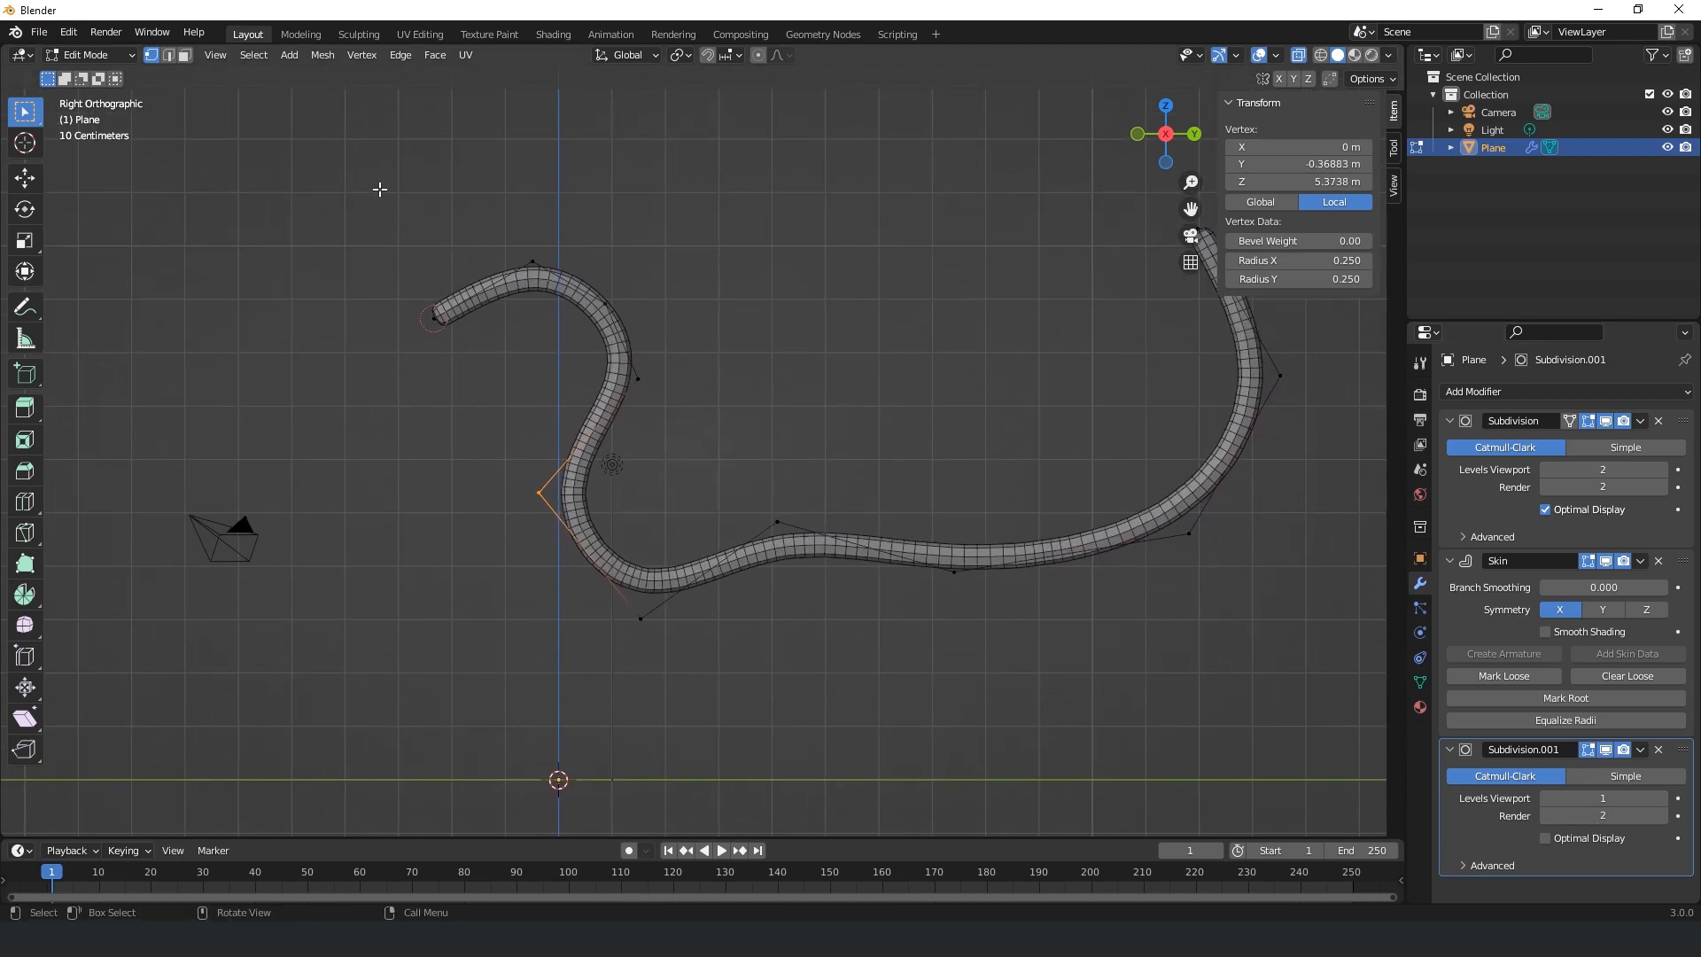
pyautogui.press('s')
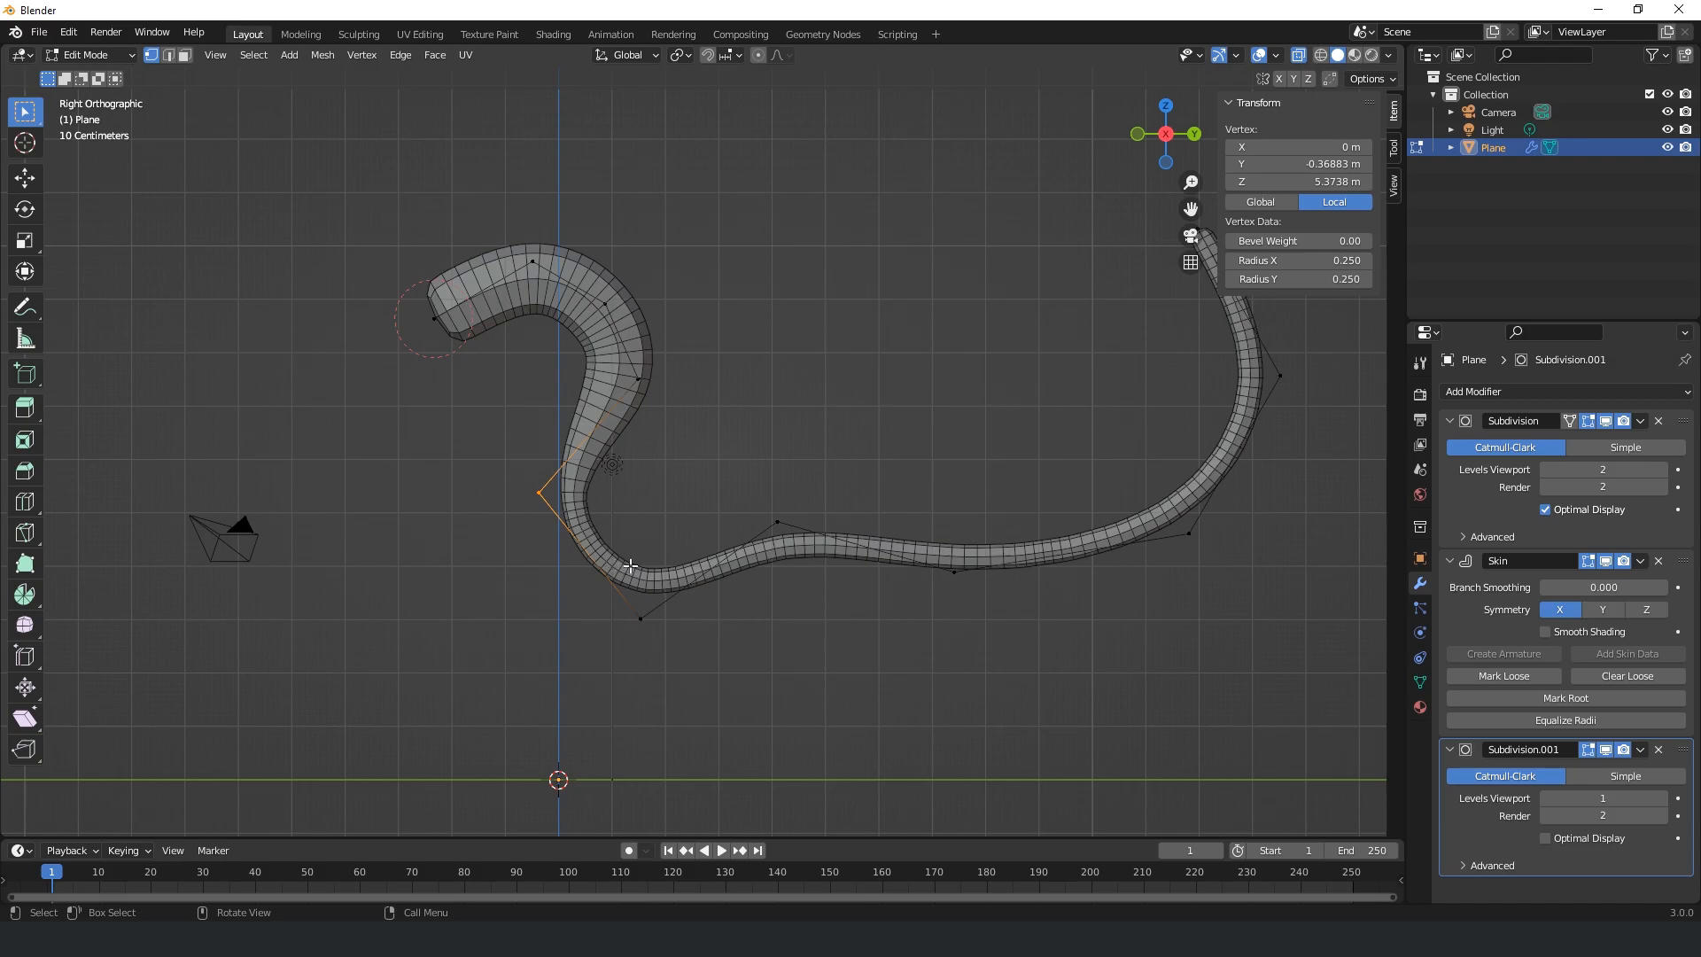
pyautogui.press('s')
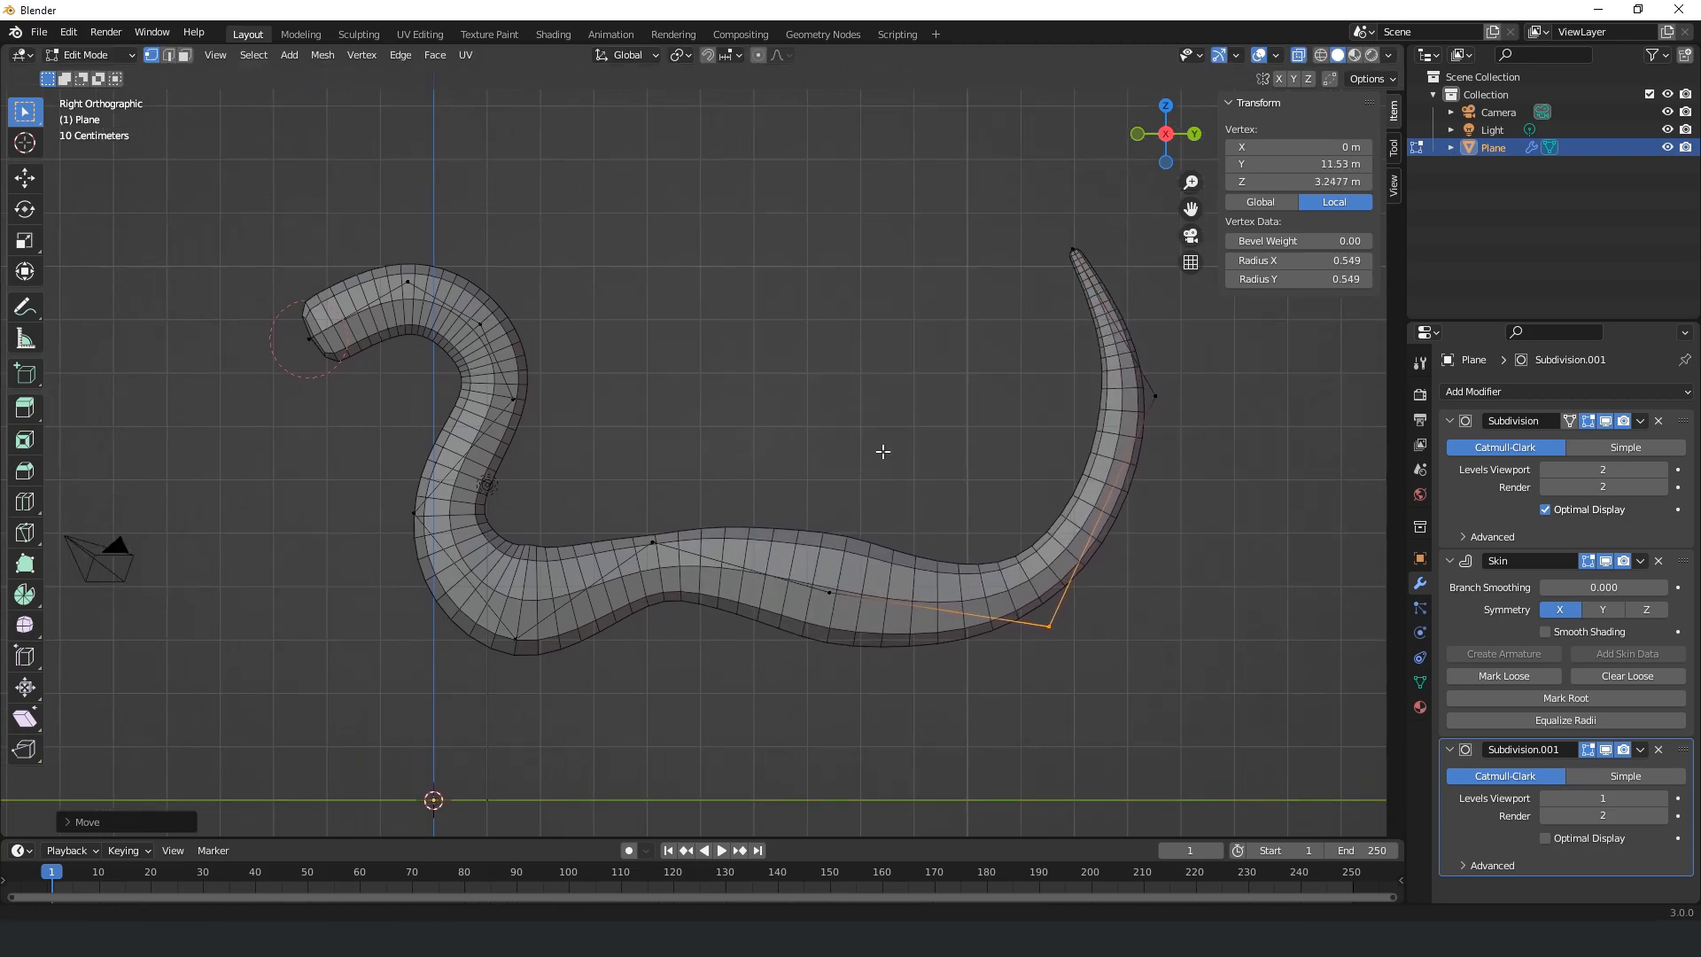
pyautogui.press('s')
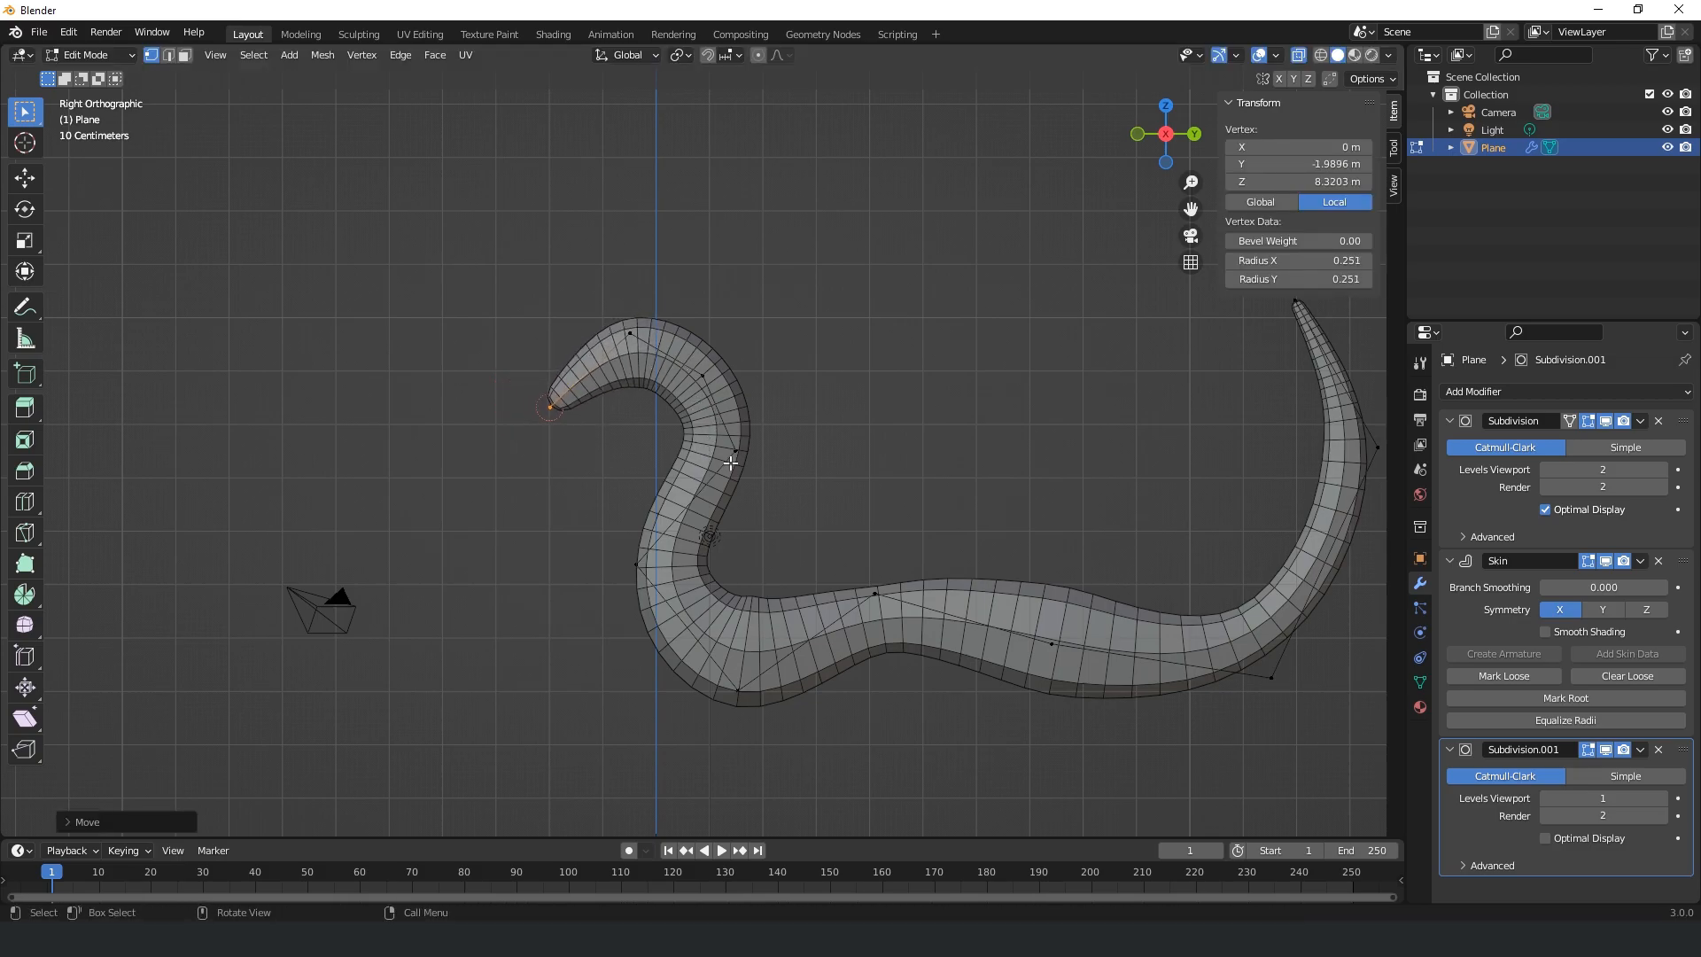
pyautogui.press('s')
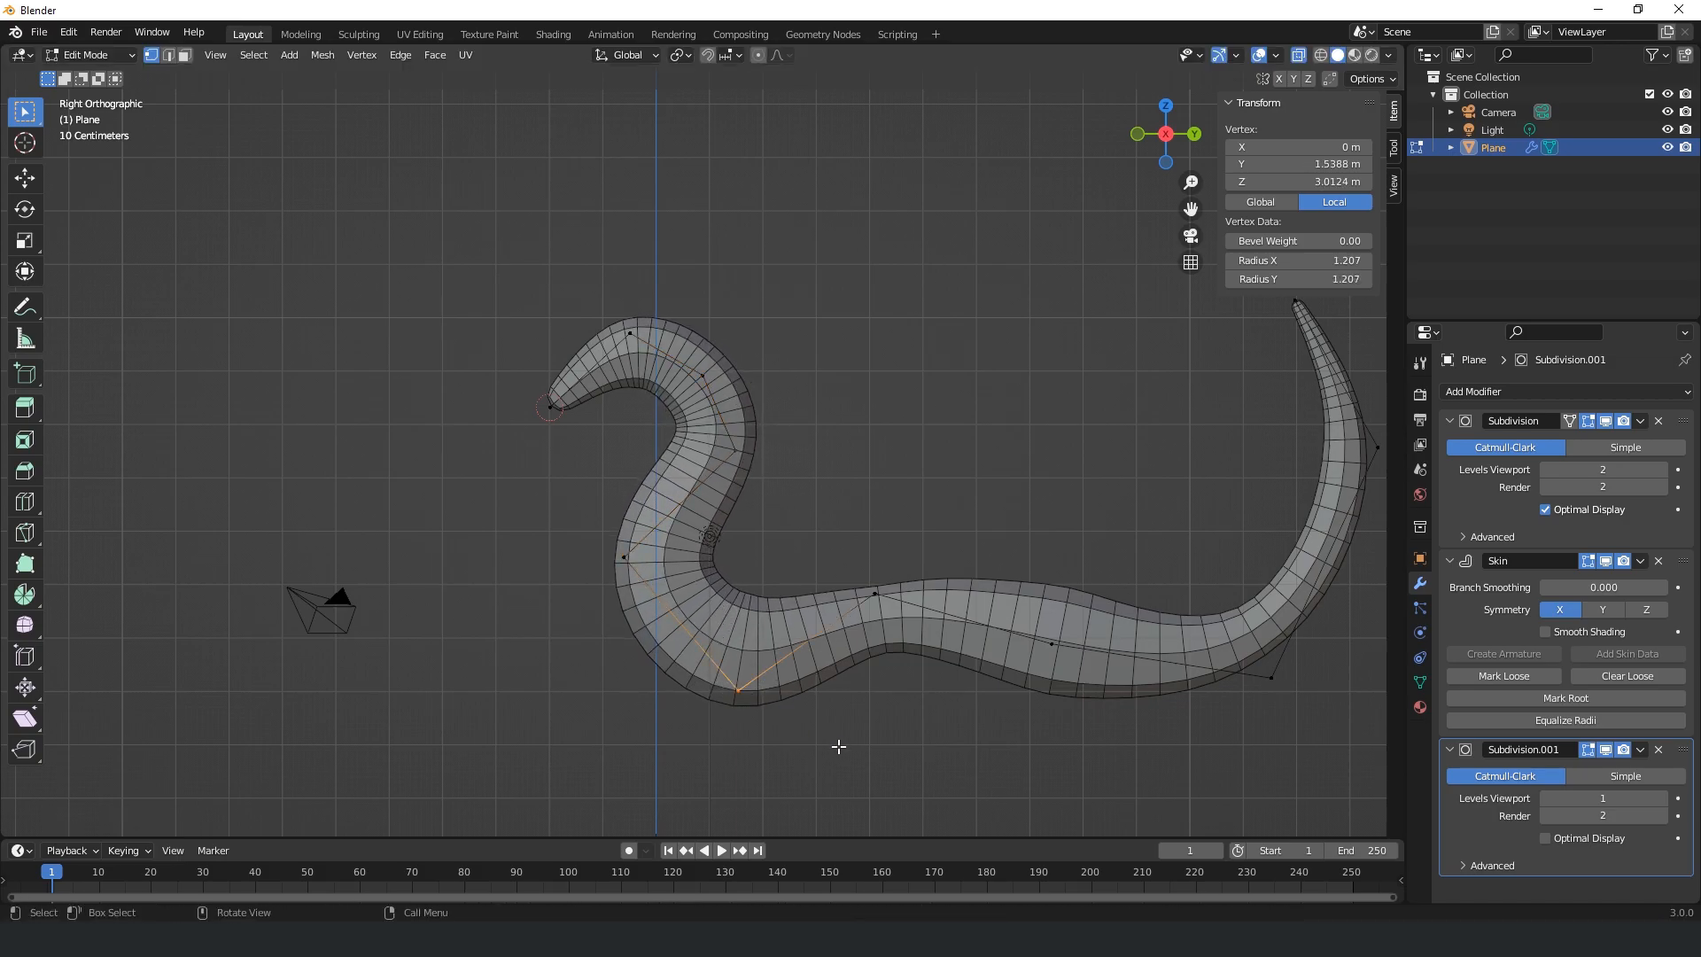
pyautogui.moveTo(737, 700); pyautogui.dragTo(765, 563)
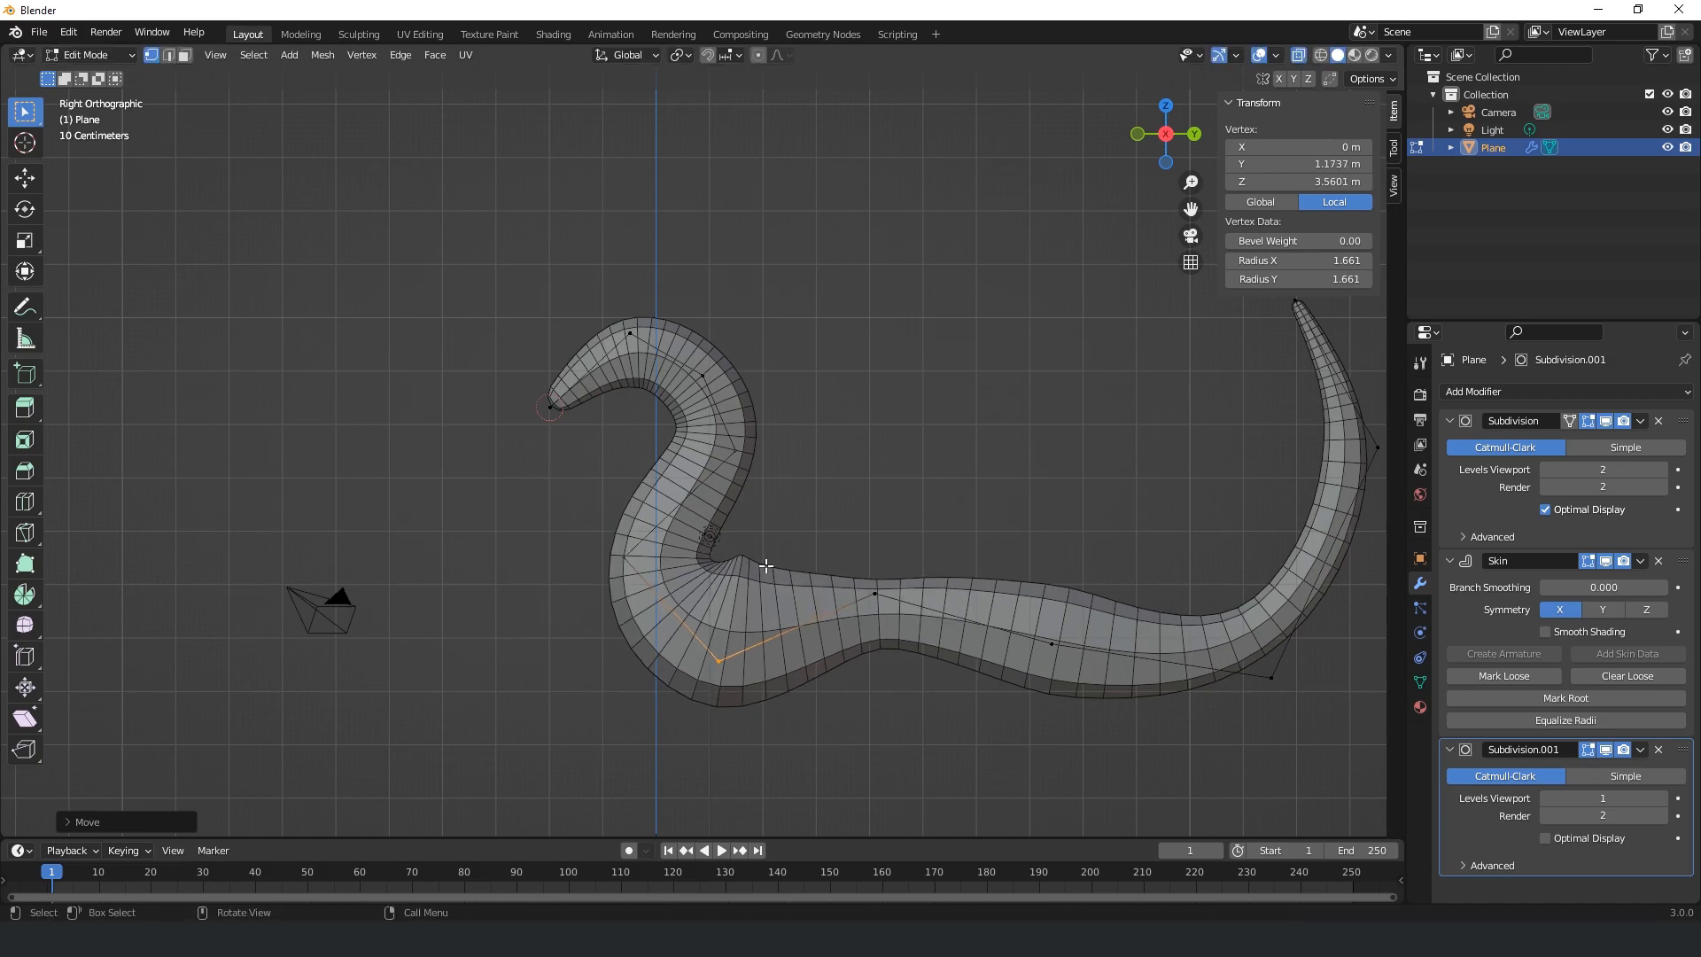
pyautogui.moveTo(890, 461)
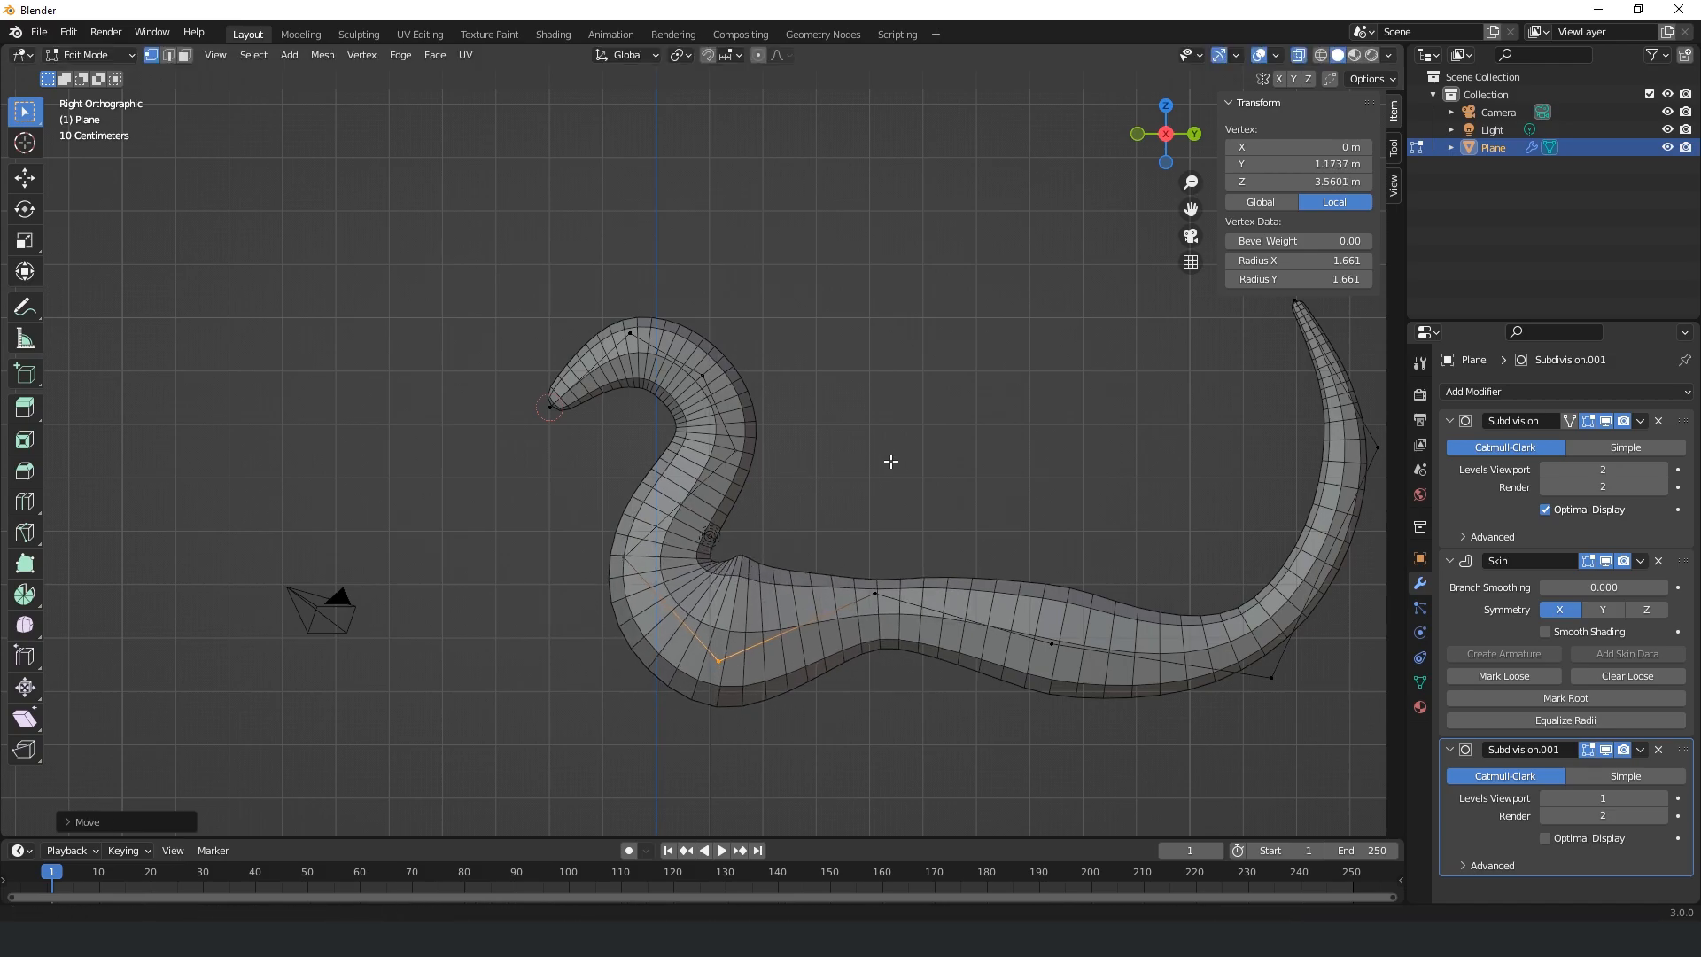
# Step: Reposition the front leg's skeleton vertices and select the whole skin skeleton
pyautogui.moveTo(889, 460); pyautogui.dragTo(935, 563)
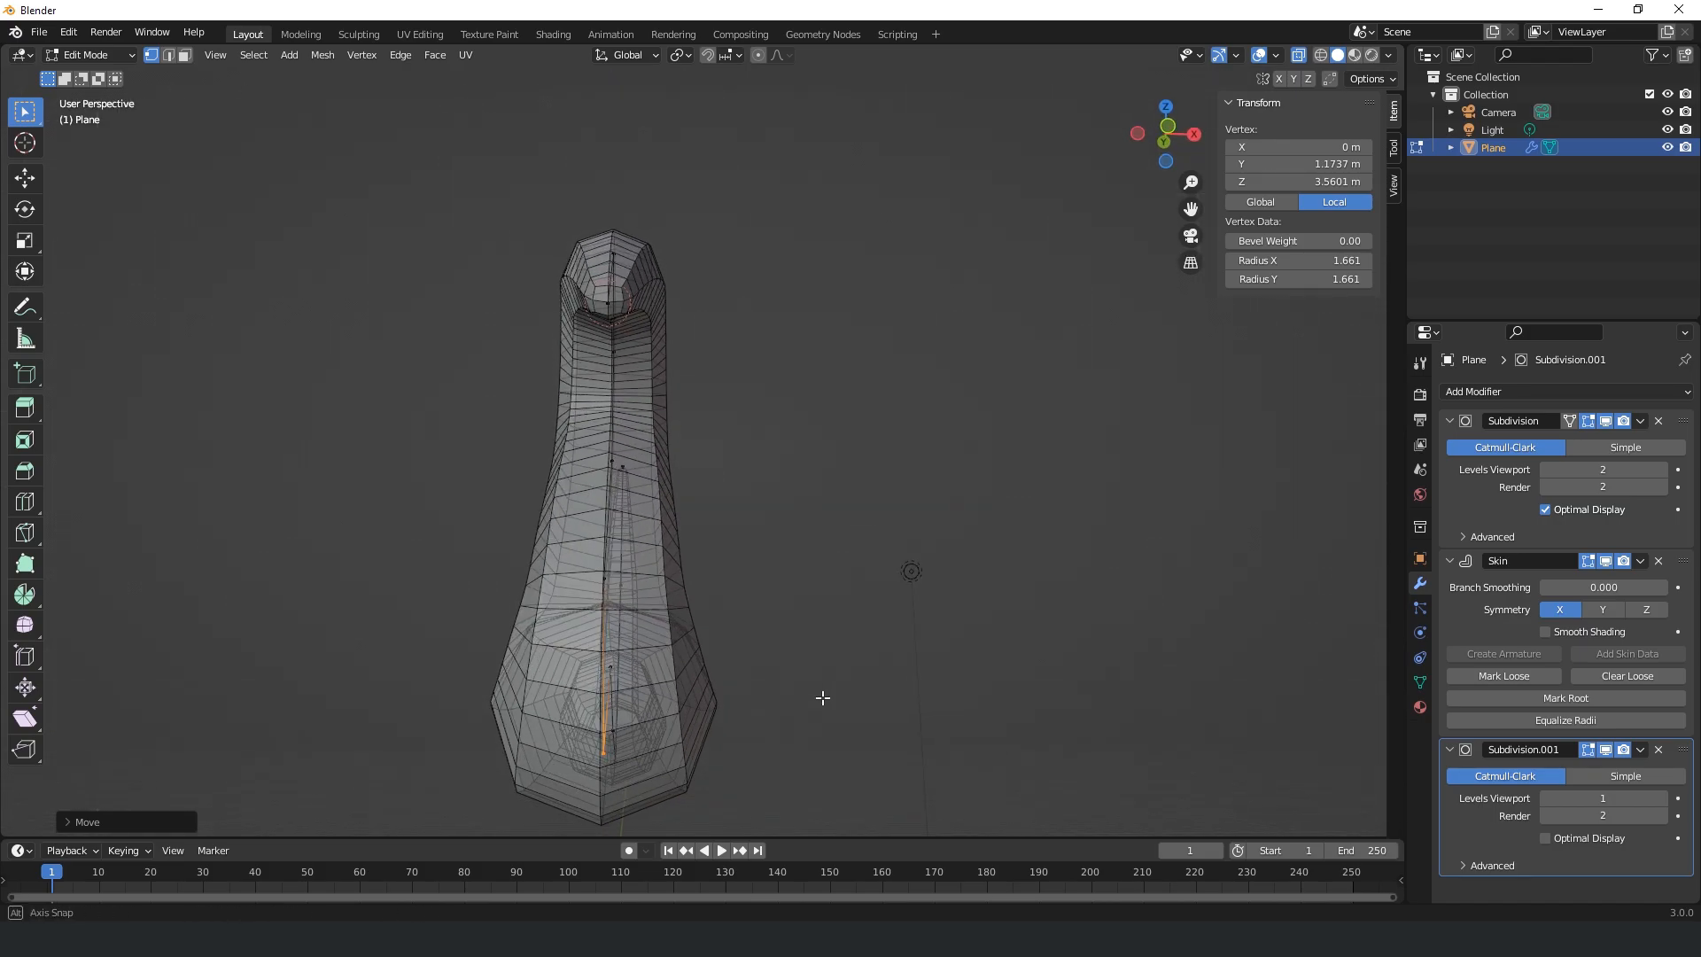
pyautogui.press('KP_1')
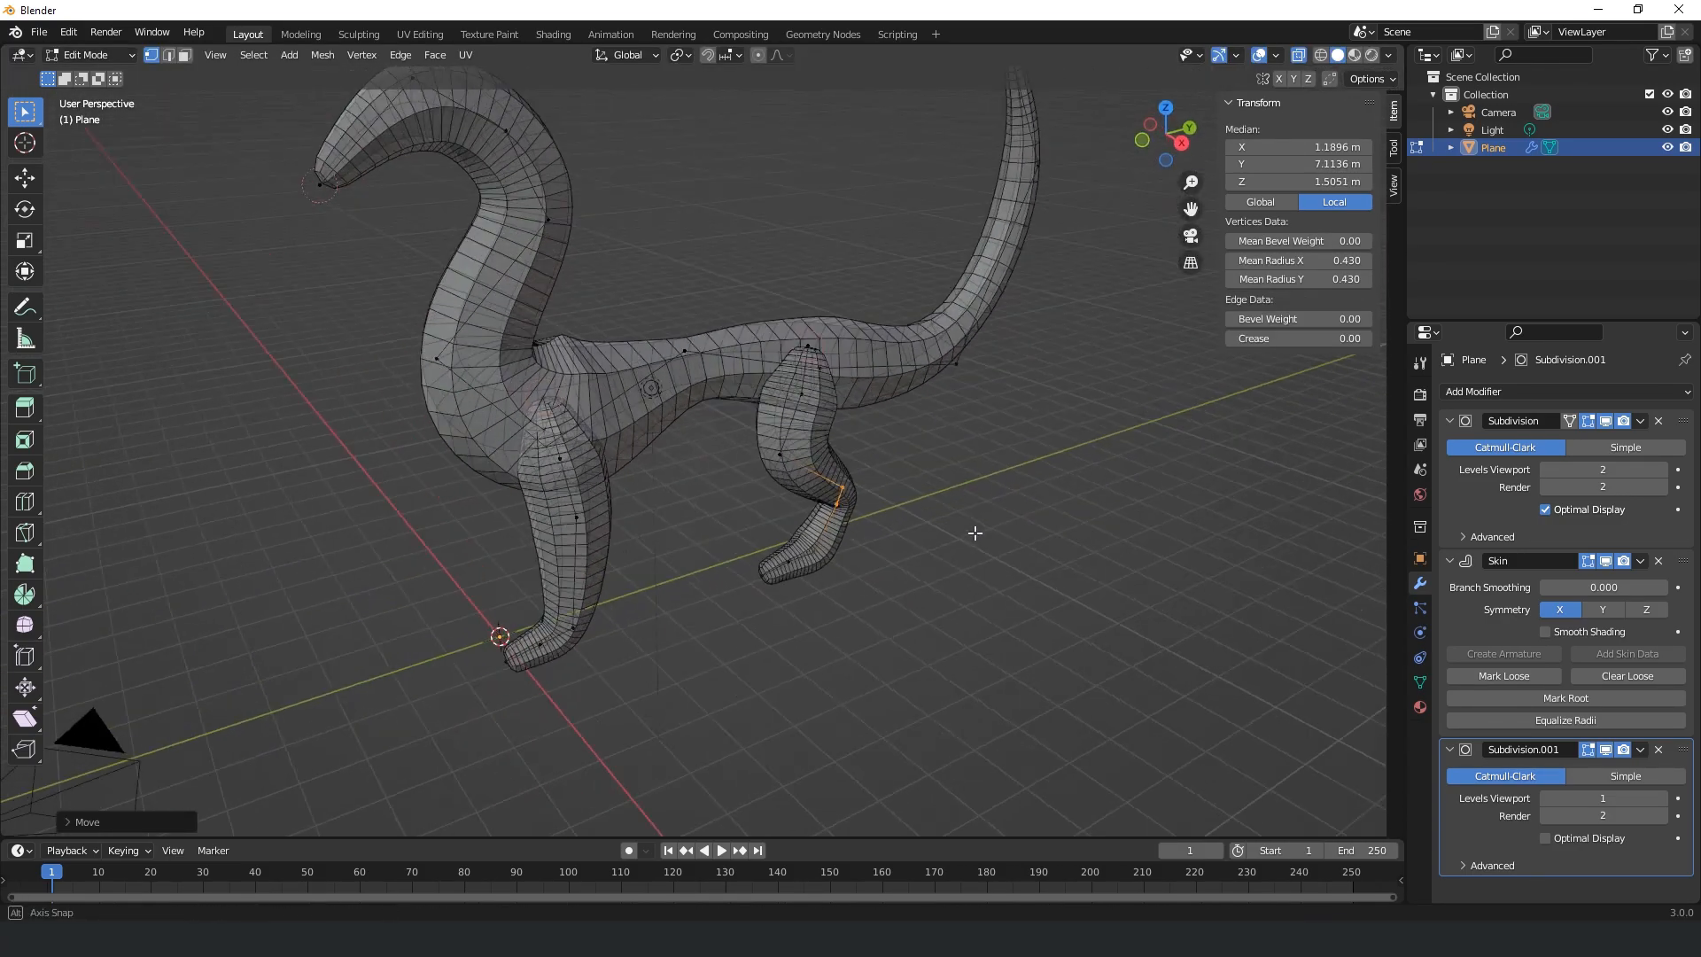
pyautogui.moveTo(976, 534); pyautogui.dragTo(994, 521)
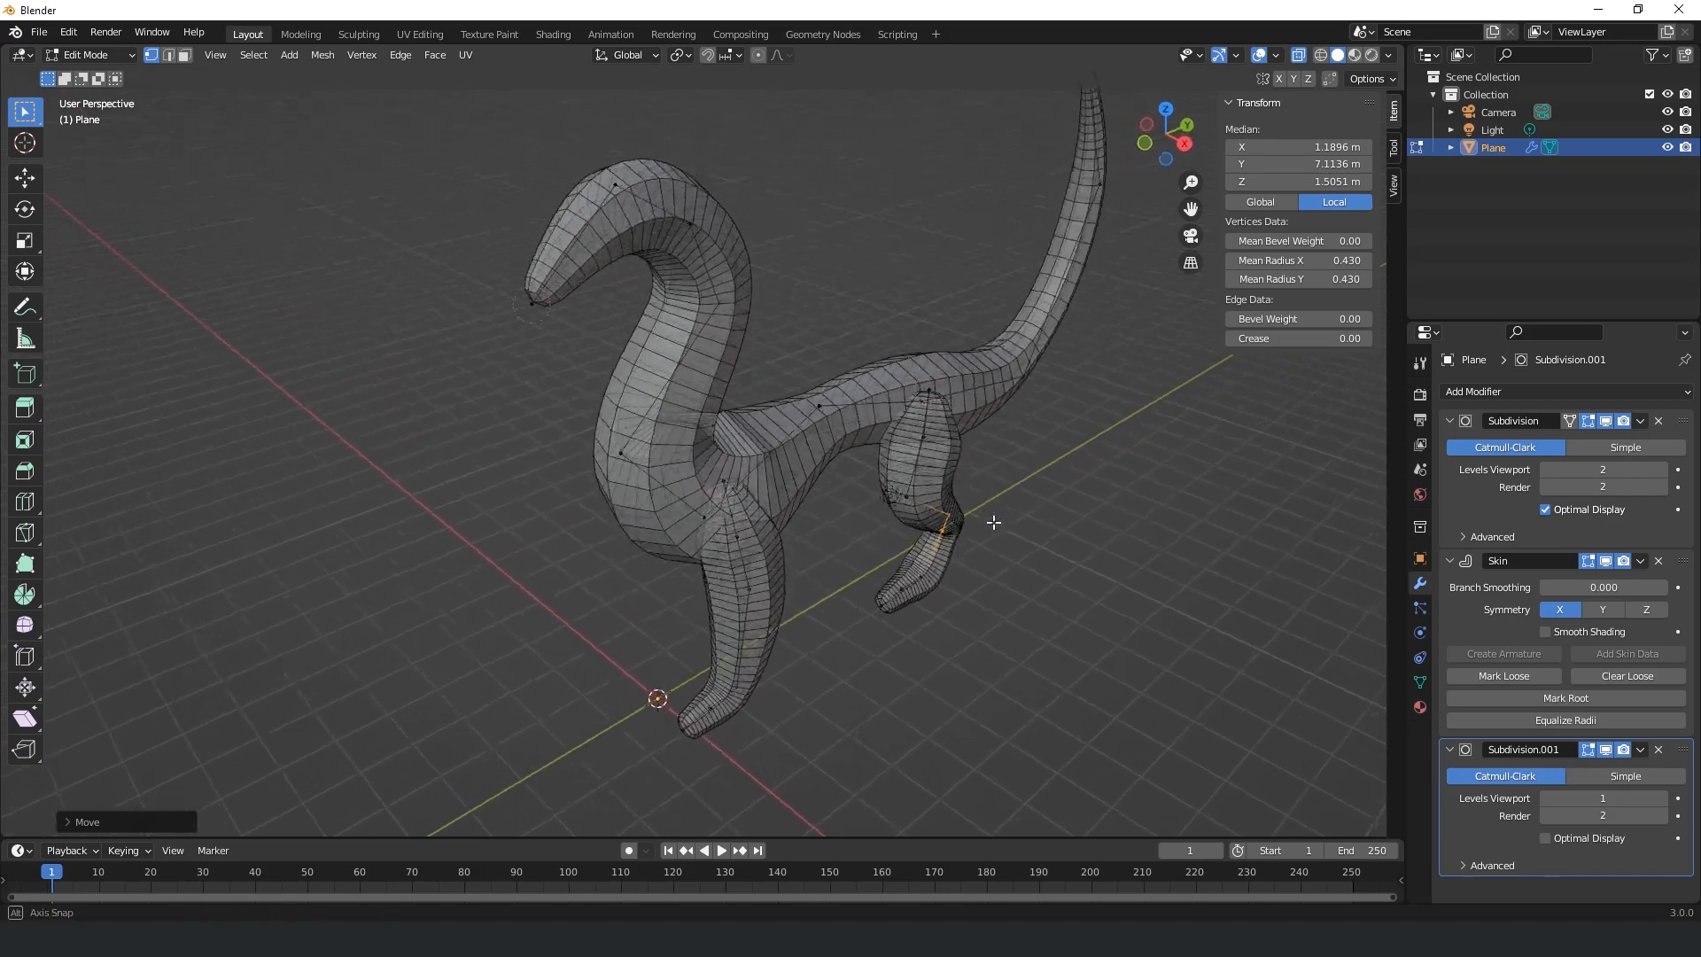
pyautogui.moveTo(992, 521); pyautogui.dragTo(984, 460)
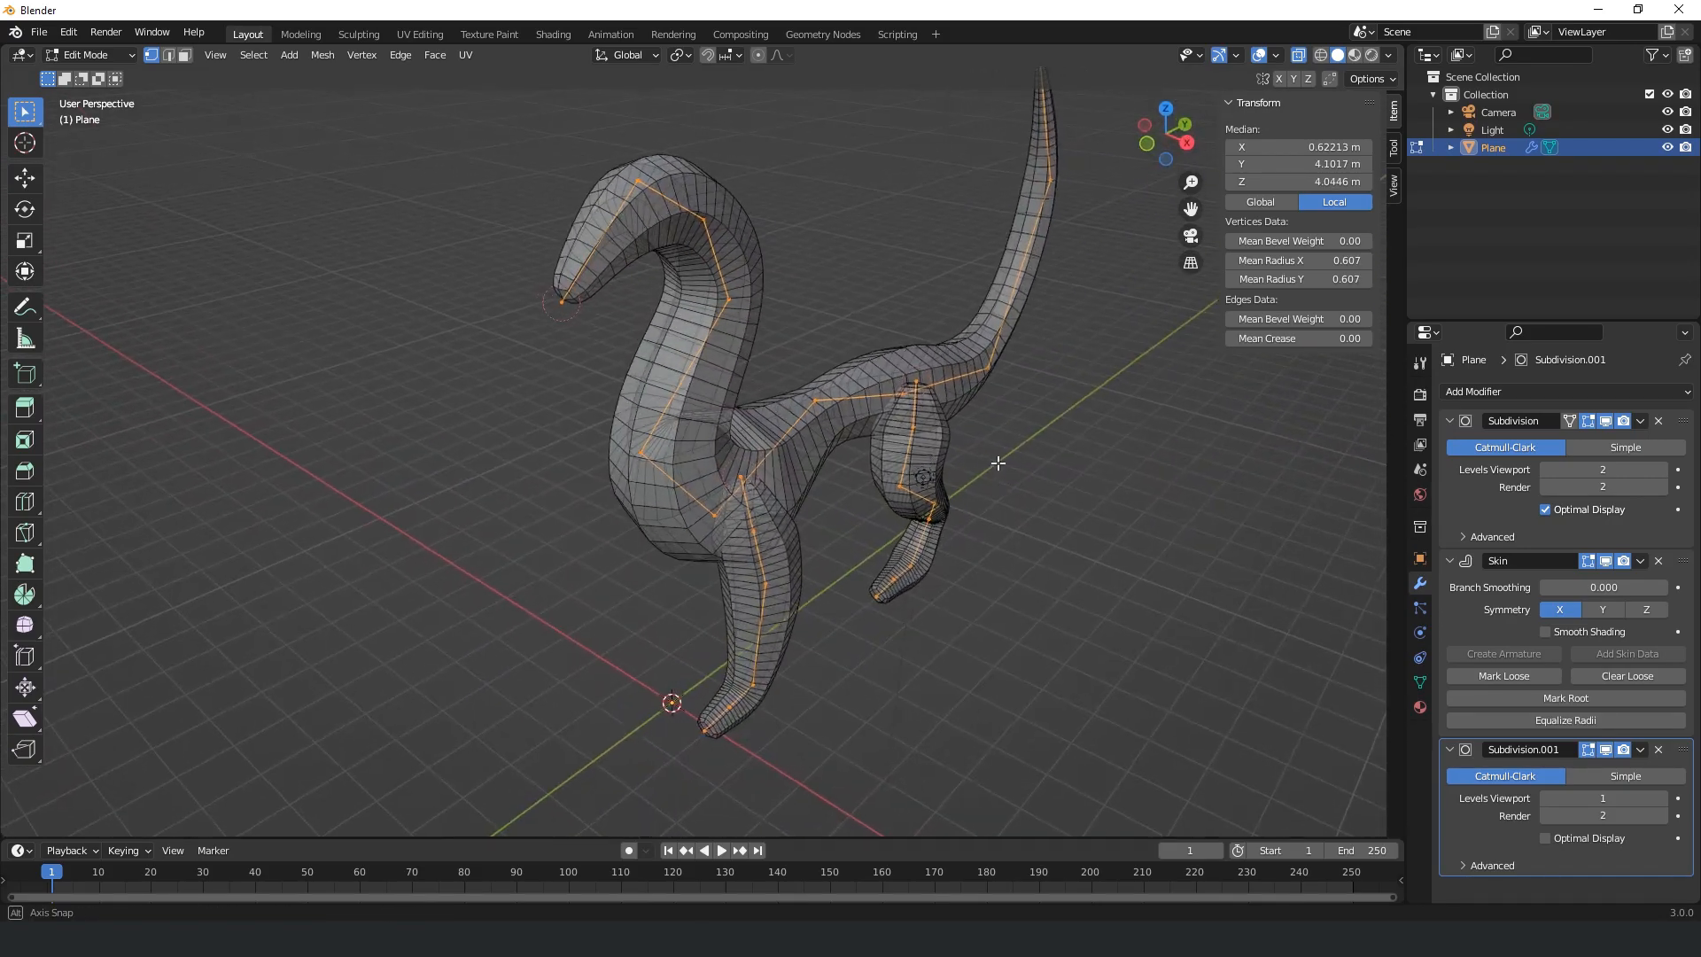
# Step: Symmetrize the skeleton with Direction flipped so the legs mirror to both sides
pyautogui.click(323, 54)
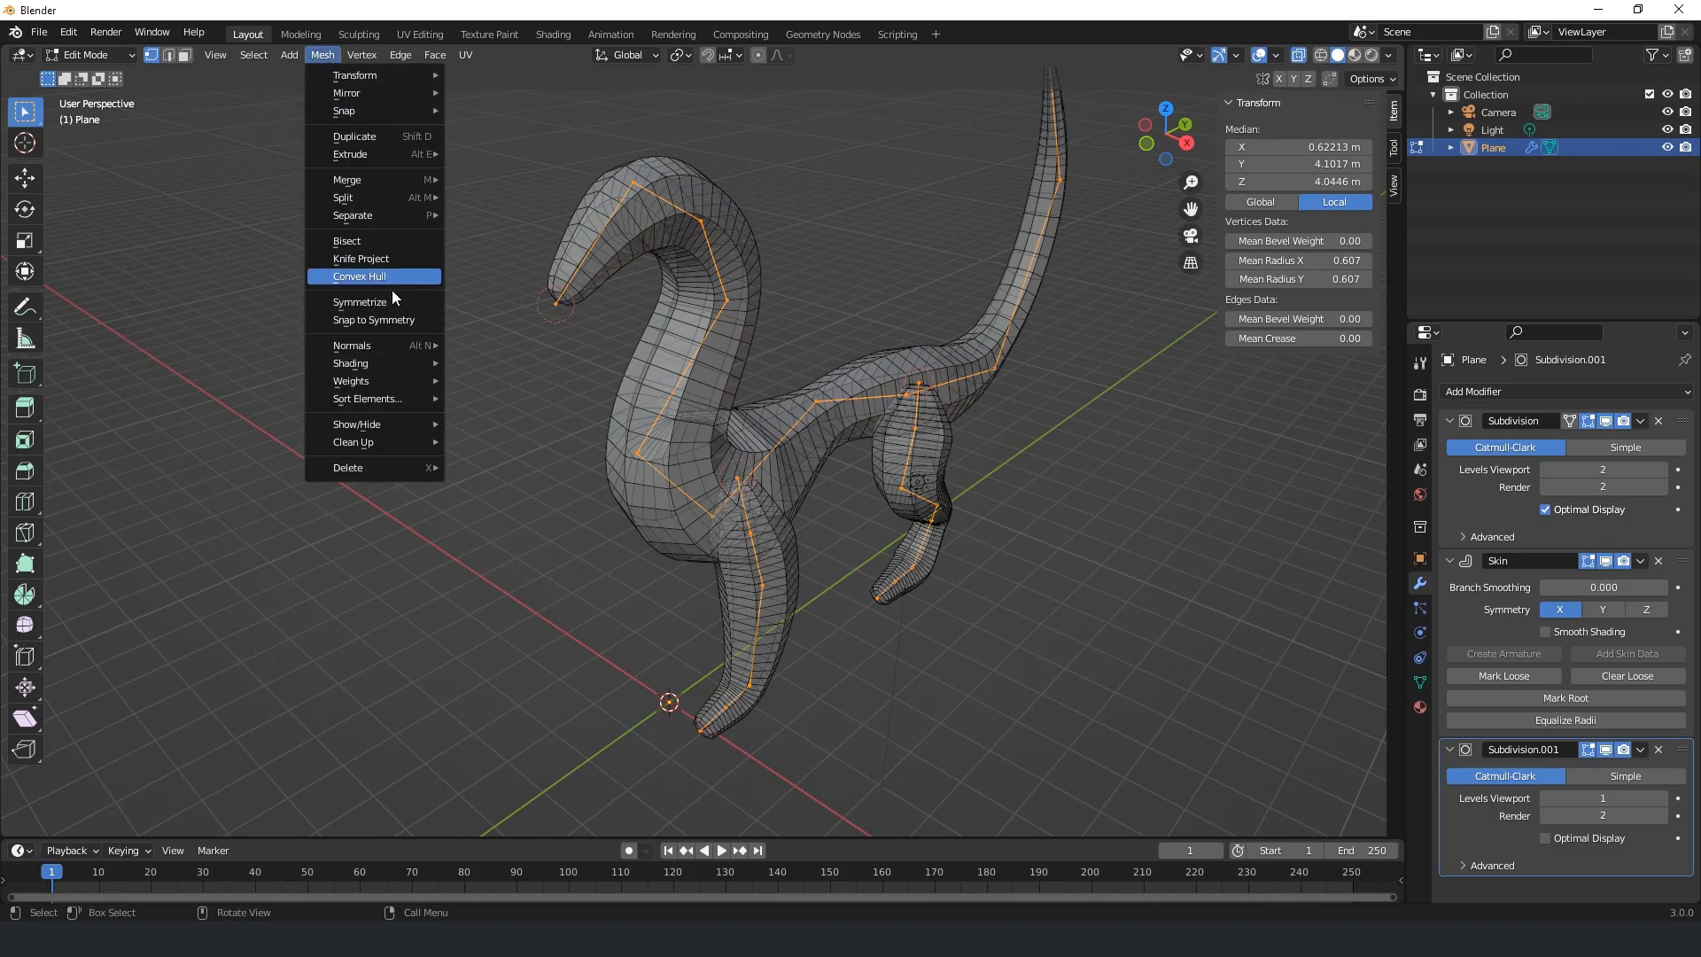
pyautogui.click(358, 301)
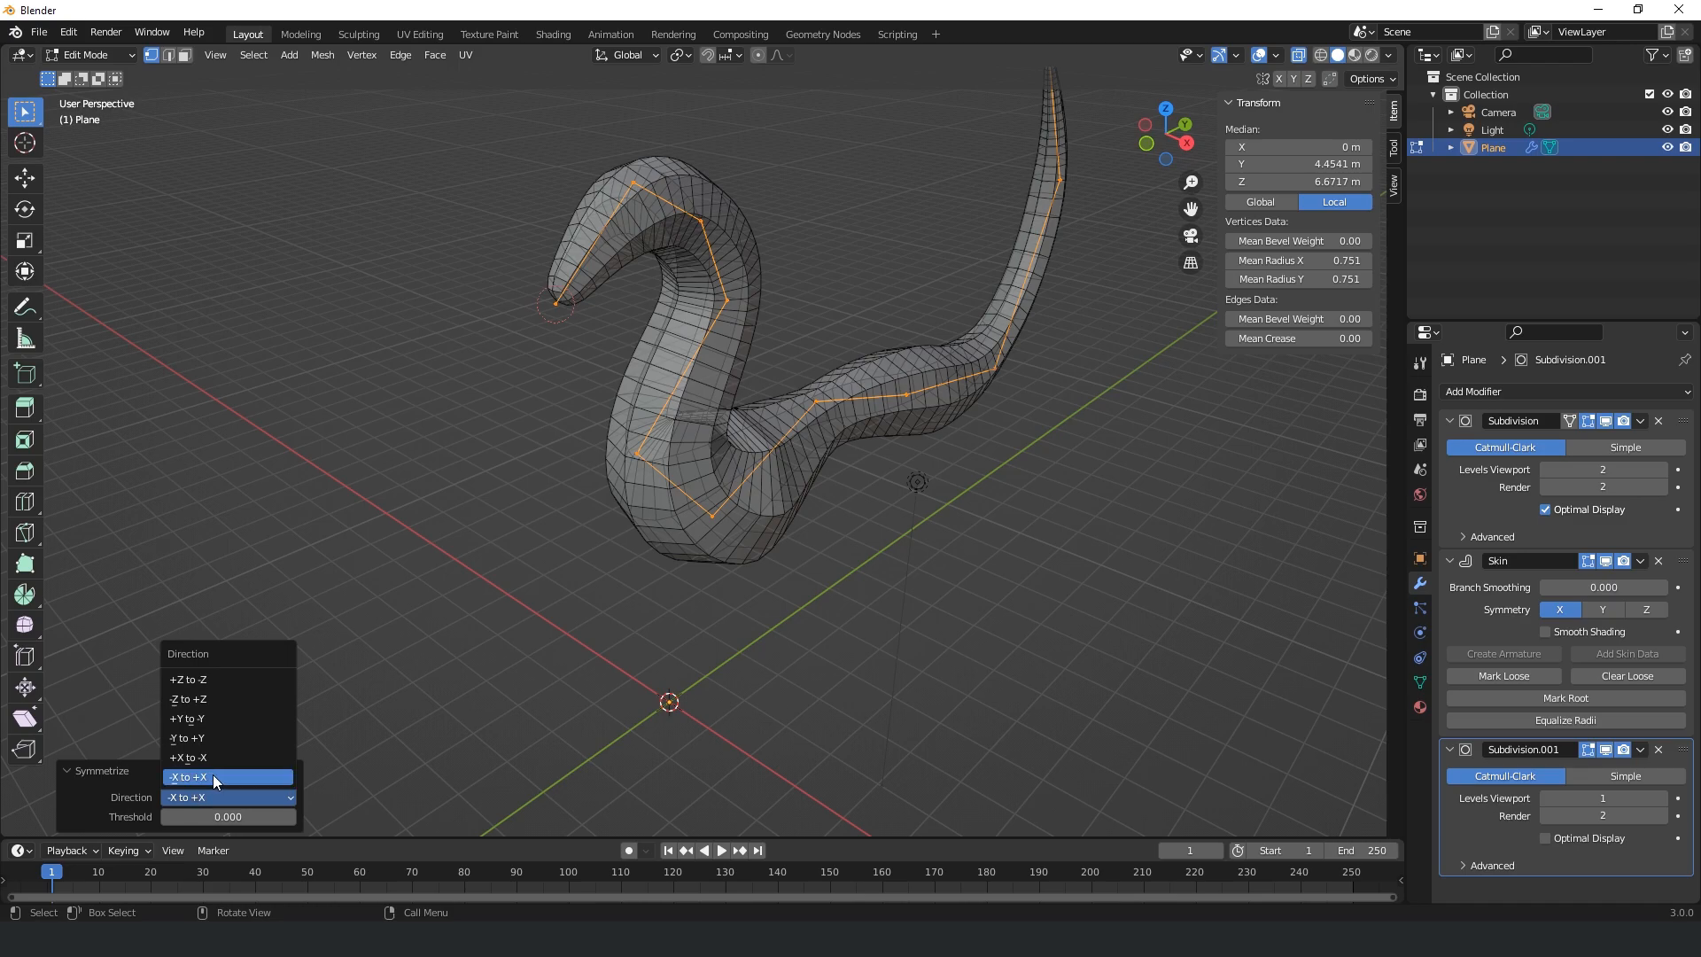
pyautogui.click(209, 778)
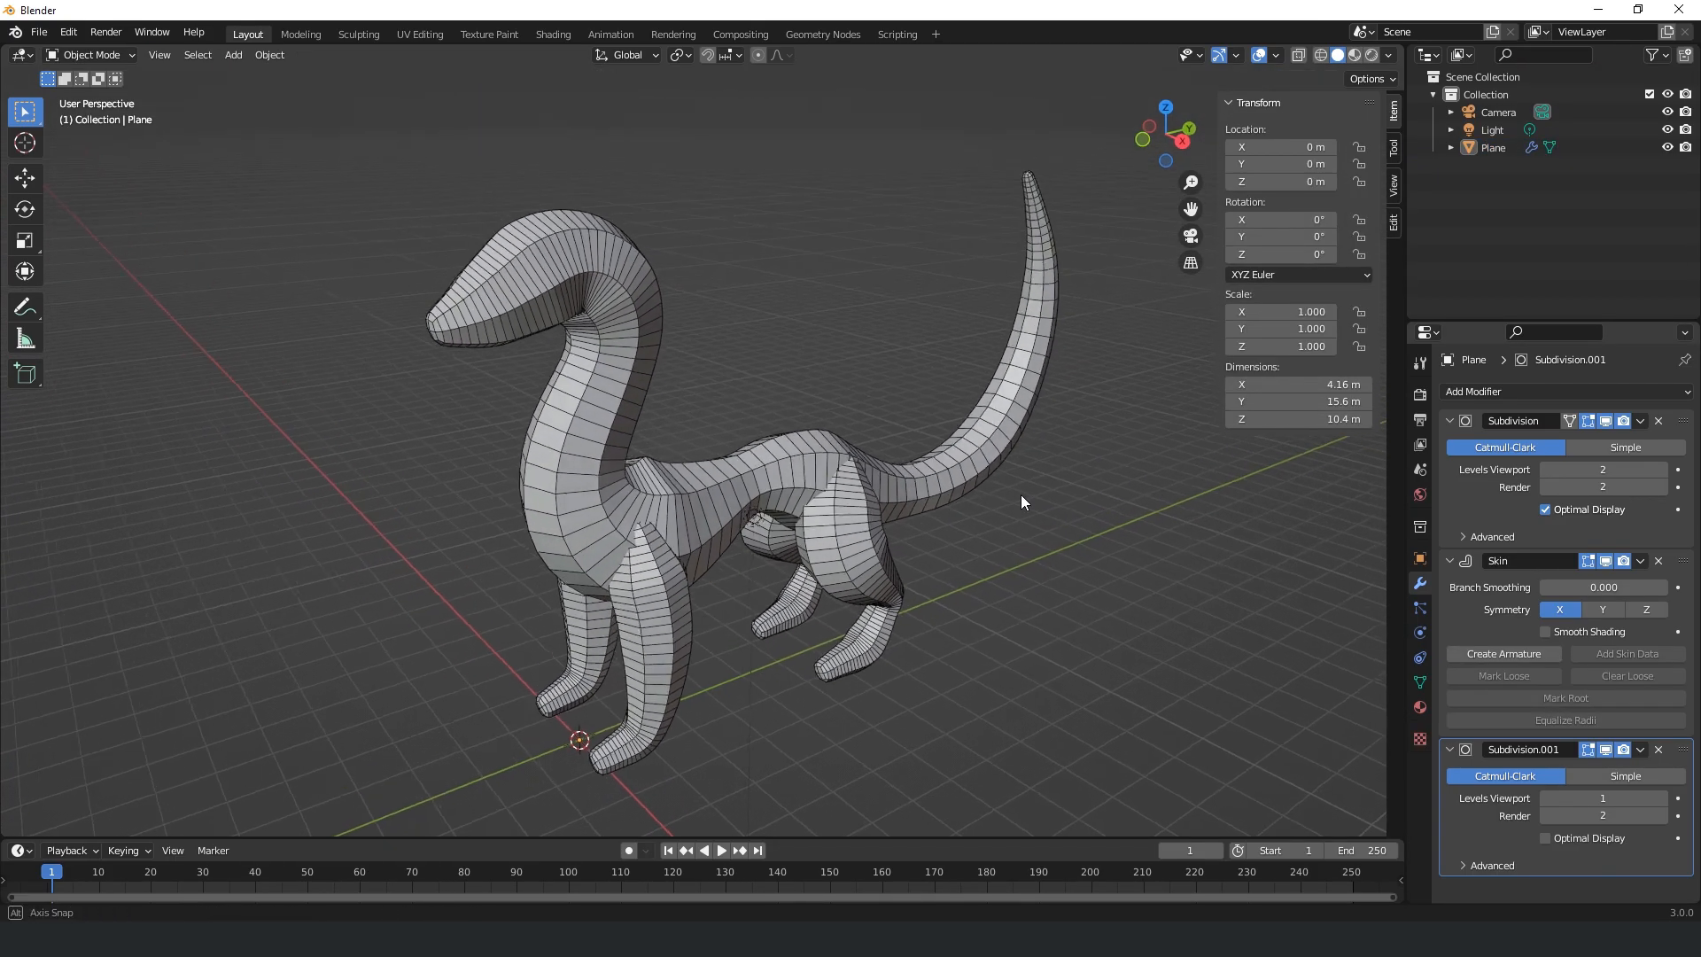
# Step: Box-select the finished four-legged dragon object in Object Mode
pyautogui.moveTo(1020, 502); pyautogui.dragTo(568, 655)
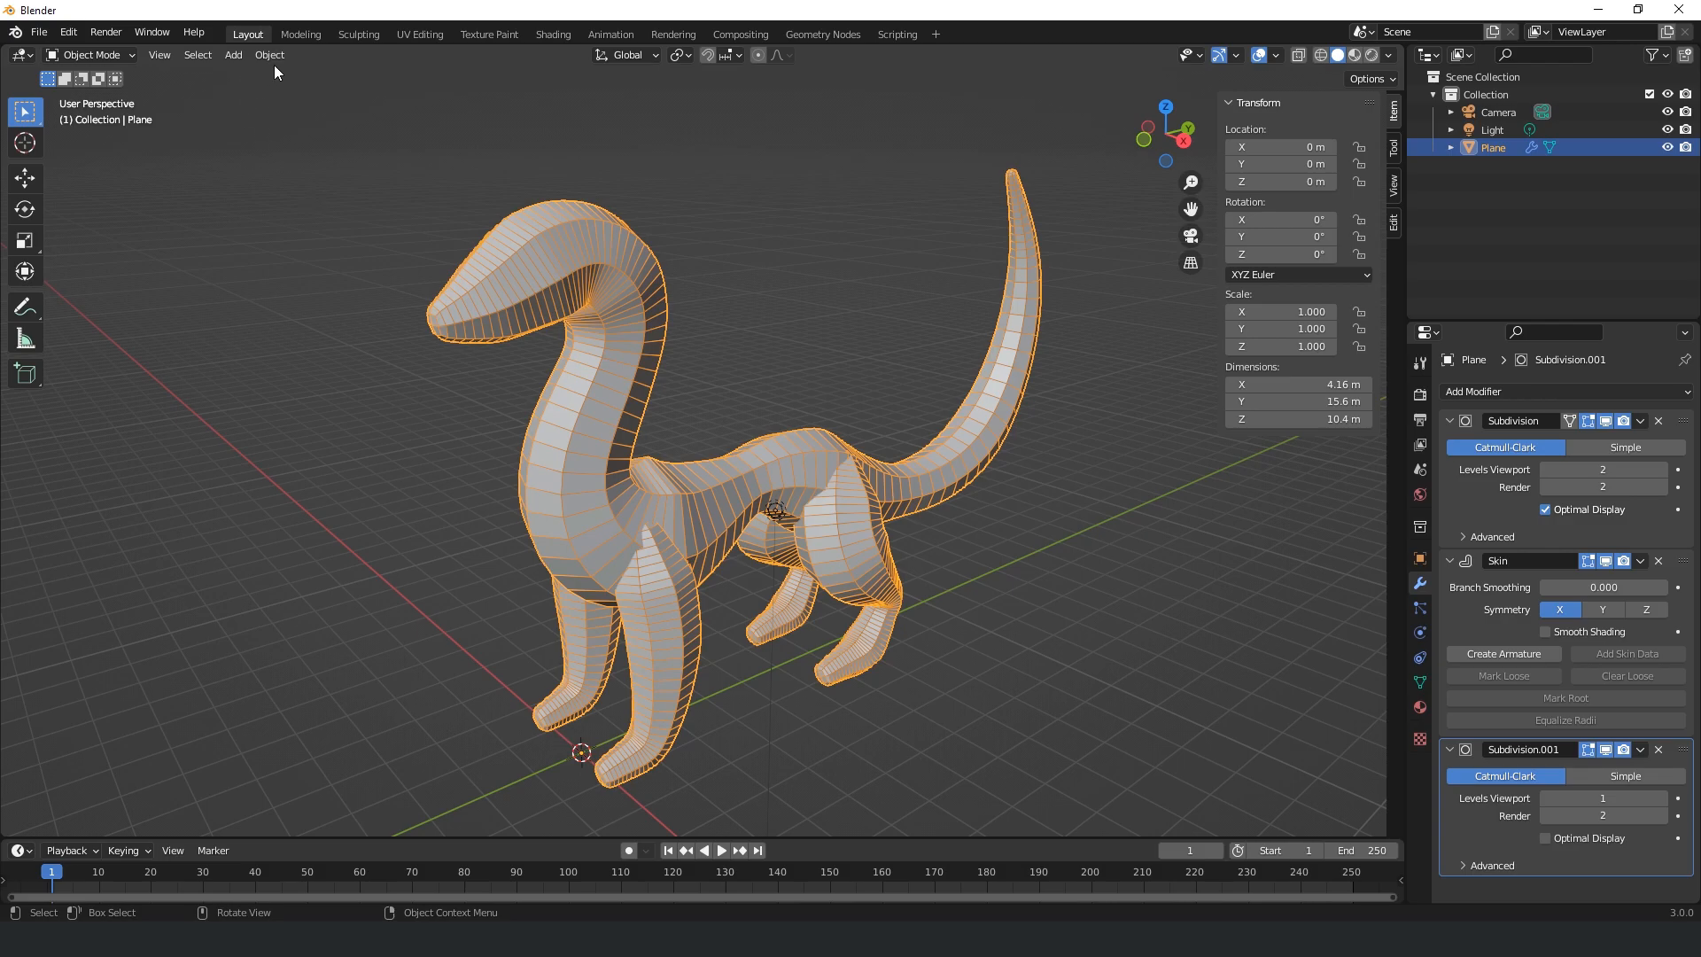
# Step: Convert the dragon to a mesh with Keep Original, then hide the original Plane object
pyautogui.click(270, 53)
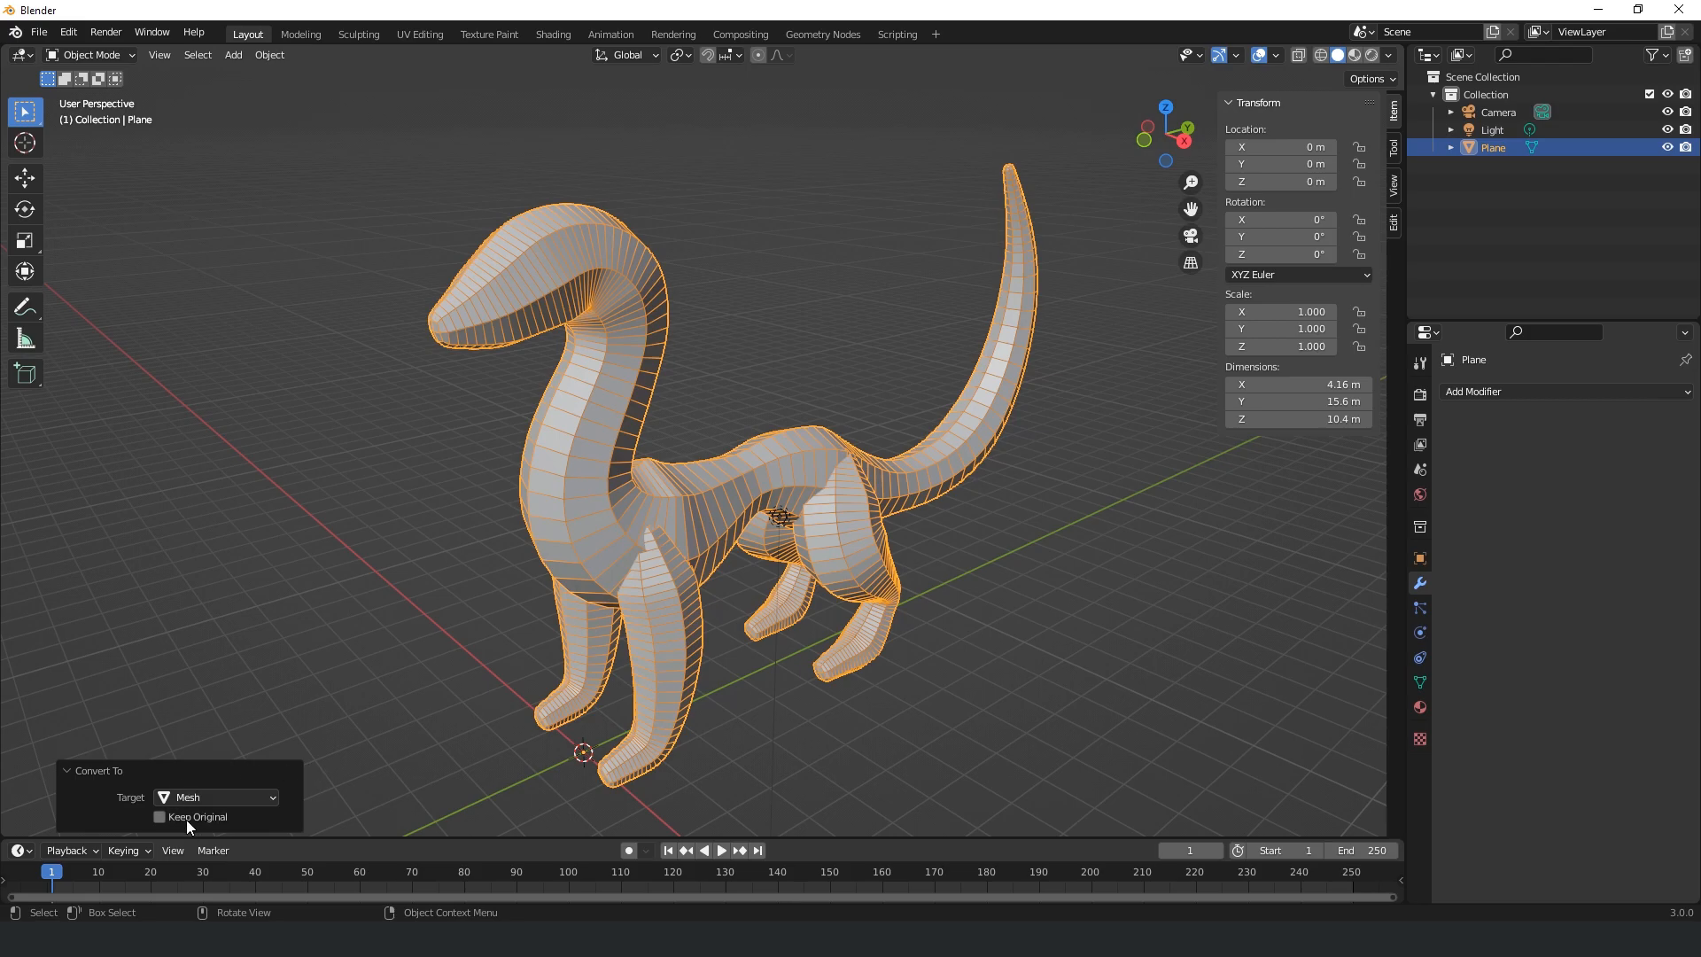
pyautogui.click(159, 816)
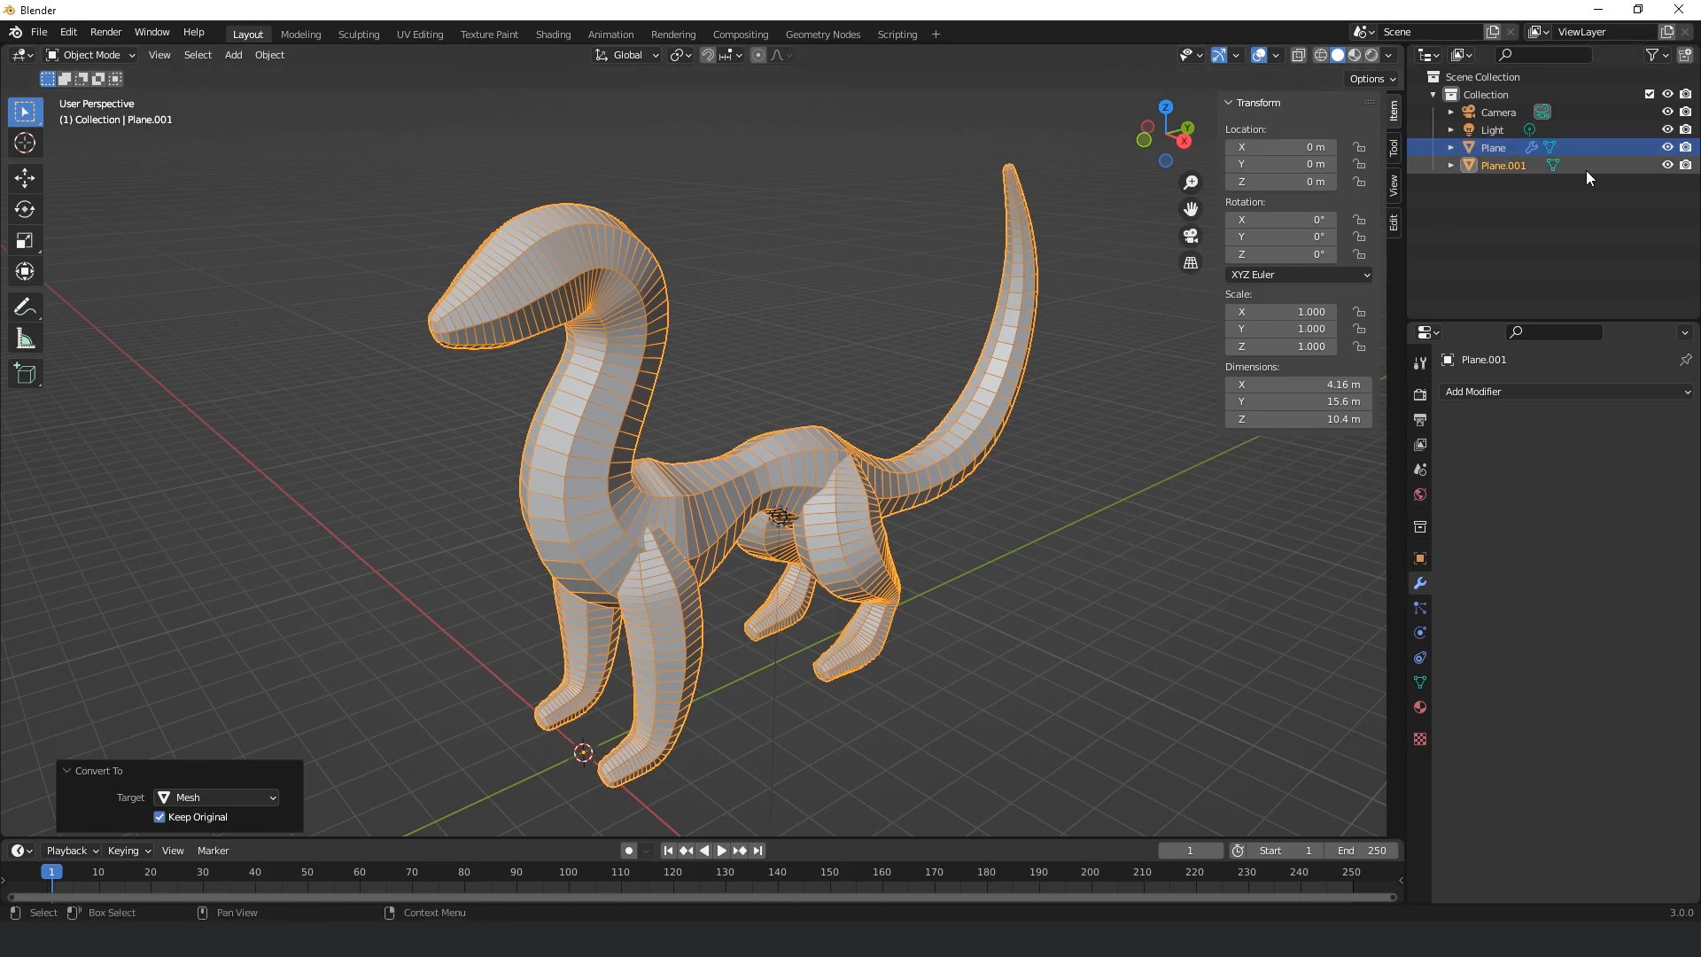
pyautogui.click(1492, 147)
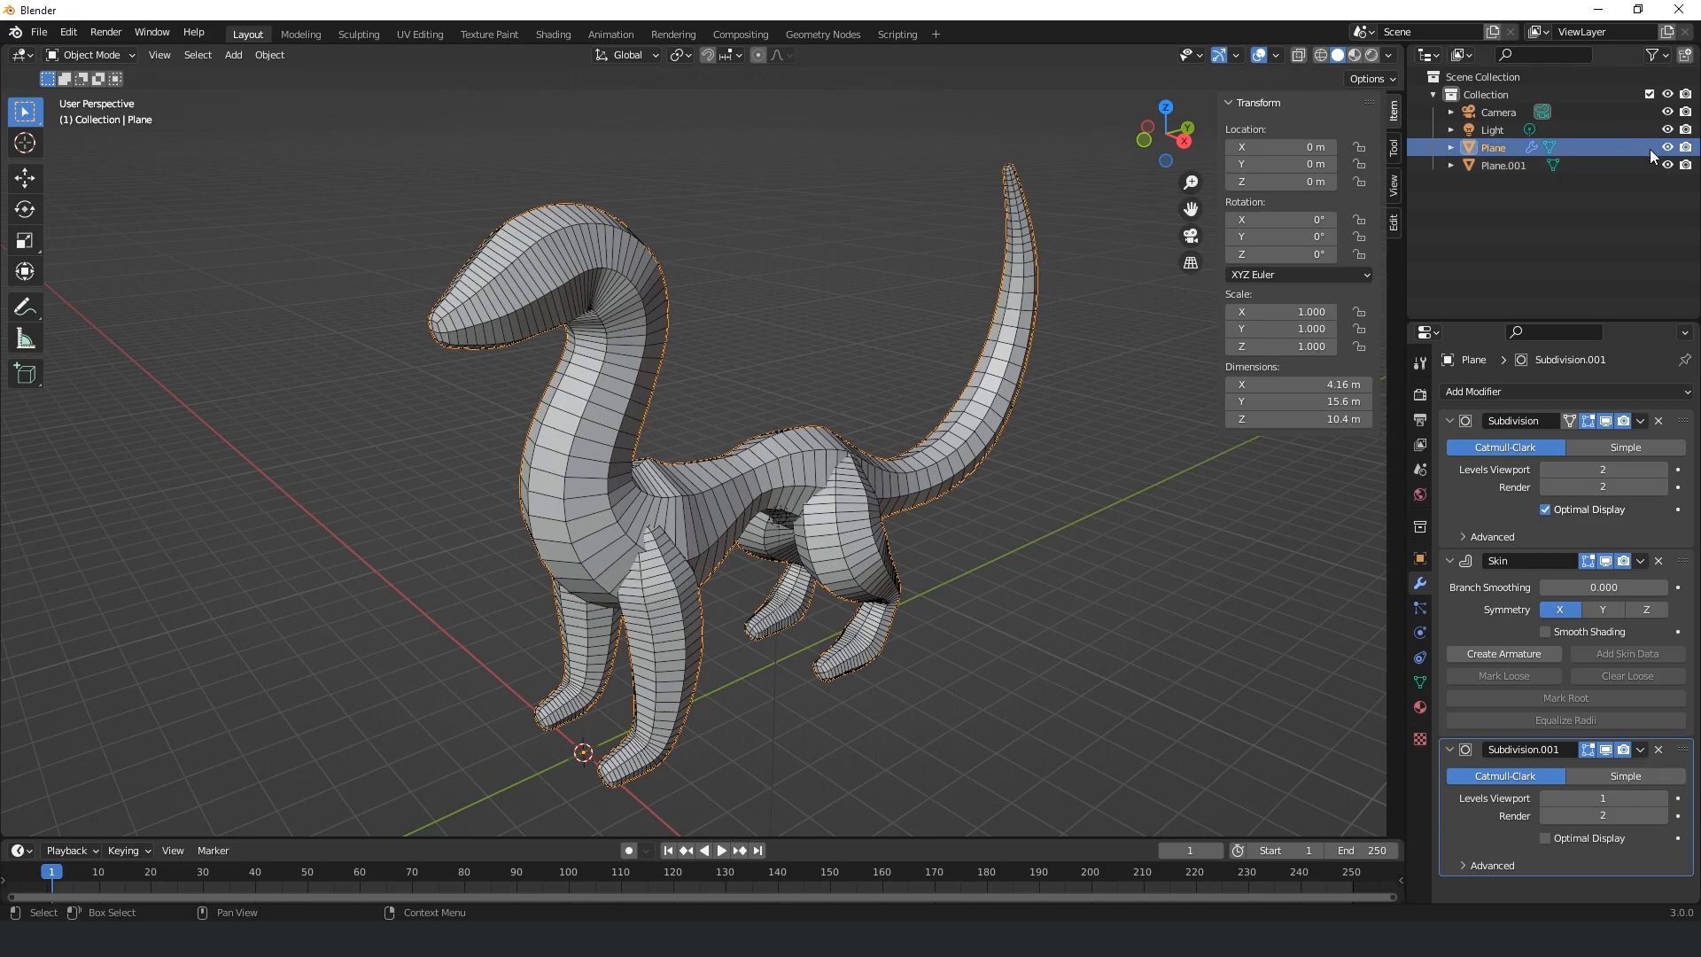
pyautogui.click(1502, 165)
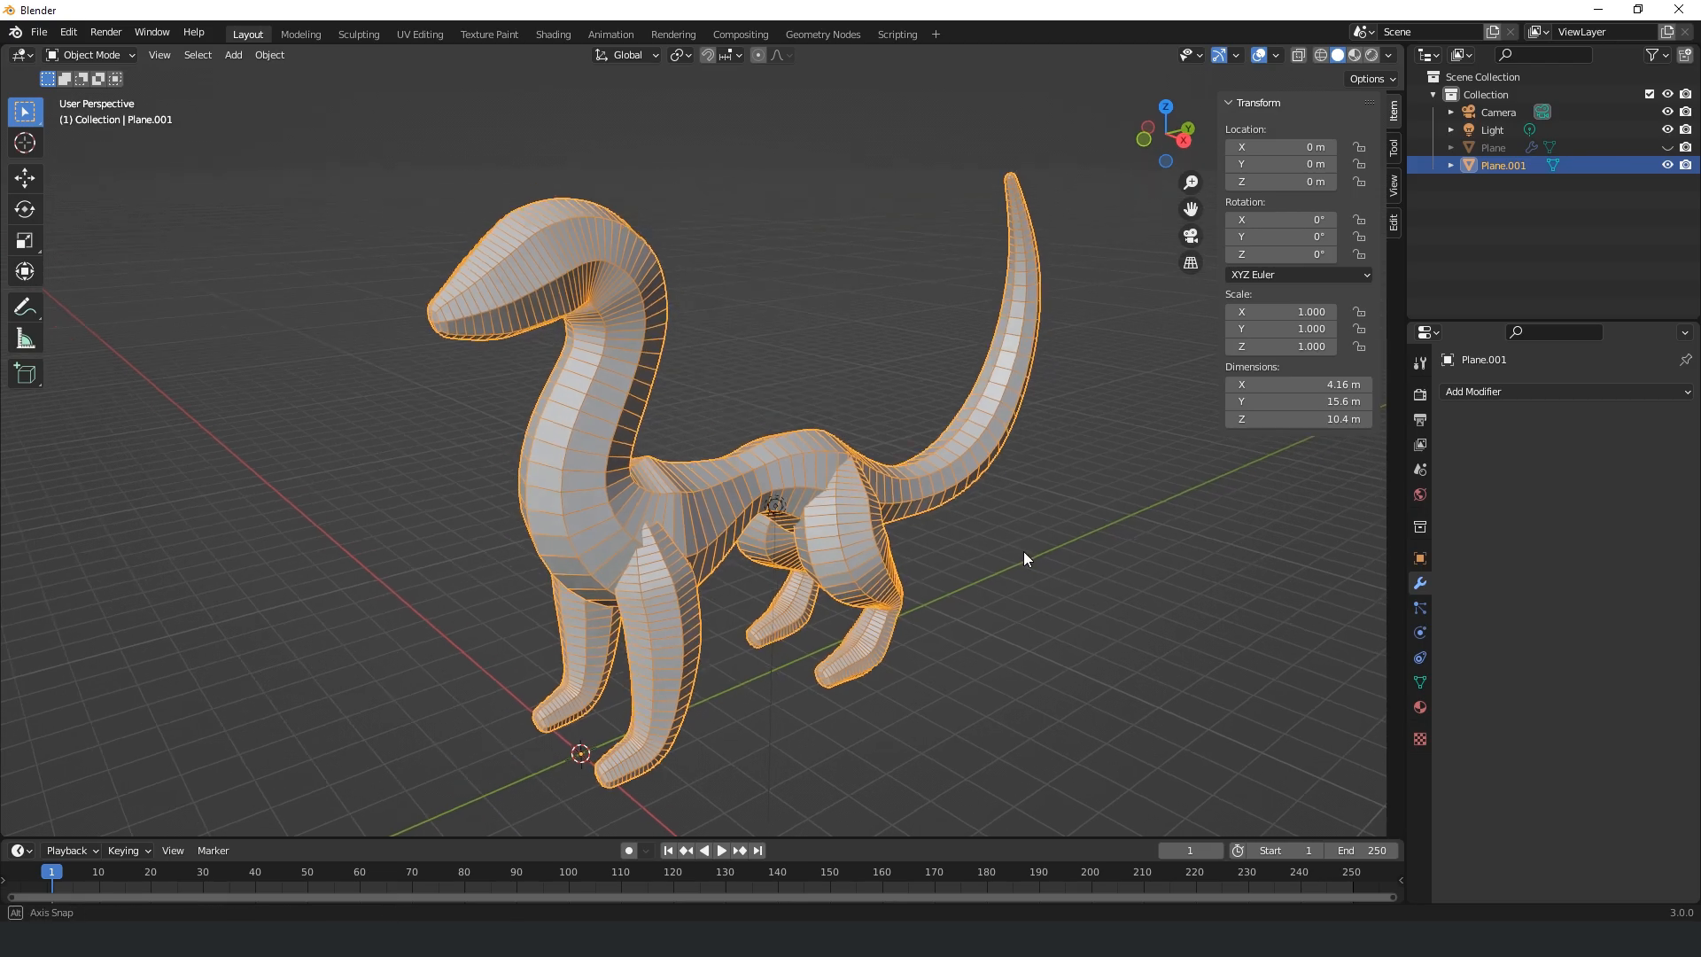
# Step: Separate the four selected legs by Selection into their own objects
pyautogui.press('Tab')
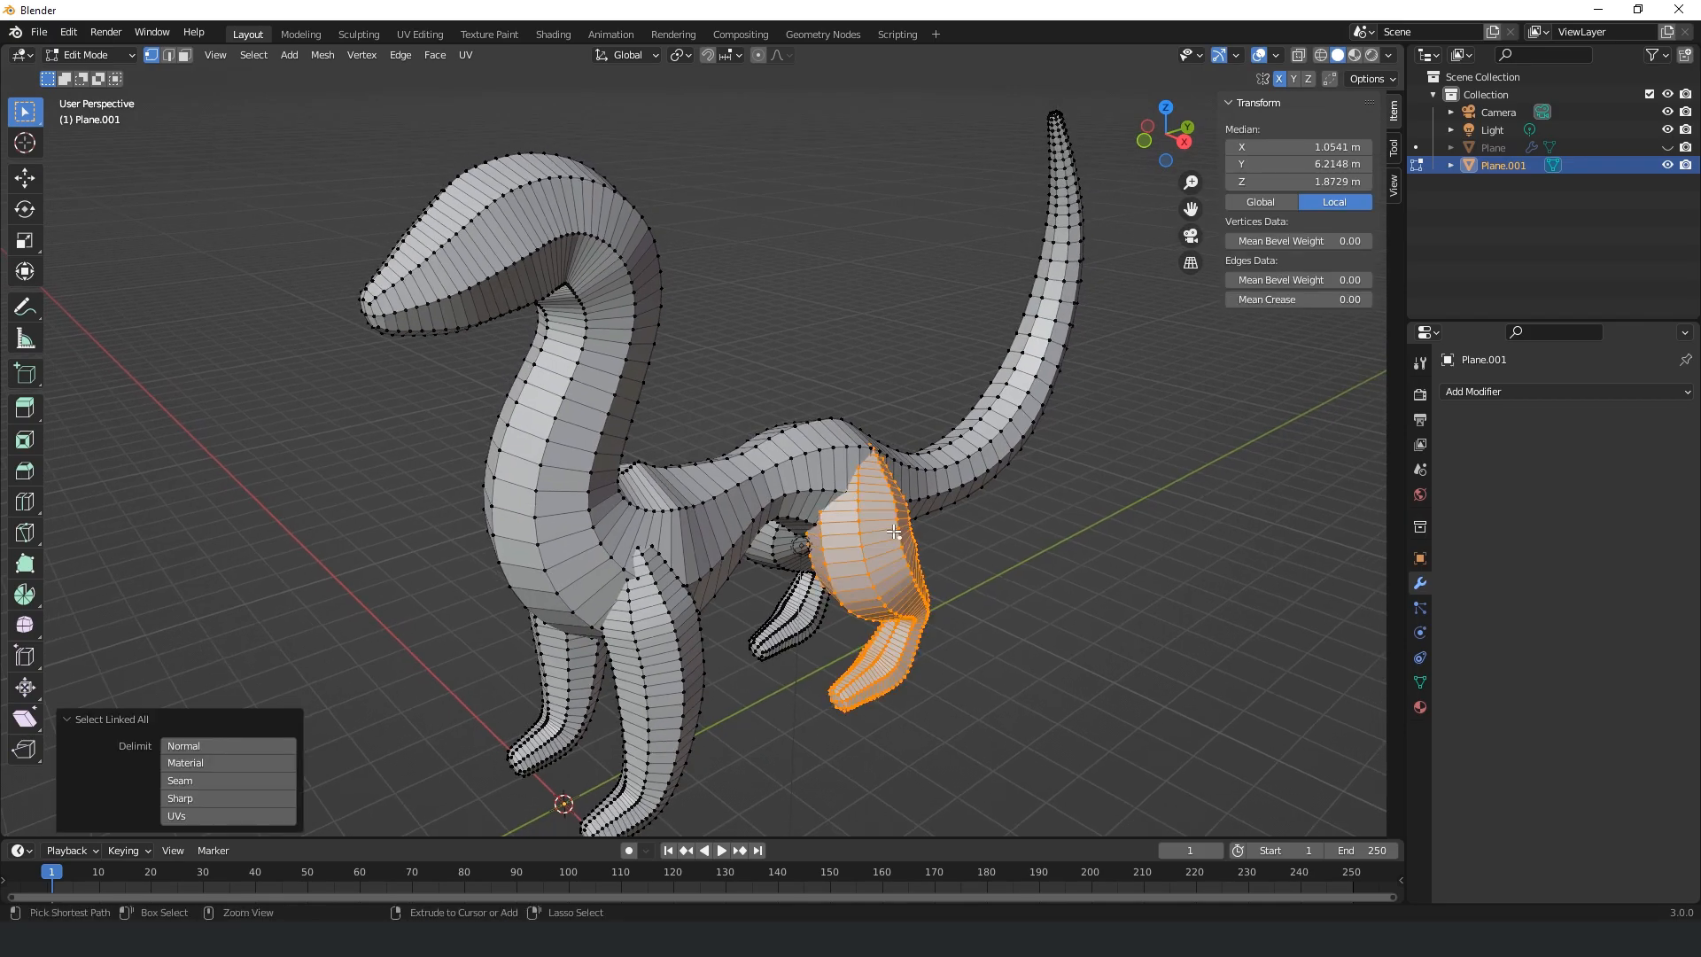
pyautogui.moveTo(889, 532); pyautogui.dragTo(1020, 774)
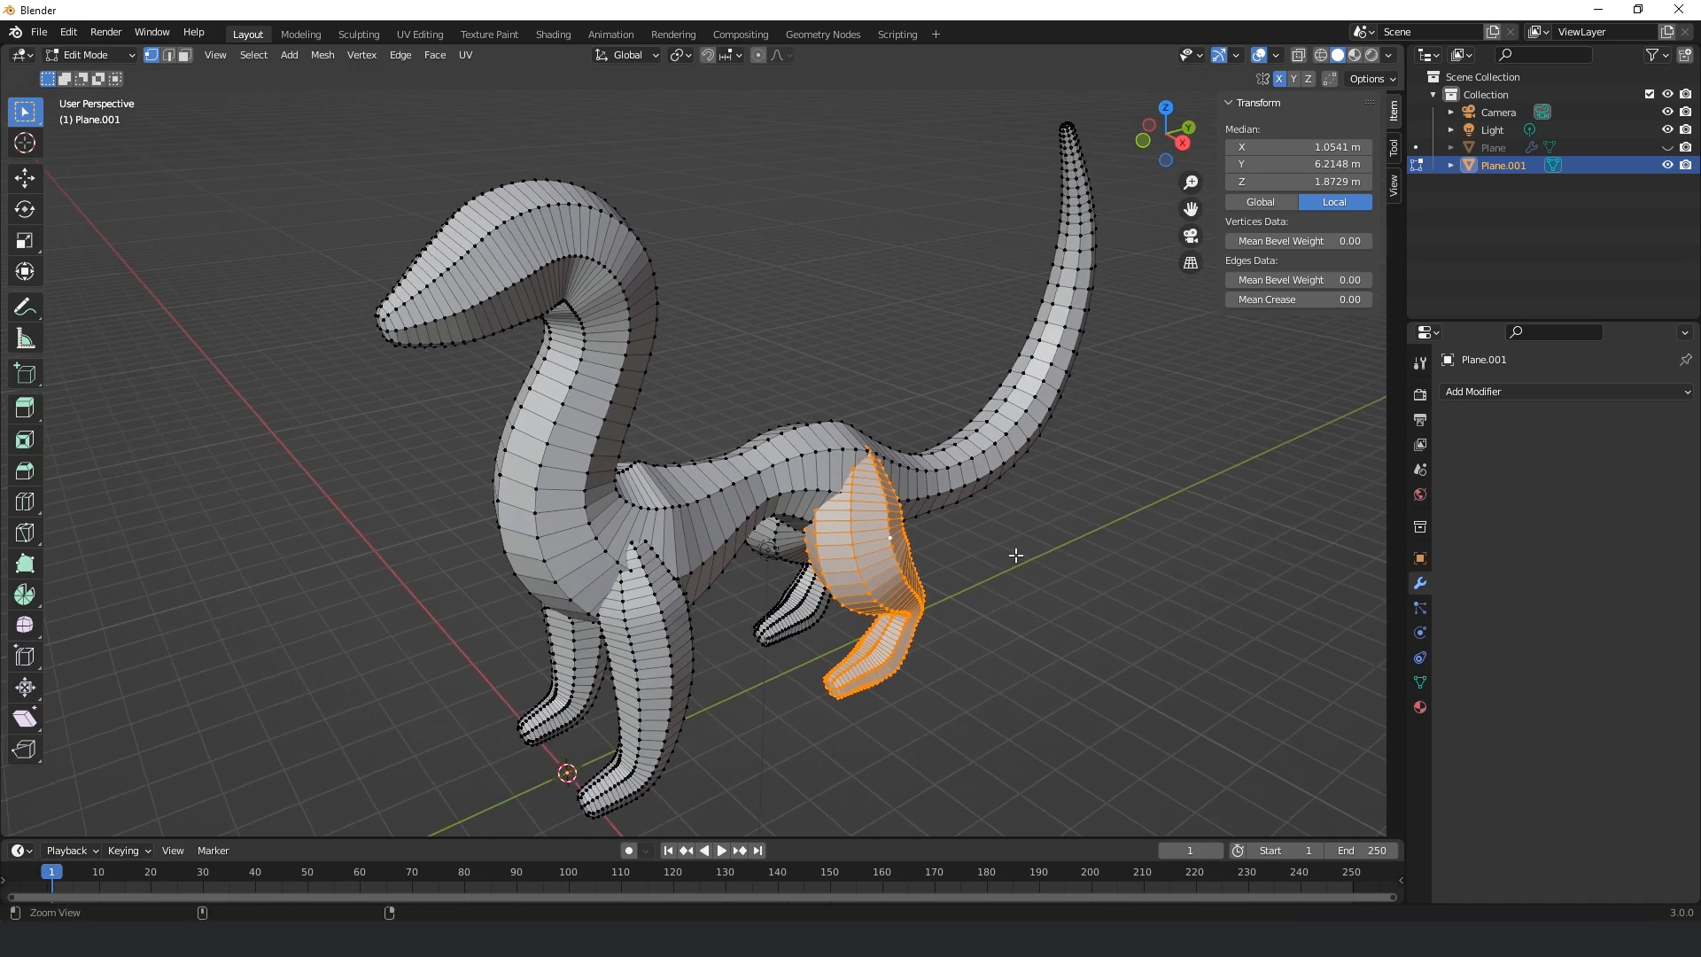
pyautogui.press('P')
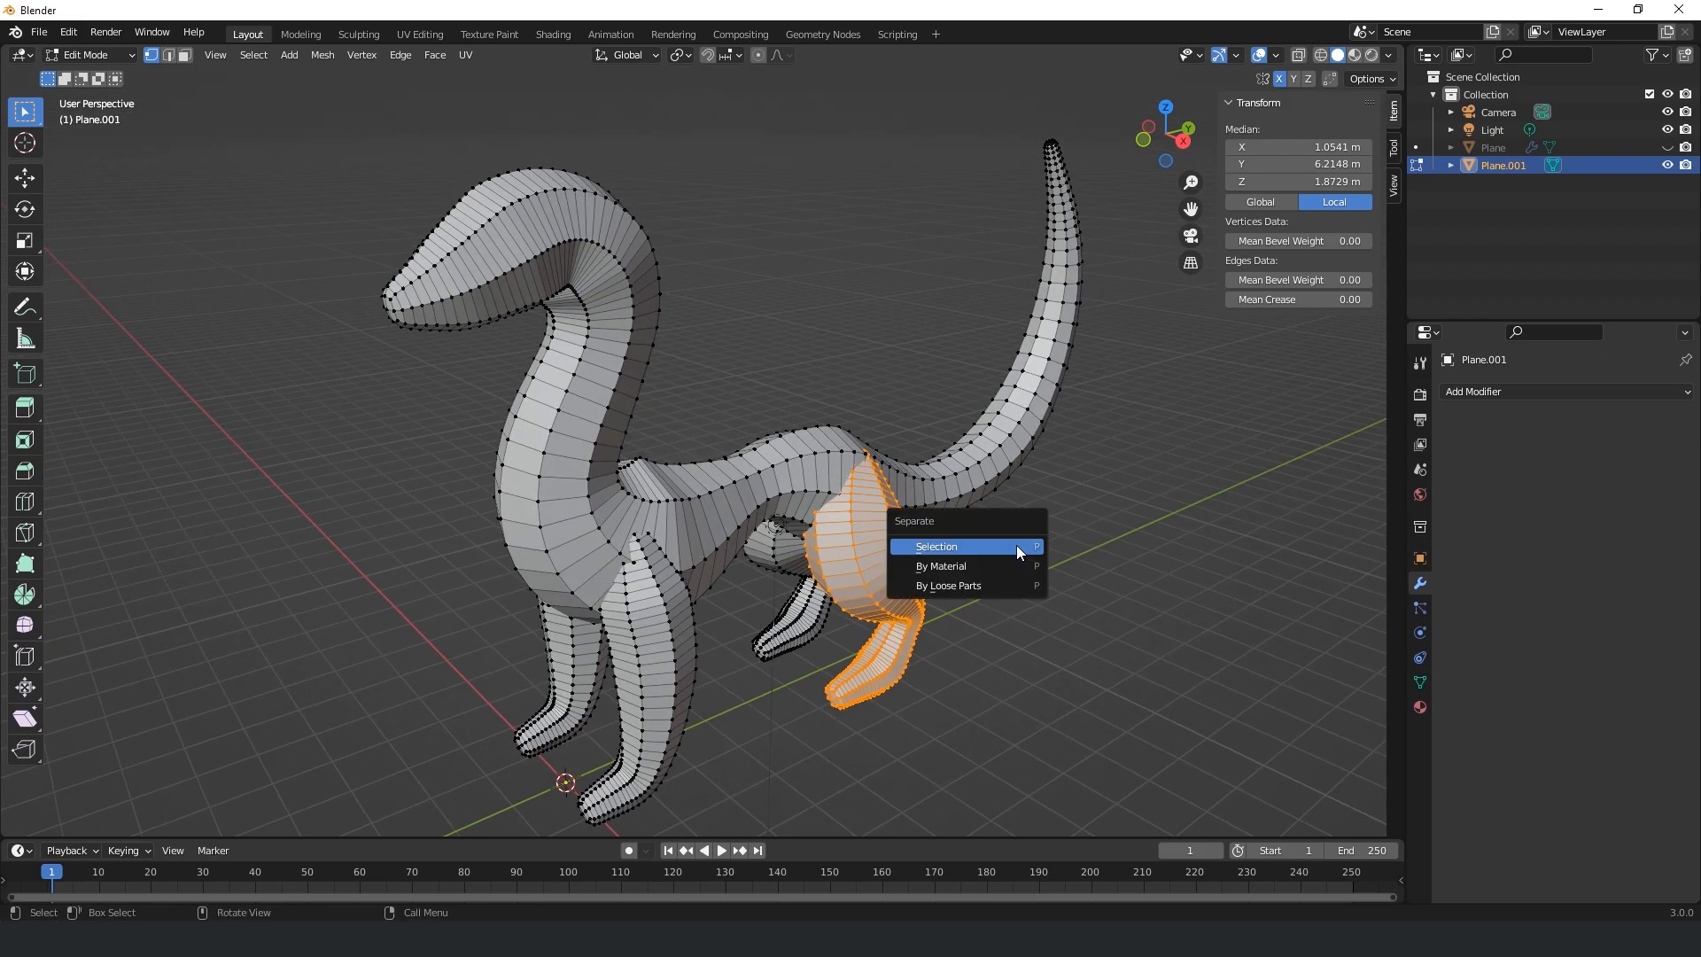
pyautogui.click(936, 546)
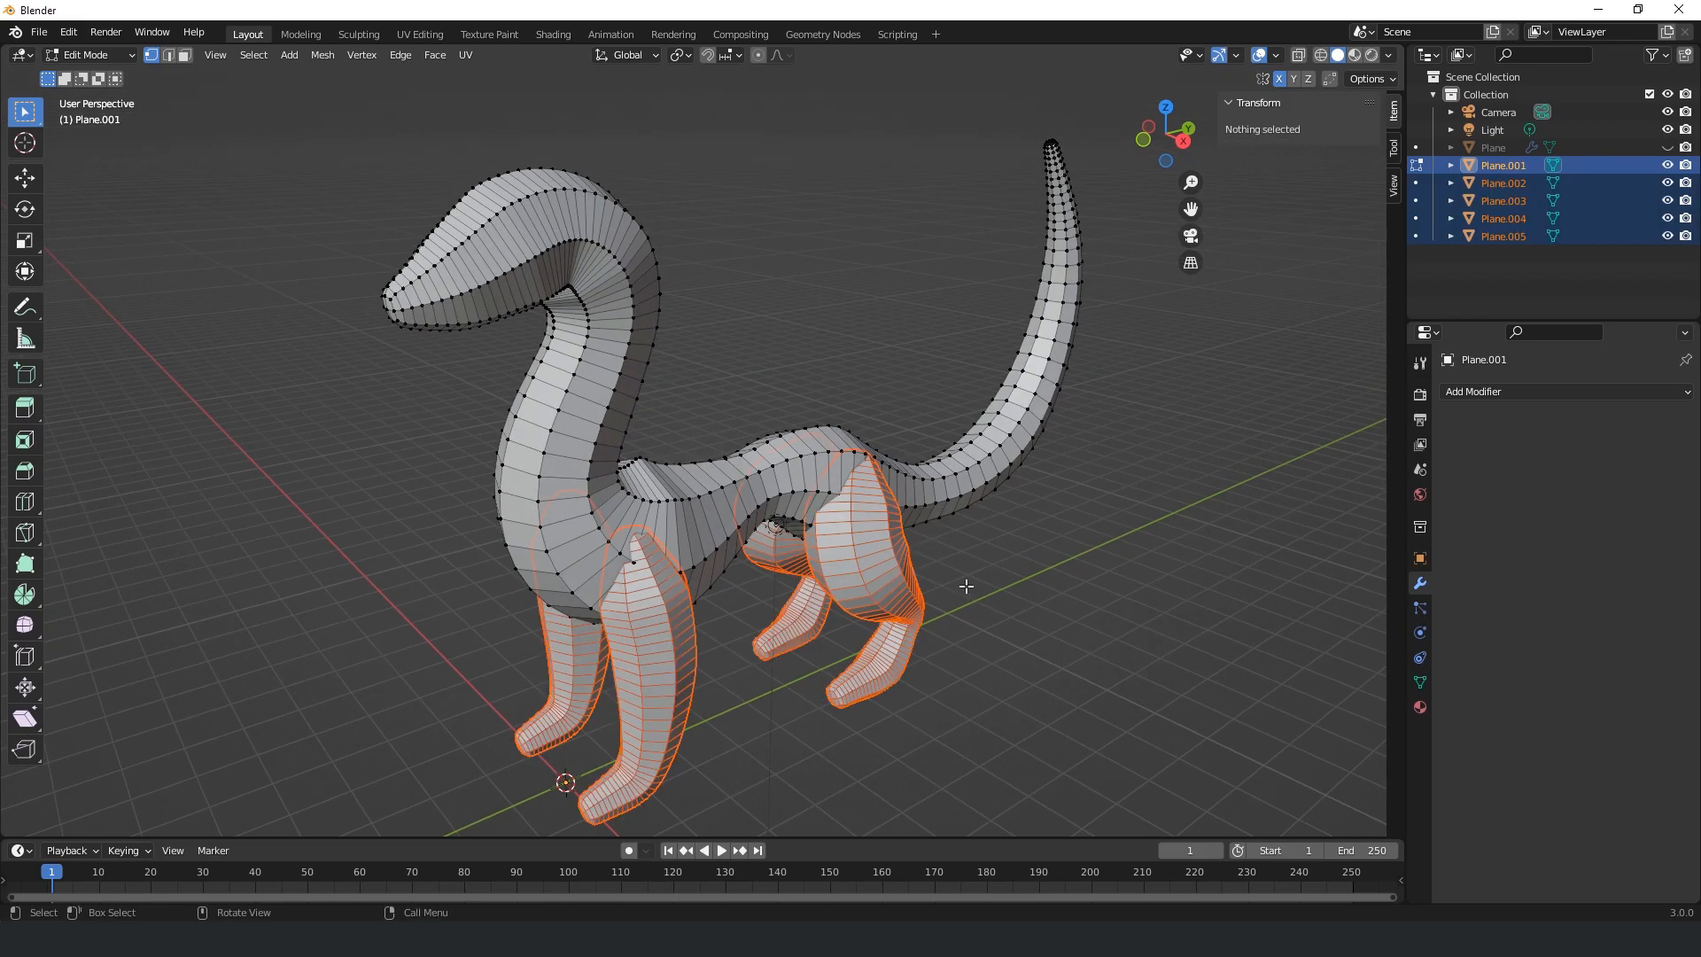
pyautogui.press('Tab')
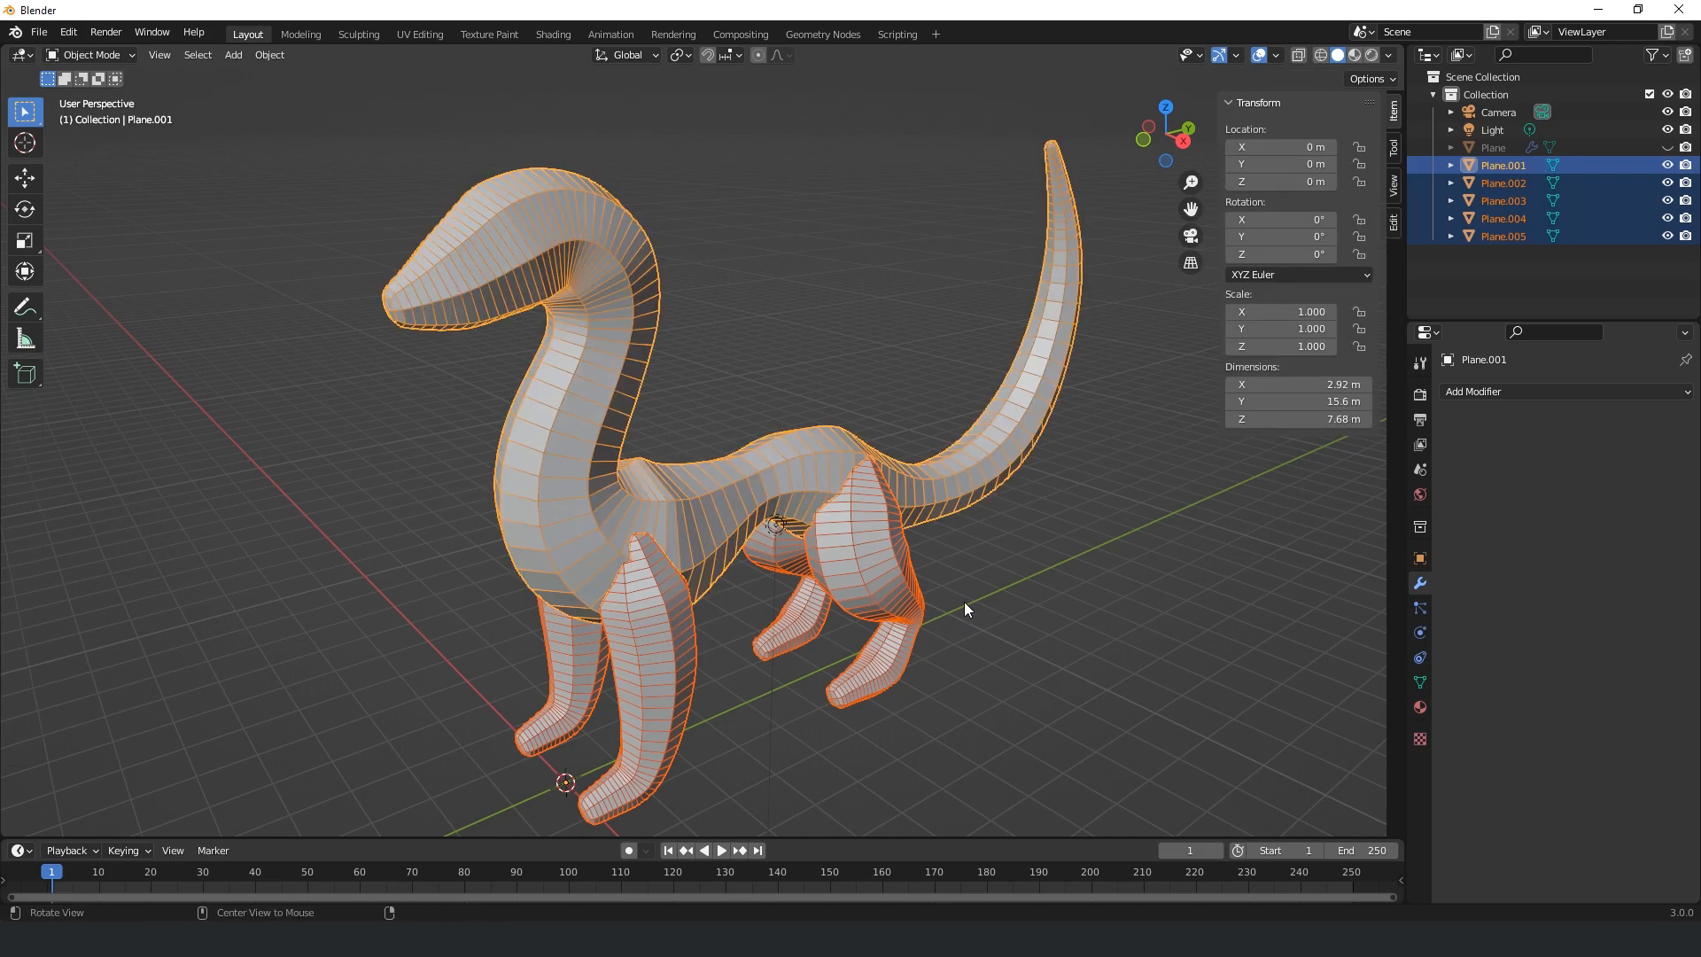
pyautogui.click(581, 650)
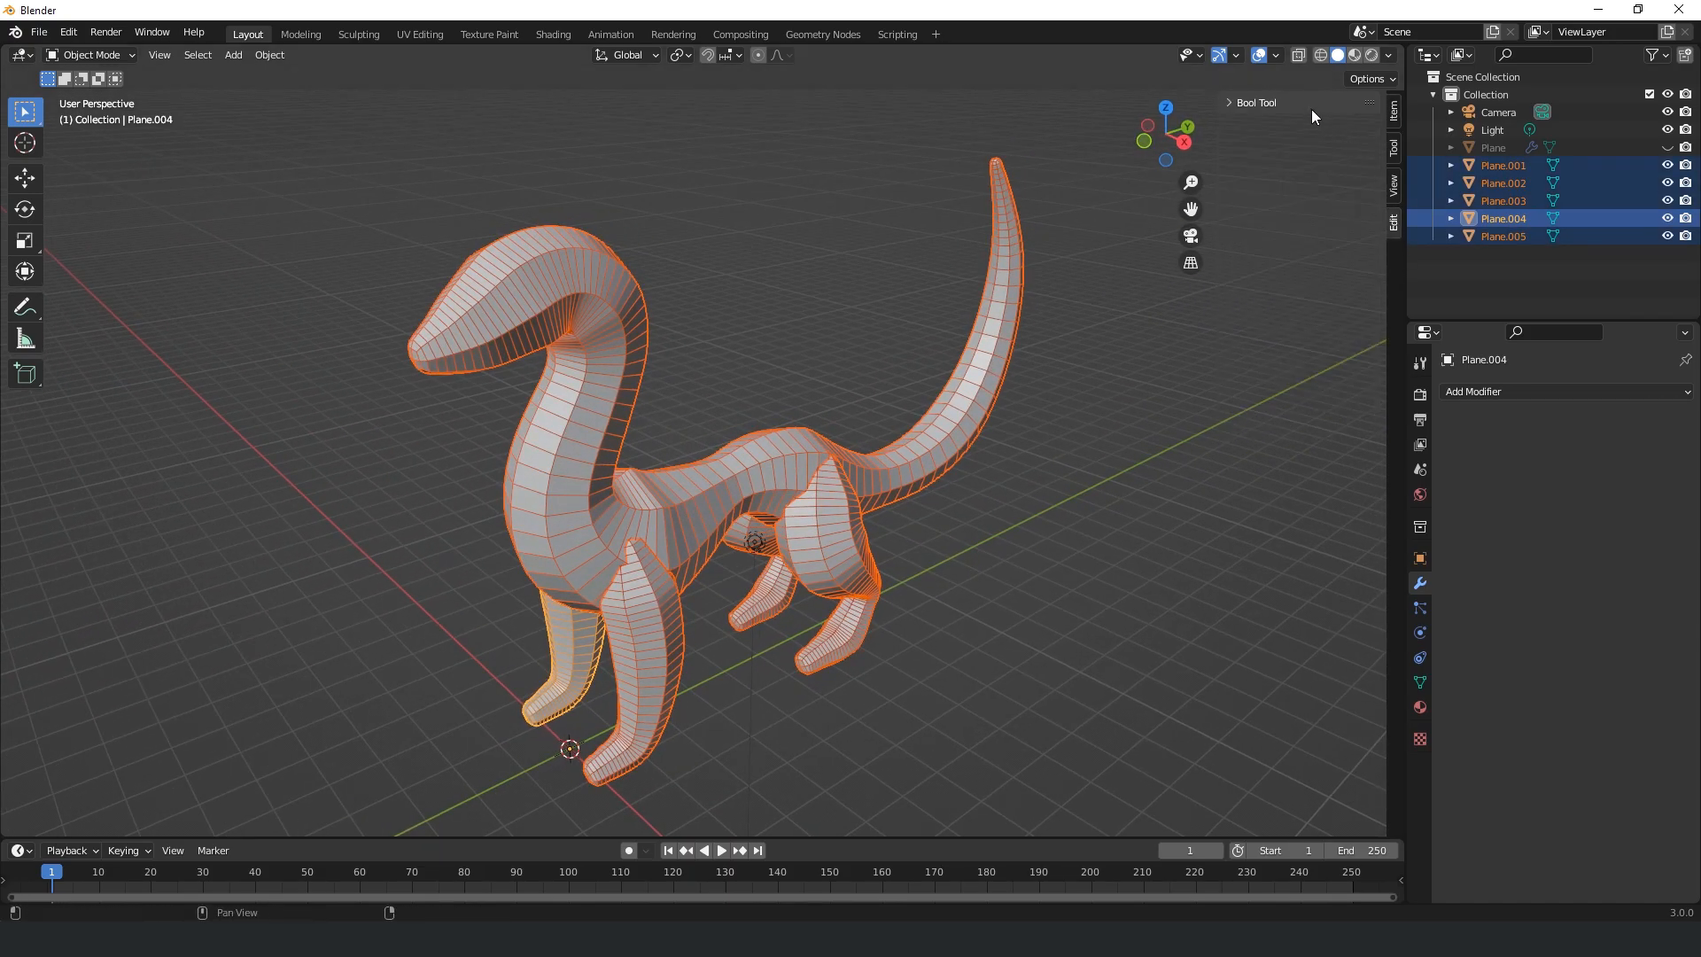
# Step: Fuse body and legs with Bool Tool's Auto Boolean Union and check the merged geometry
pyautogui.click(1223, 103)
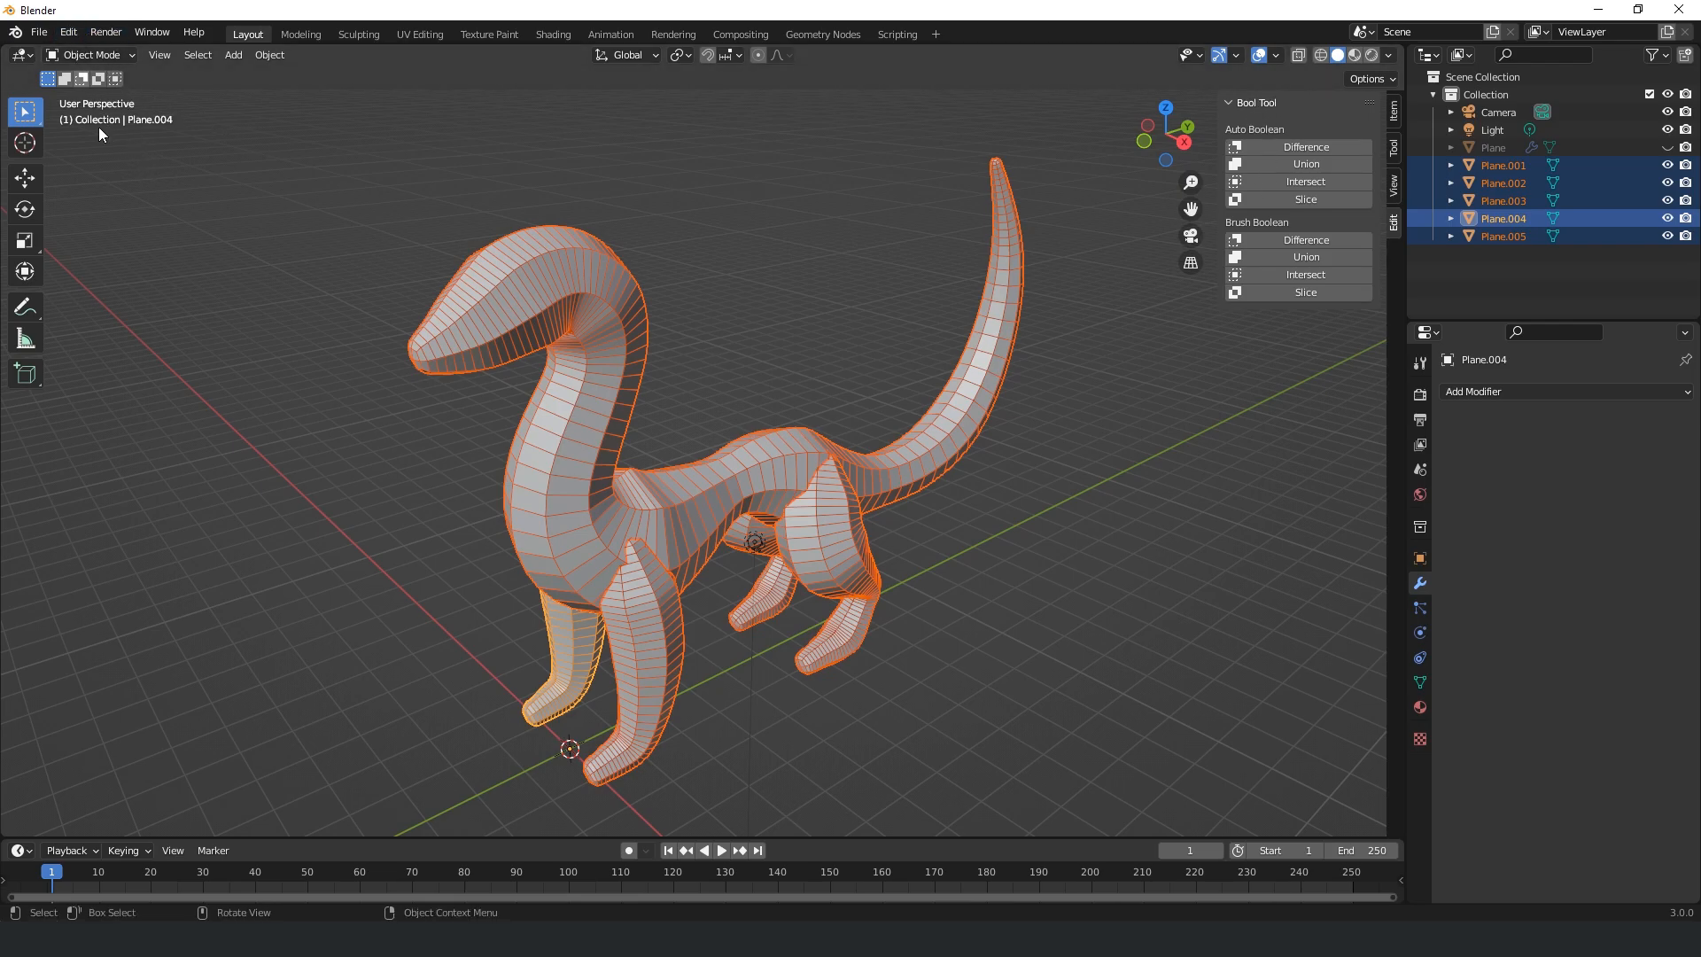
pyautogui.moveTo(1145, 287)
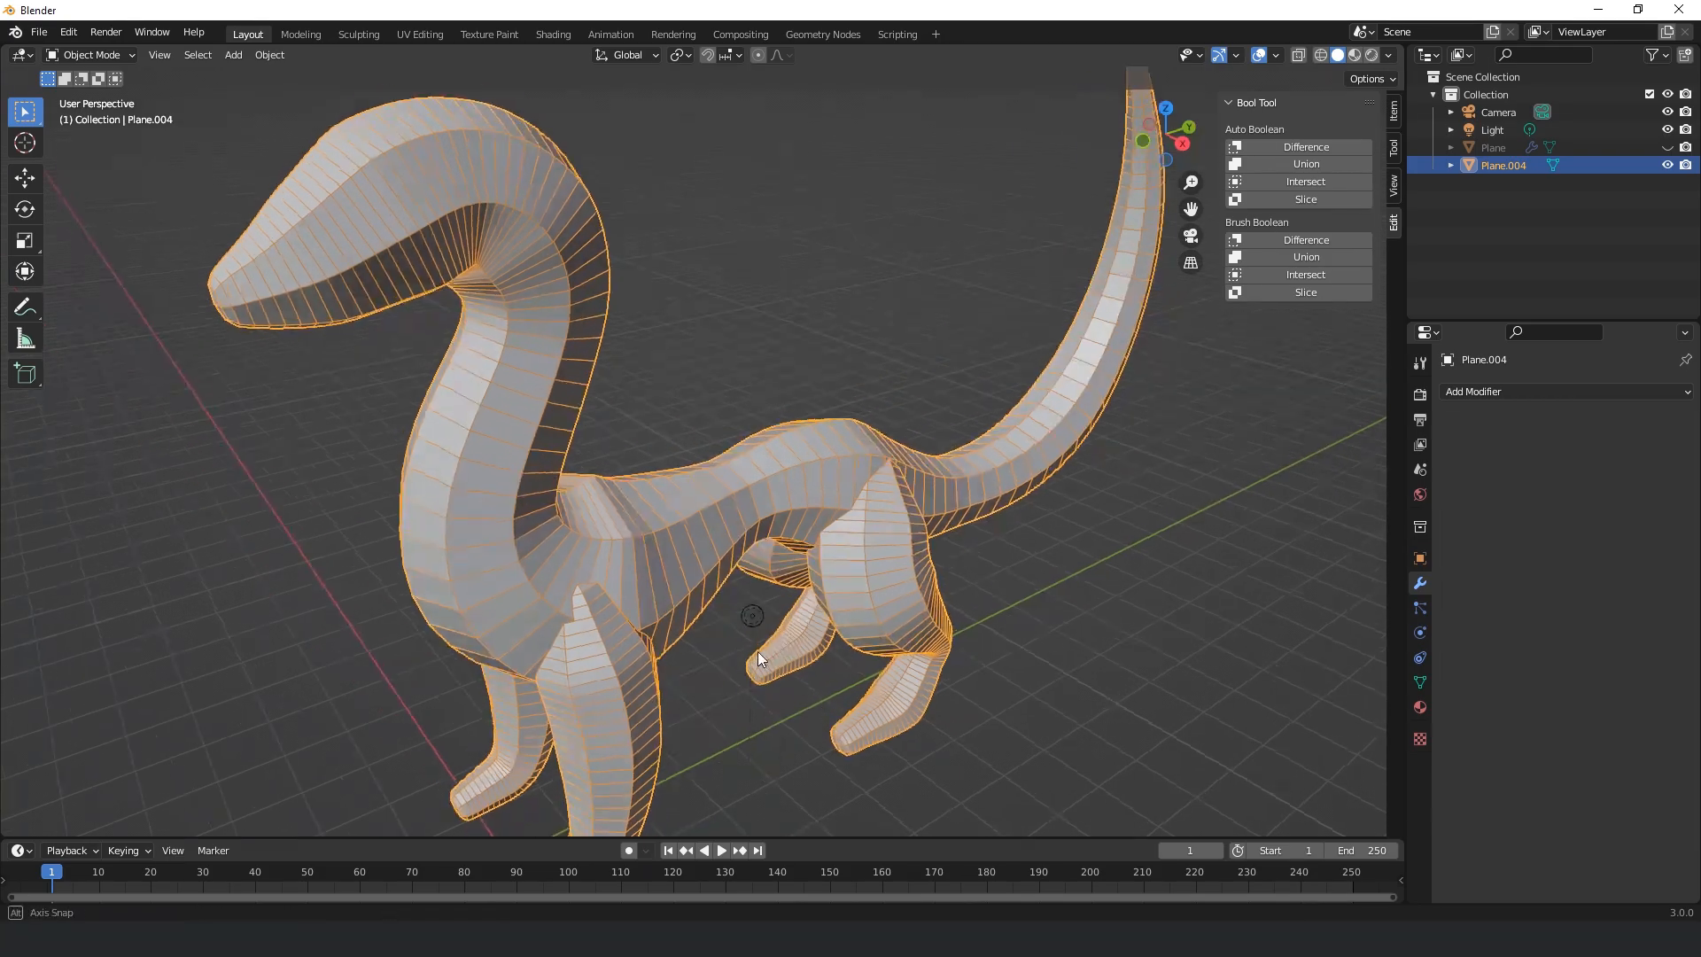
pyautogui.press('Tab')
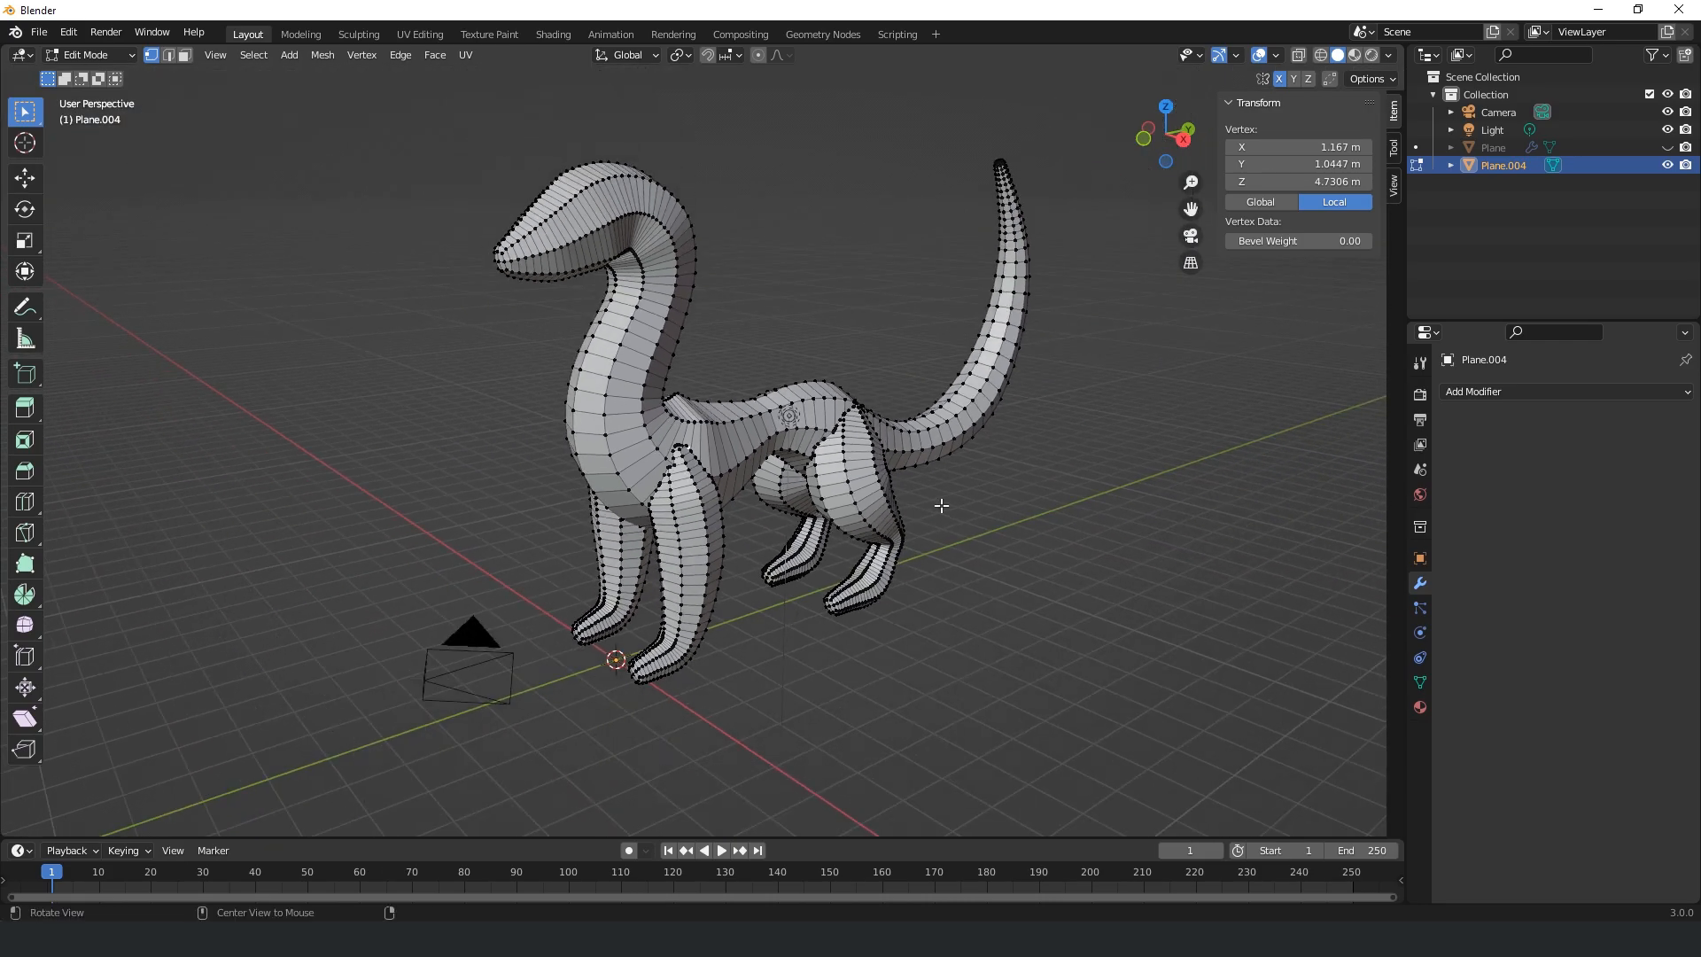
pyautogui.press('Tab')
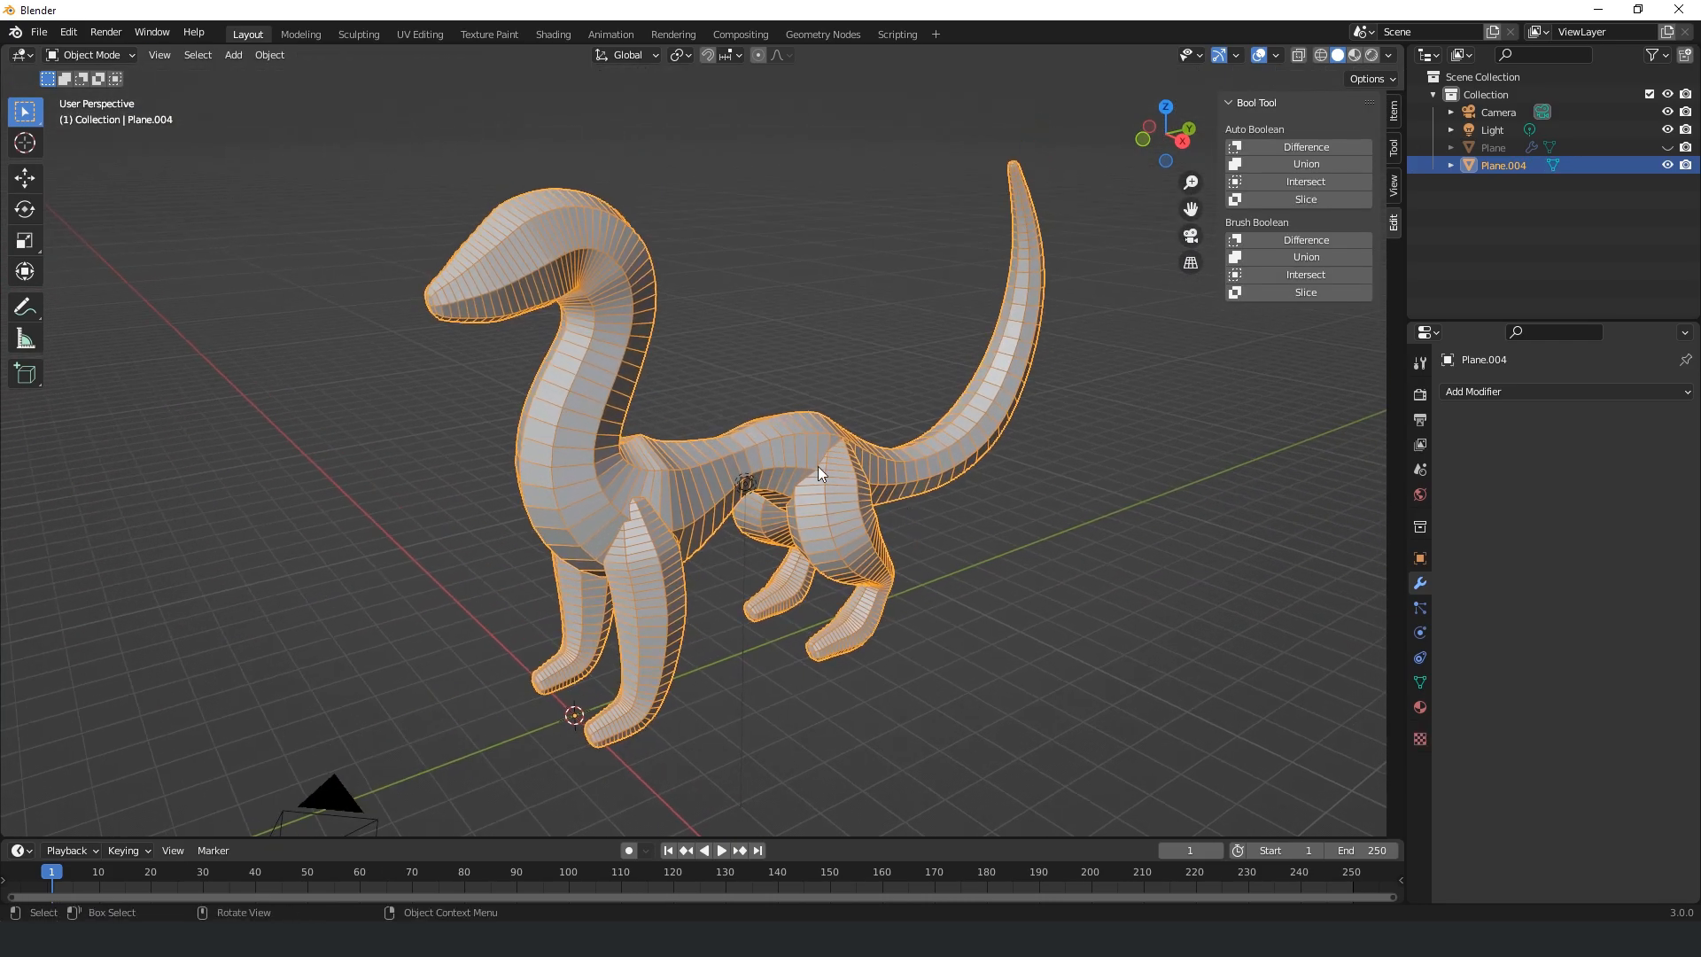
# Step: Enable Dyntopo on the merged dragon in the Sculpting workspace and review its detail settings
pyautogui.click(358, 33)
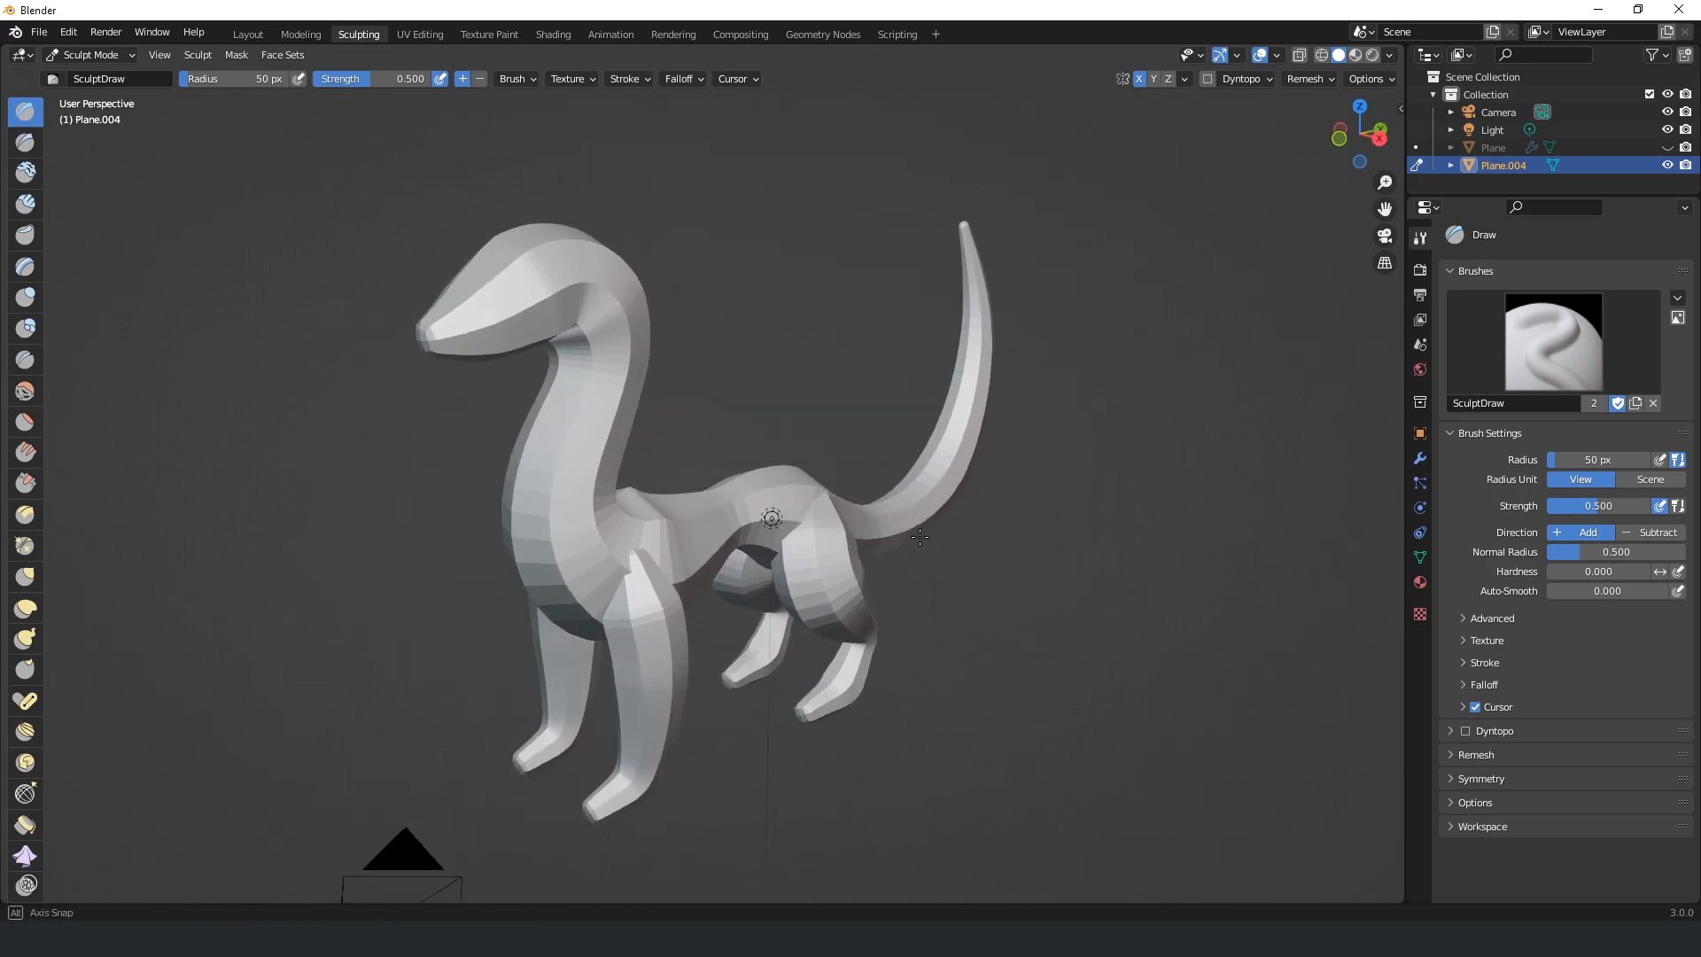
pyautogui.click(1241, 79)
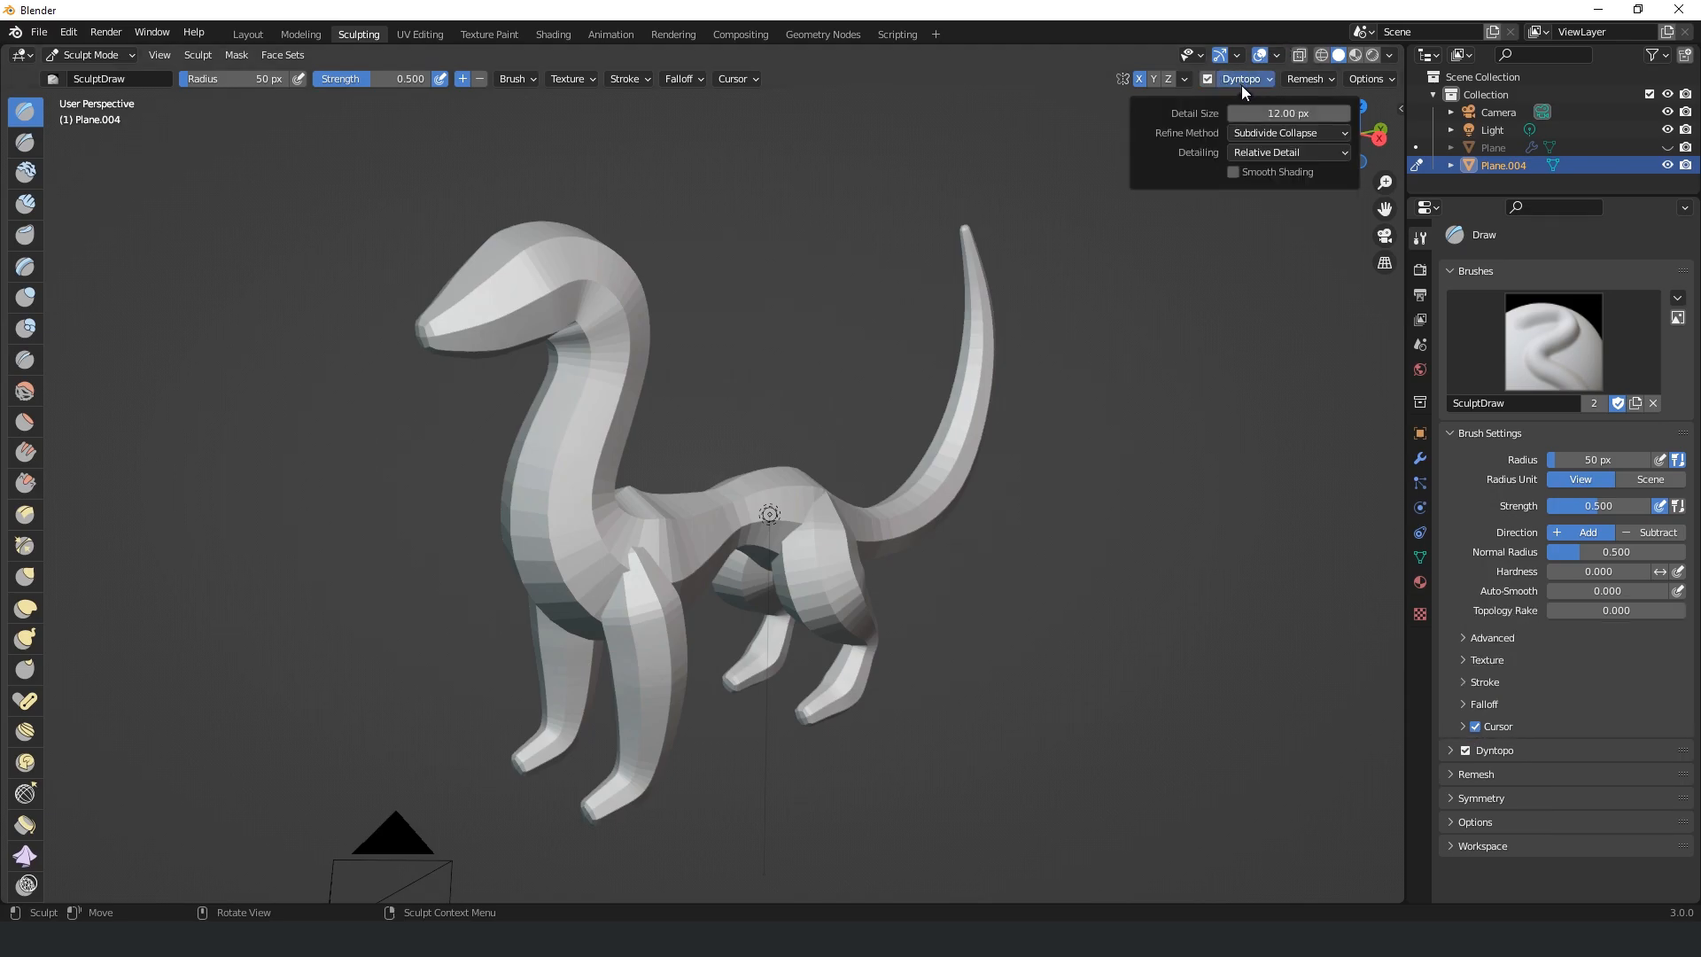
pyautogui.click(1286, 152)
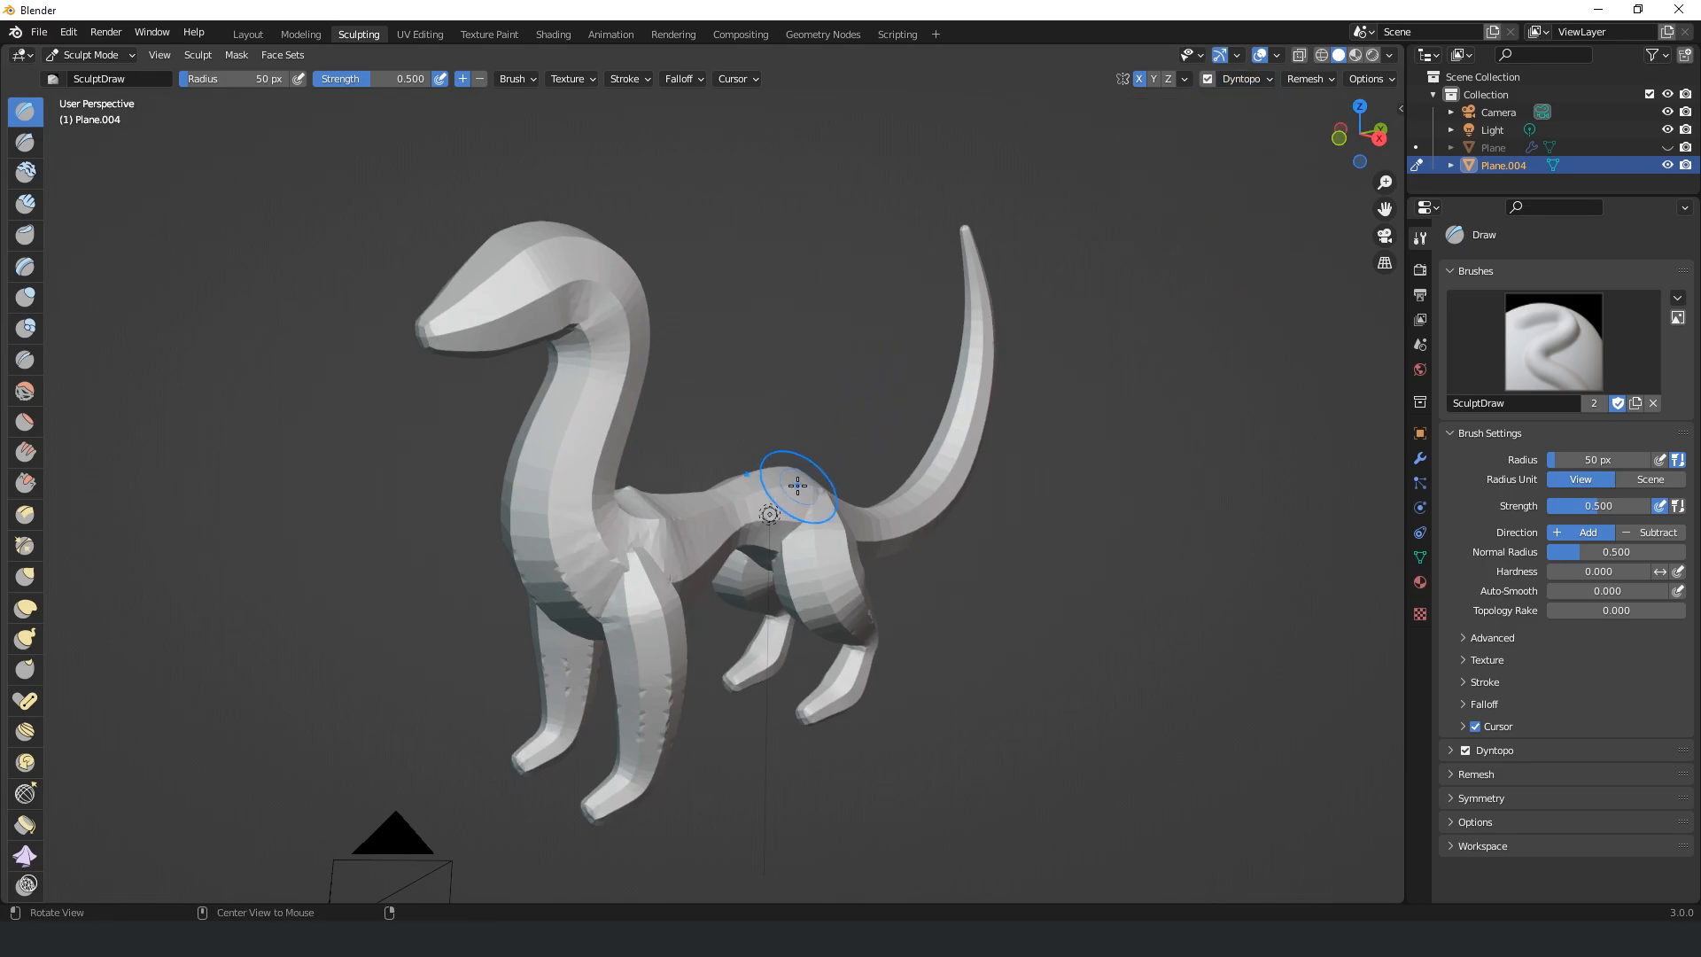
# Step: Sculpt a raised stroke on the dragon's body, pick the Grab brush, and return to Layout
pyautogui.moveTo(797, 488); pyautogui.dragTo(668, 471)
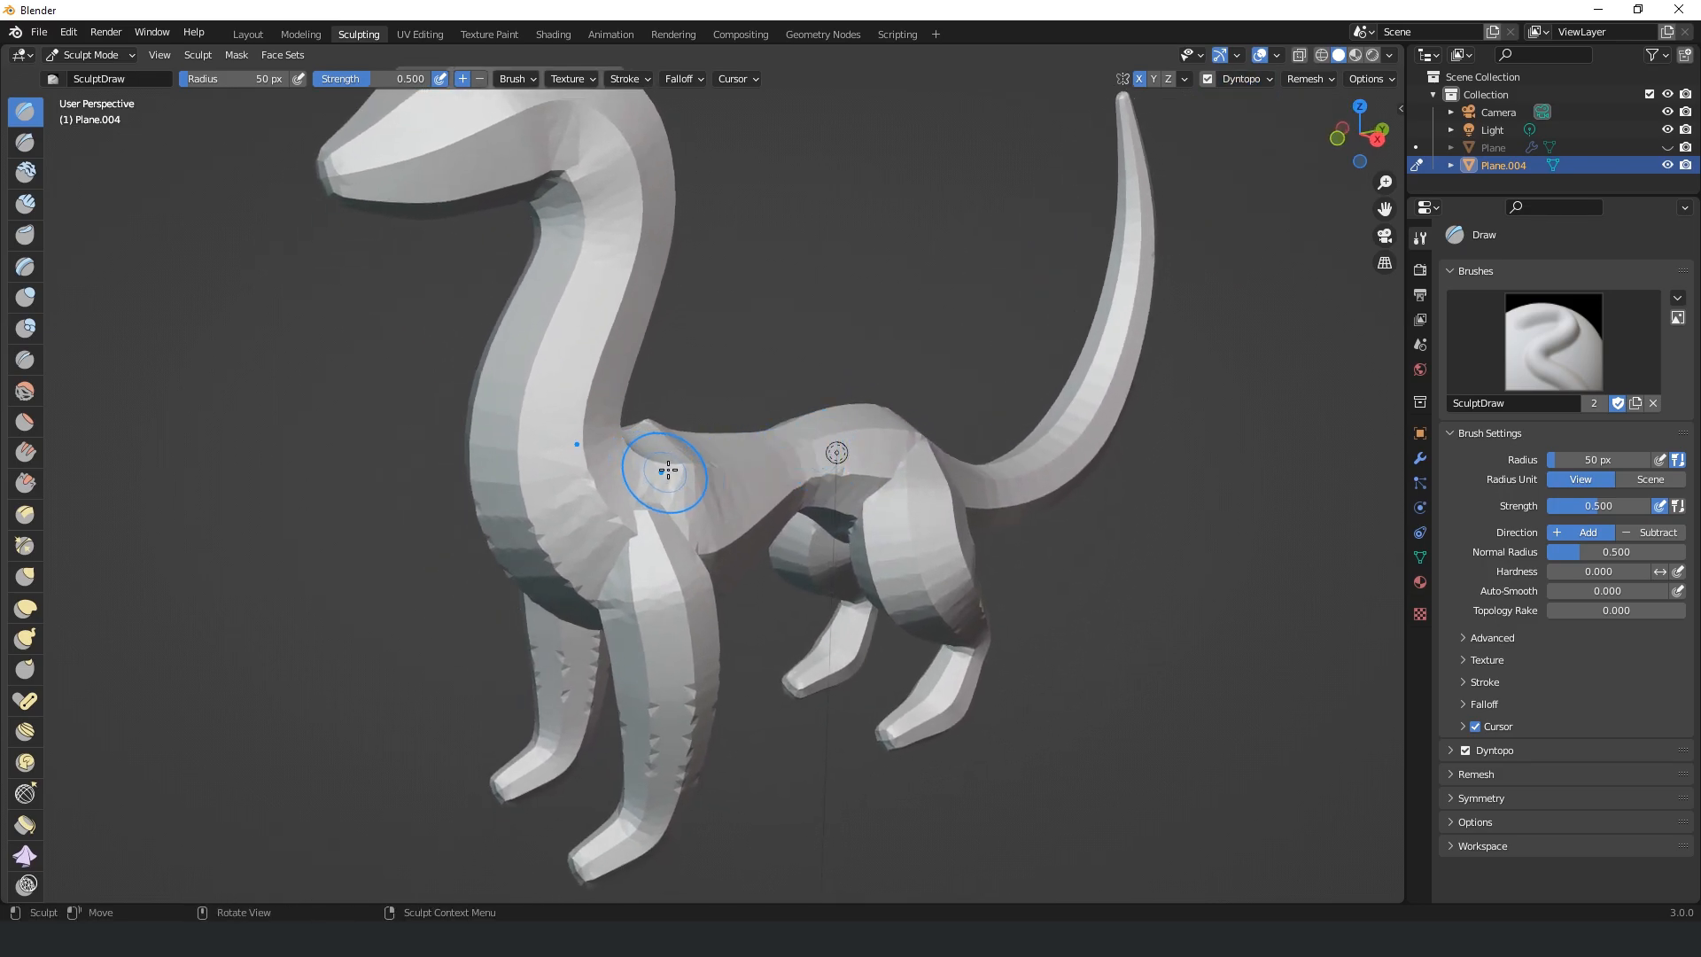
pyautogui.click(25, 576)
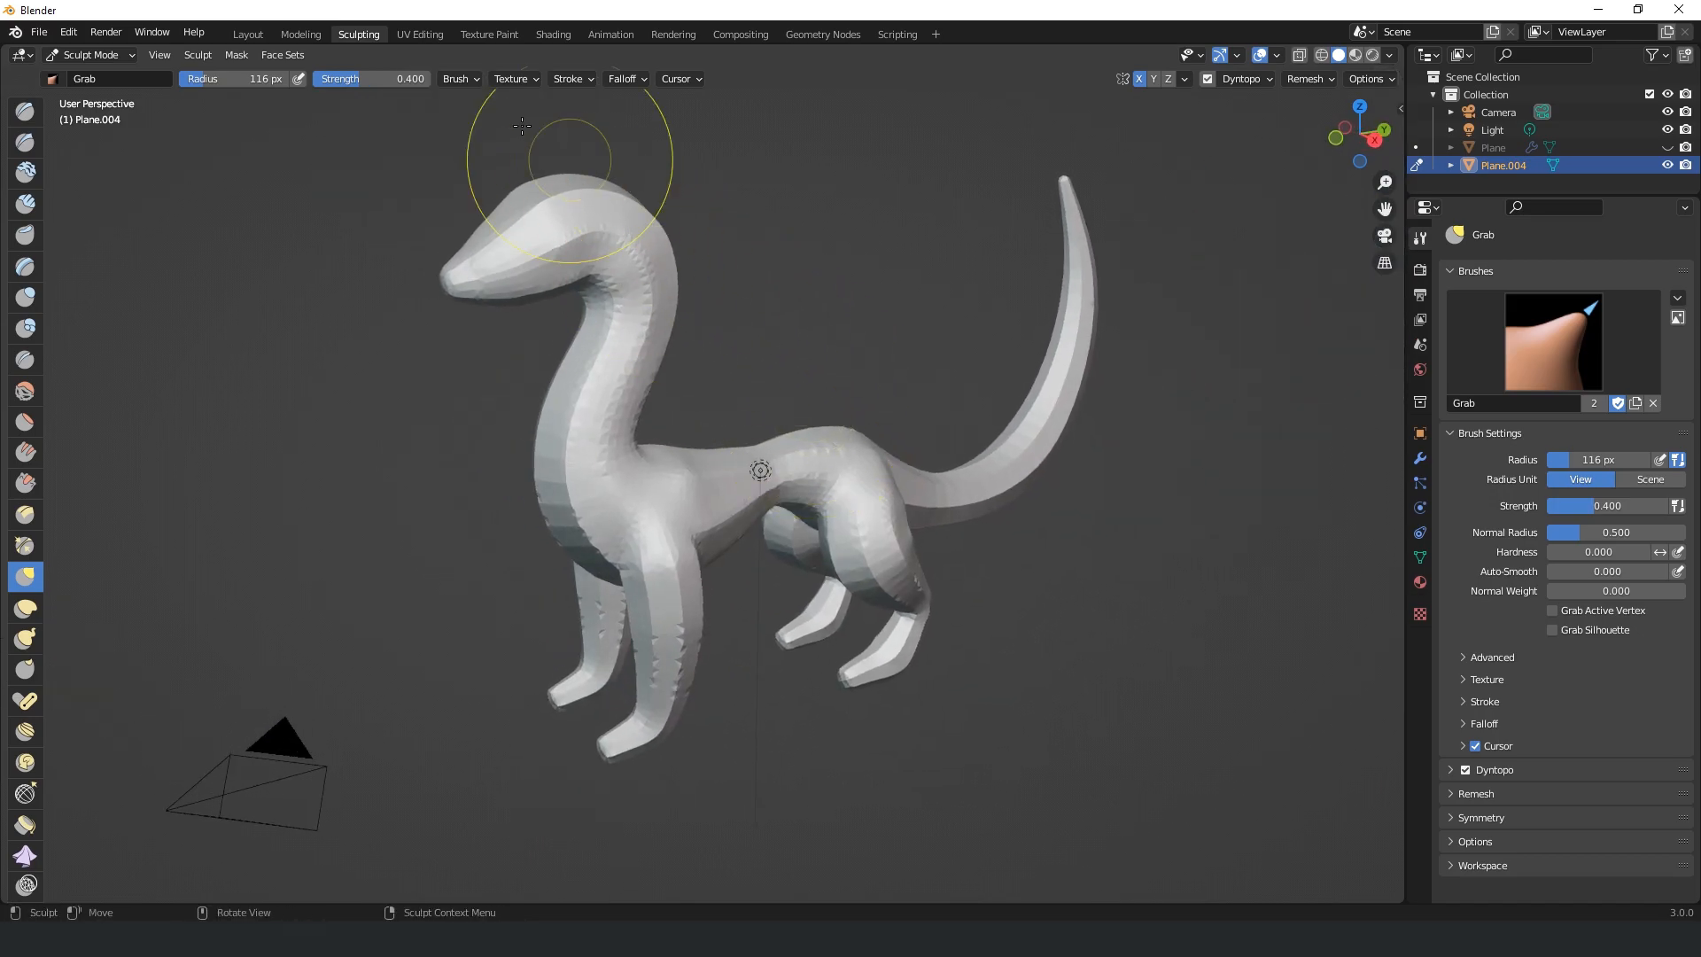
pyautogui.click(248, 33)
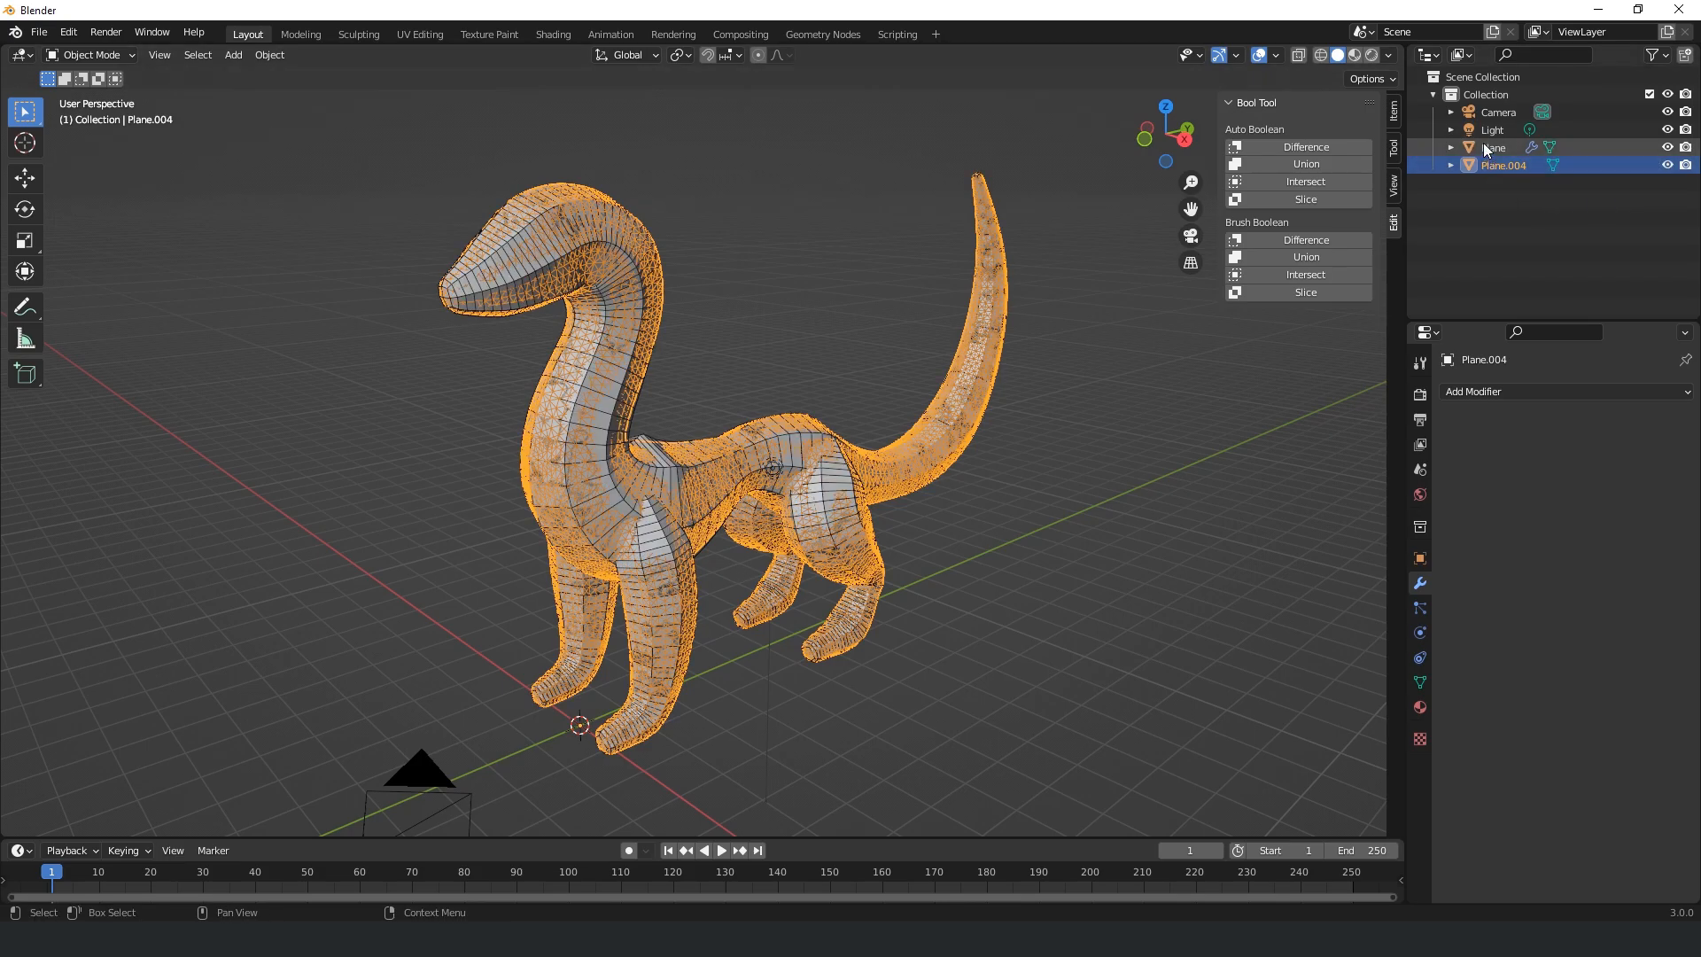
# Step: Unhide the original skinned Plane dragon and create an armature from its Skin modifier
pyautogui.click(1493, 147)
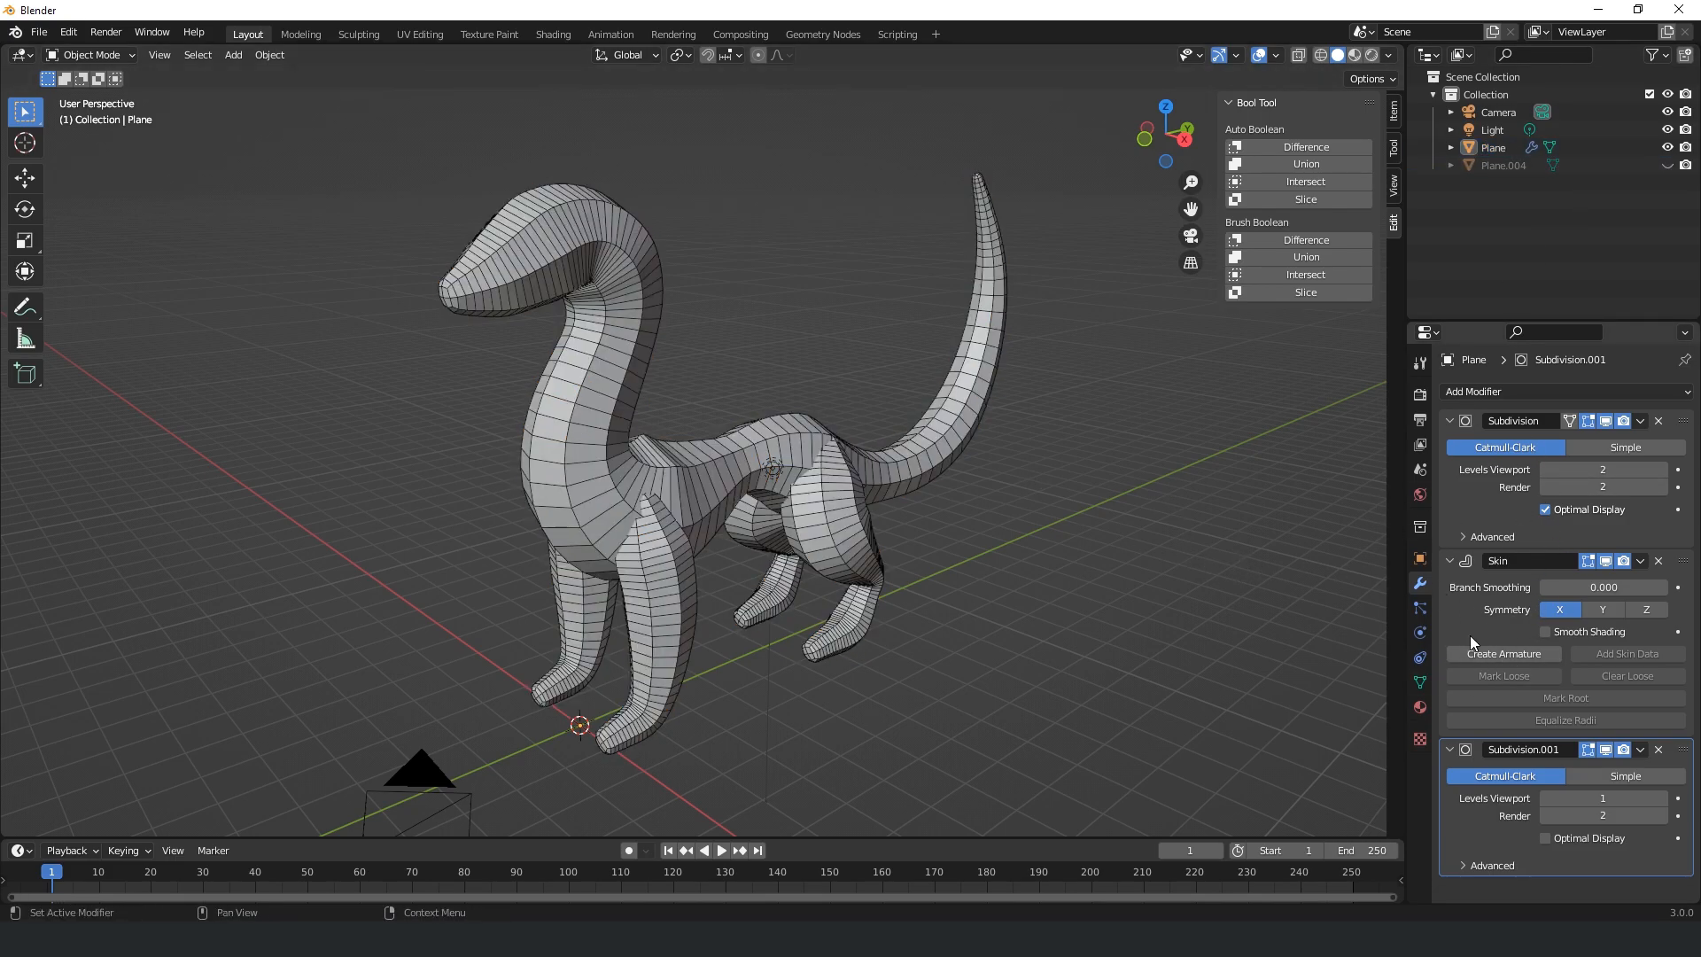
pyautogui.click(1502, 654)
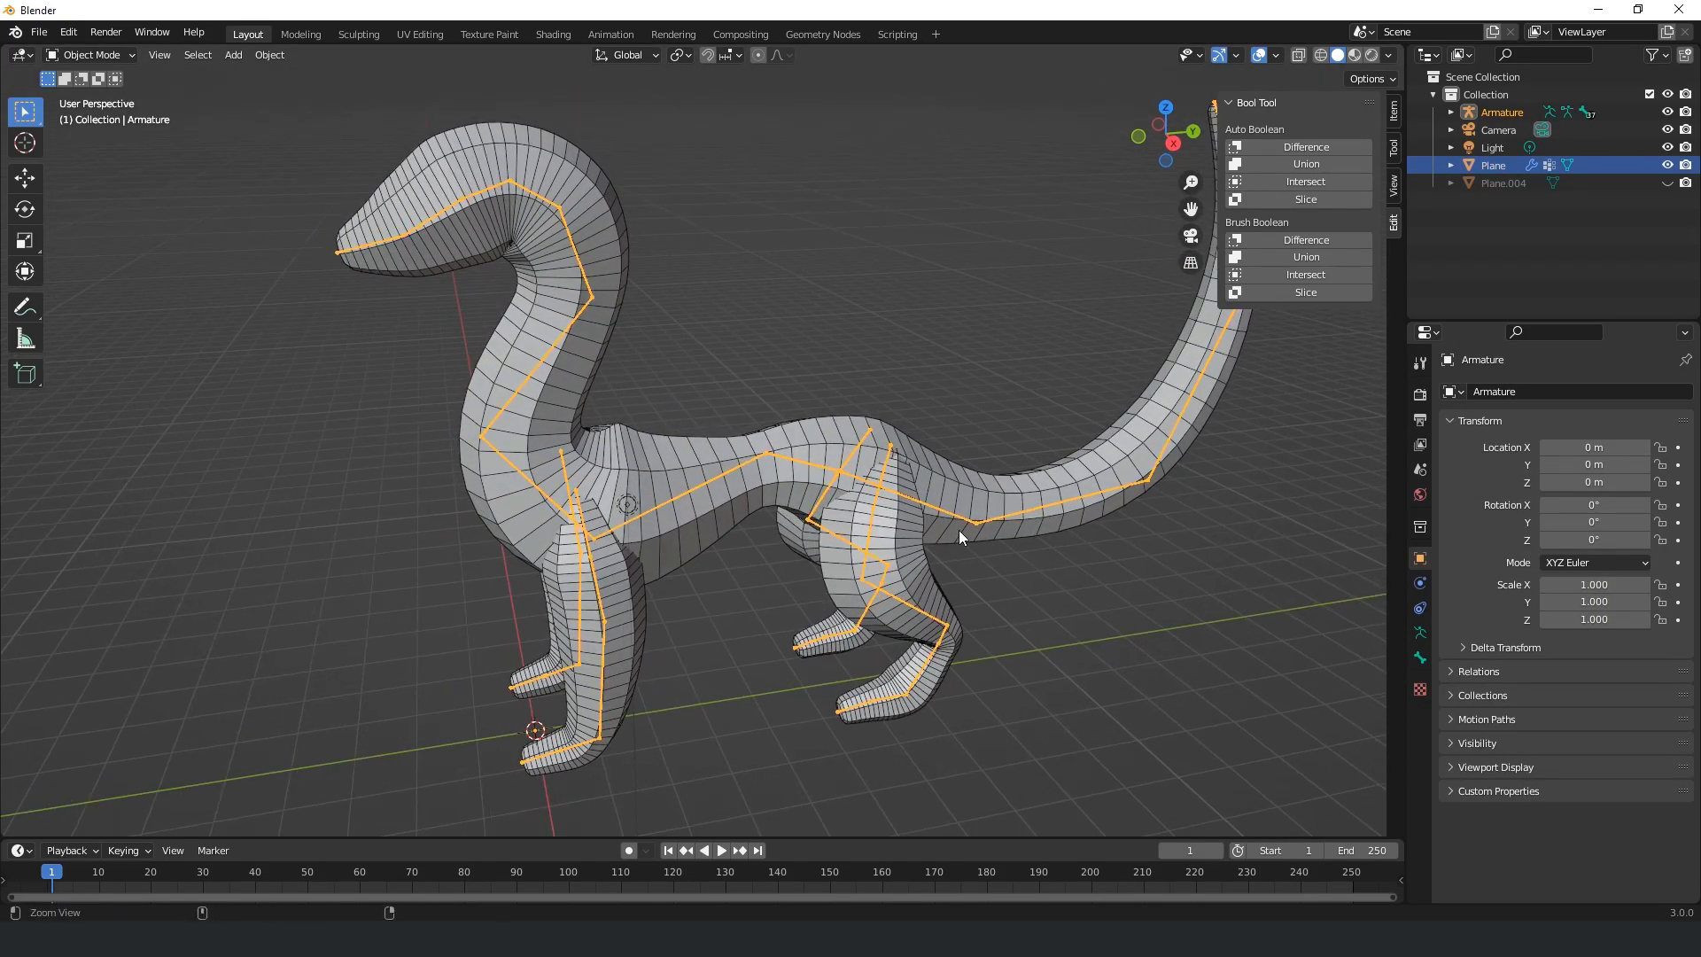
# Step: Orbit around the rigged dragon to inspect the new bones from several angles
pyautogui.moveTo(960, 539); pyautogui.dragTo(951, 489)
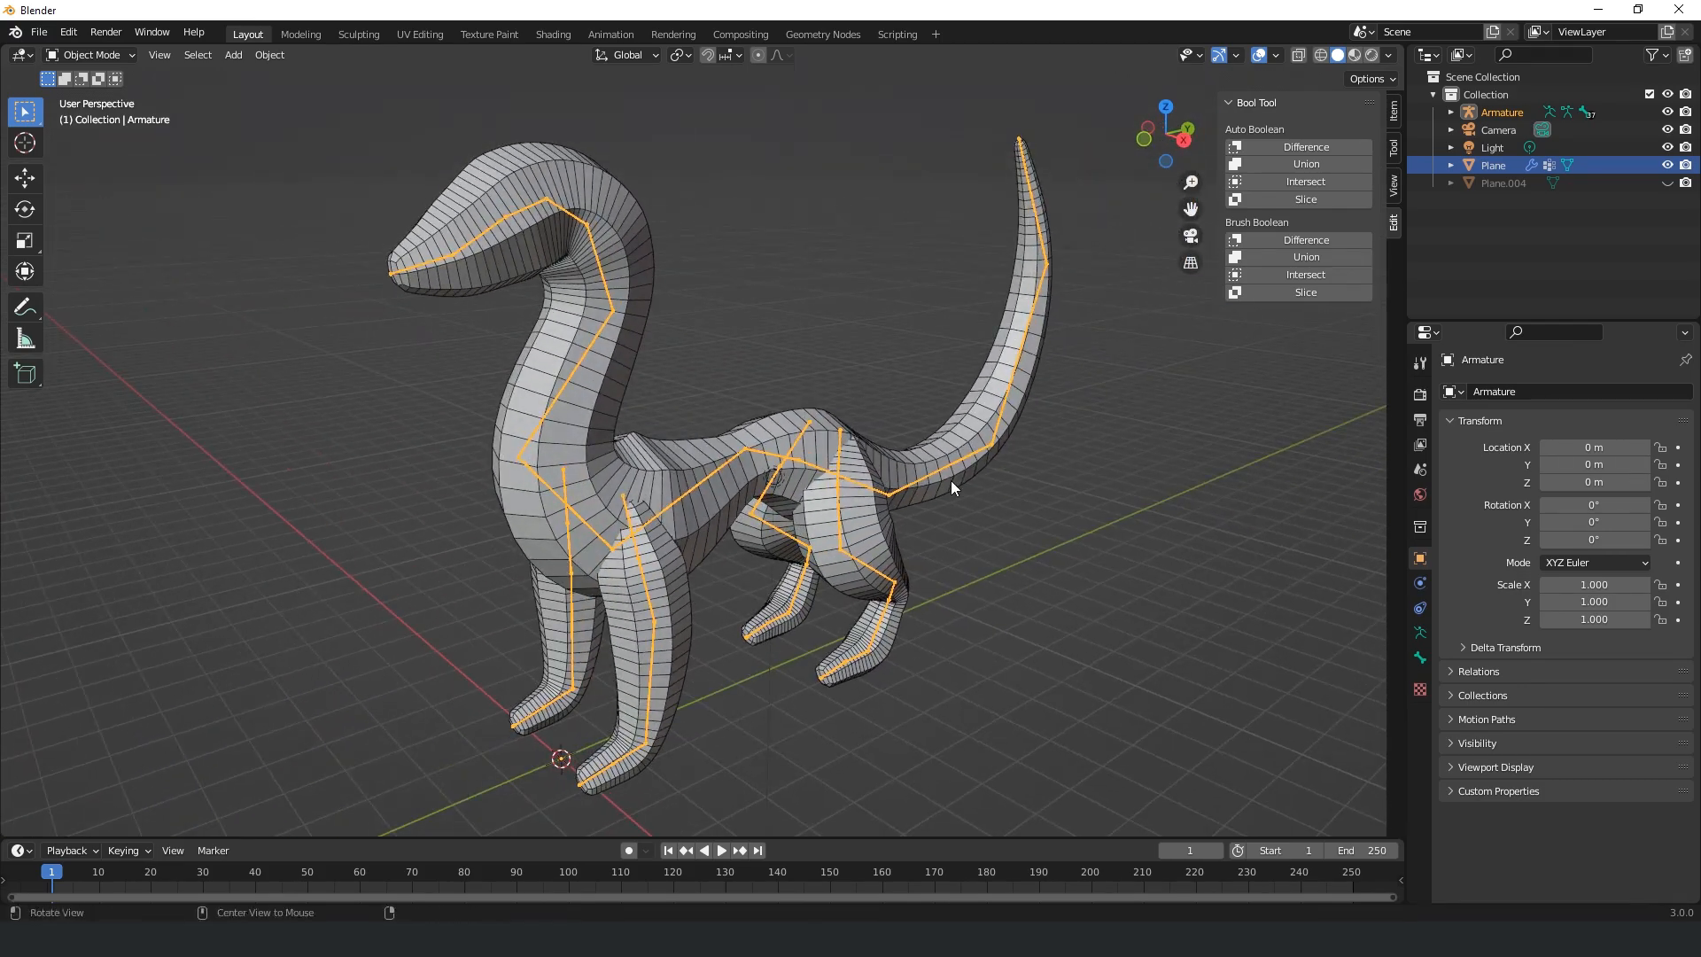
pyautogui.moveTo(953, 489); pyautogui.dragTo(997, 510)
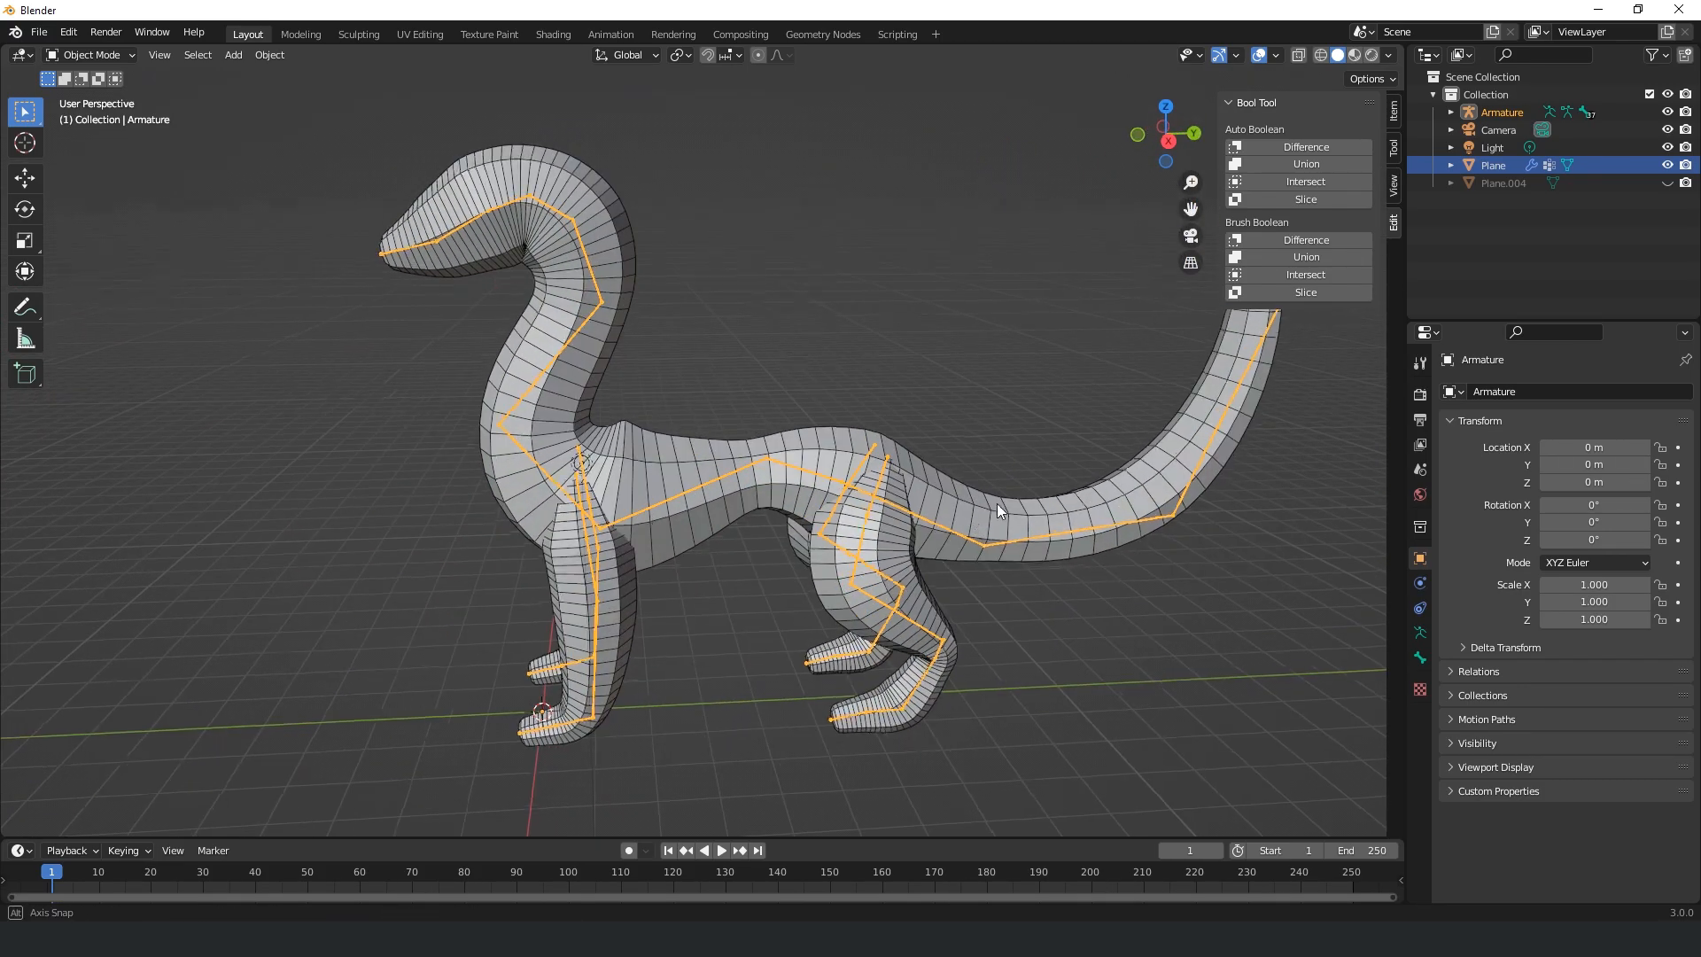
pyautogui.moveTo(997, 510); pyautogui.dragTo(1040, 510)
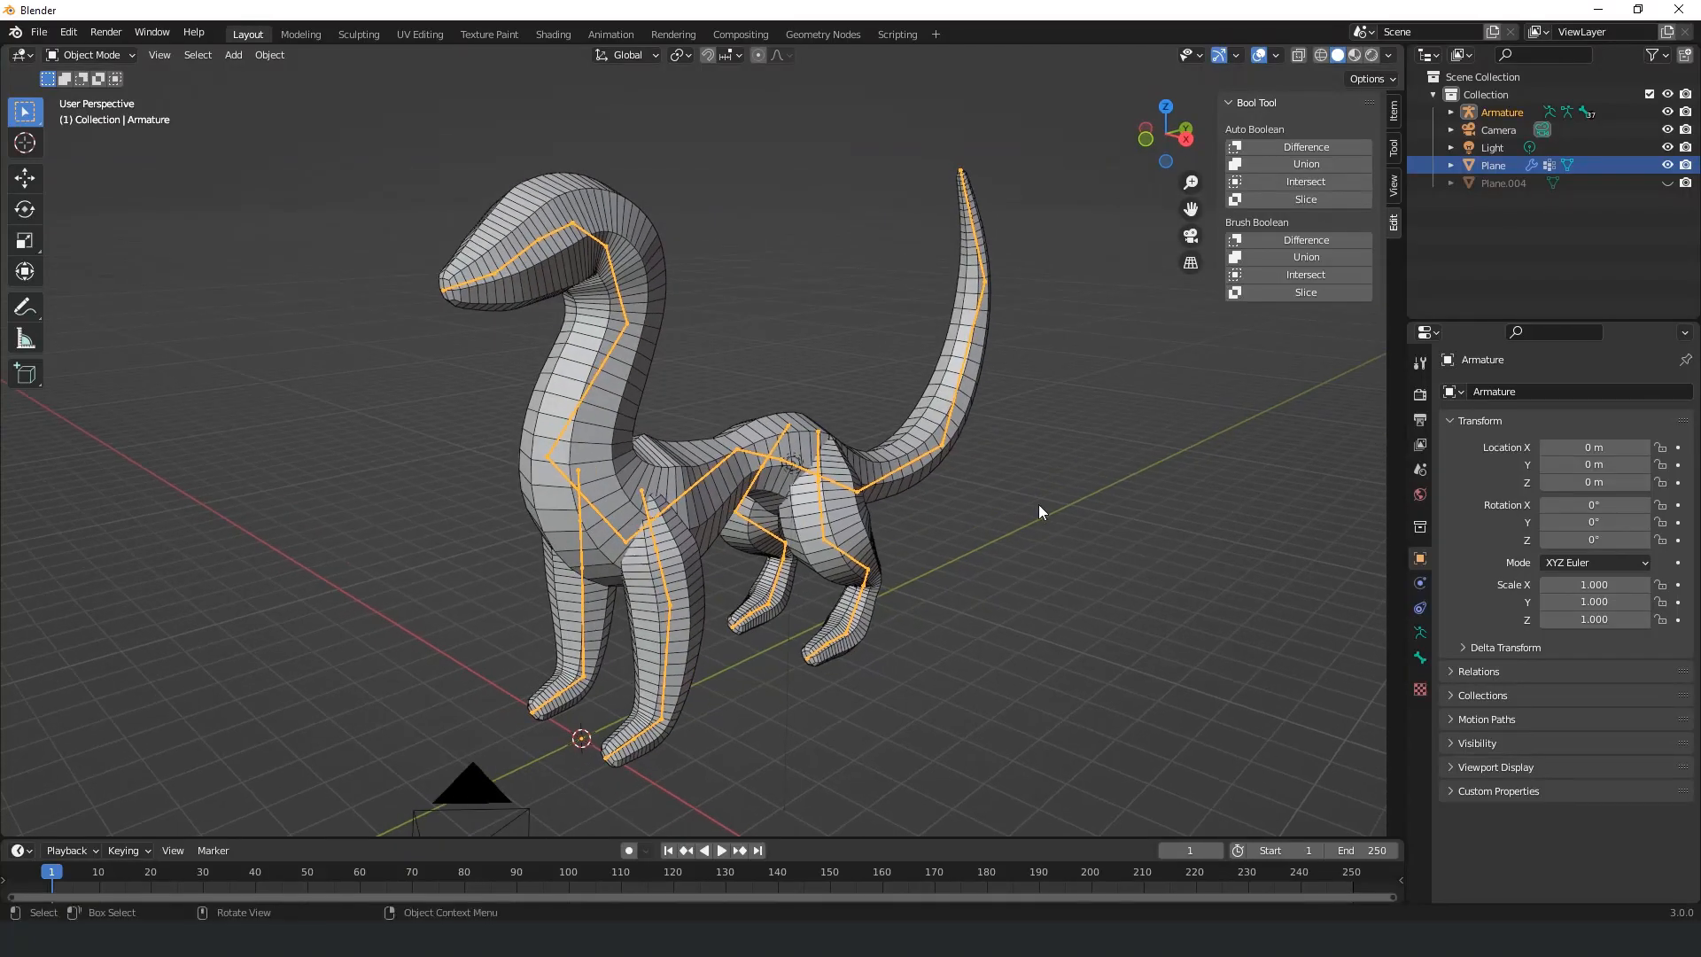